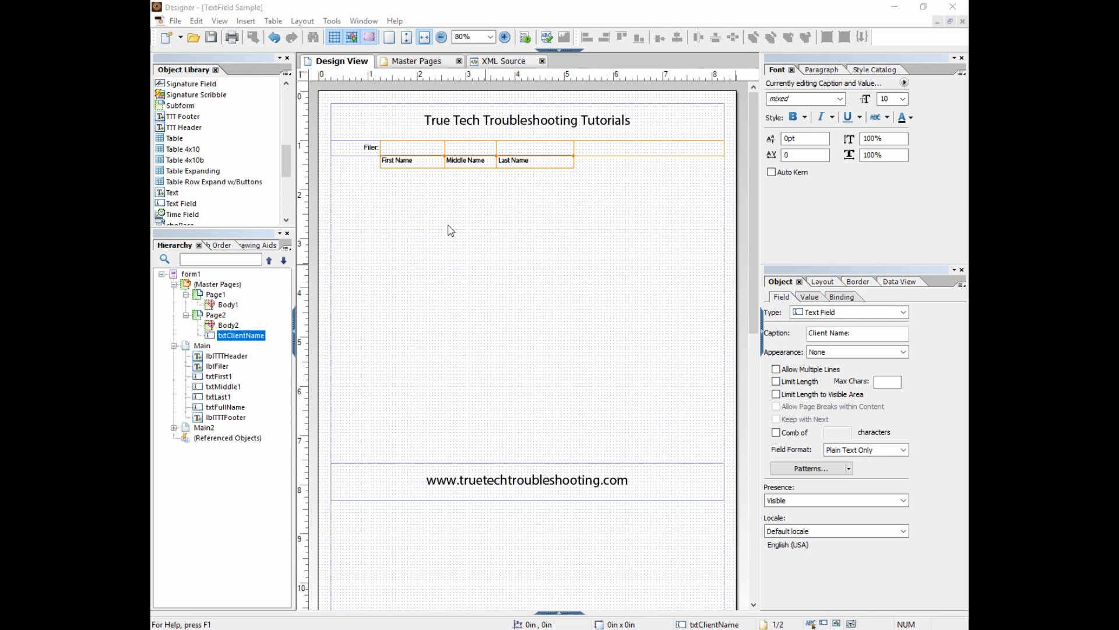
{"action": "mouse_move", "coordinate": [449, 193]}
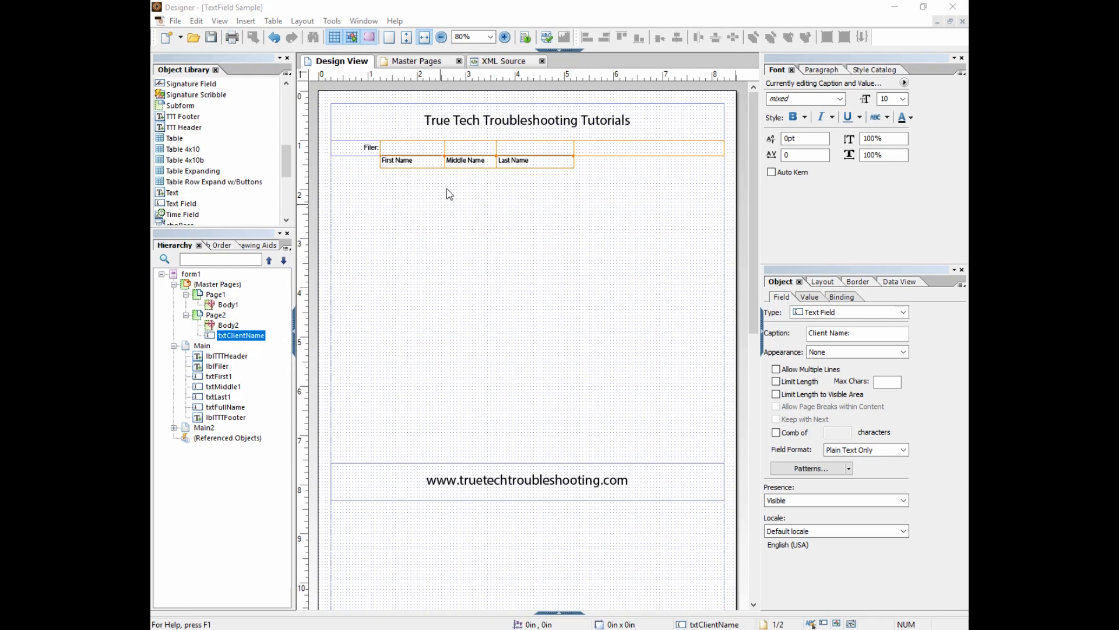
Inspect the properties of the First, Middle and Last Name fields
{"action": "left_click", "coordinate": [465, 152]}
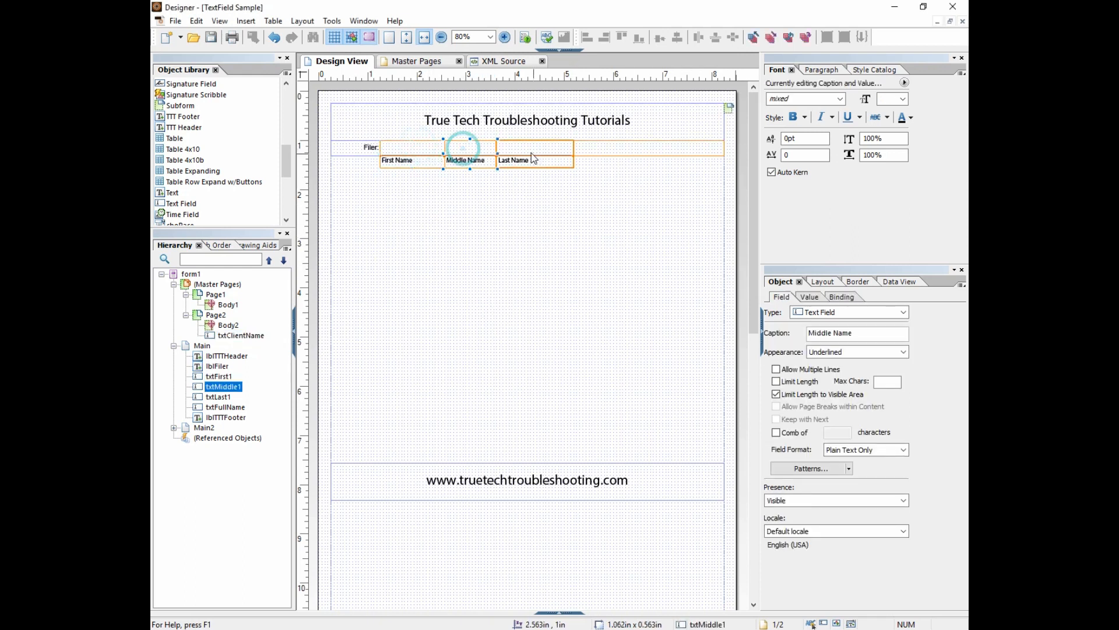
{"action": "left_click", "coordinate": [534, 148]}
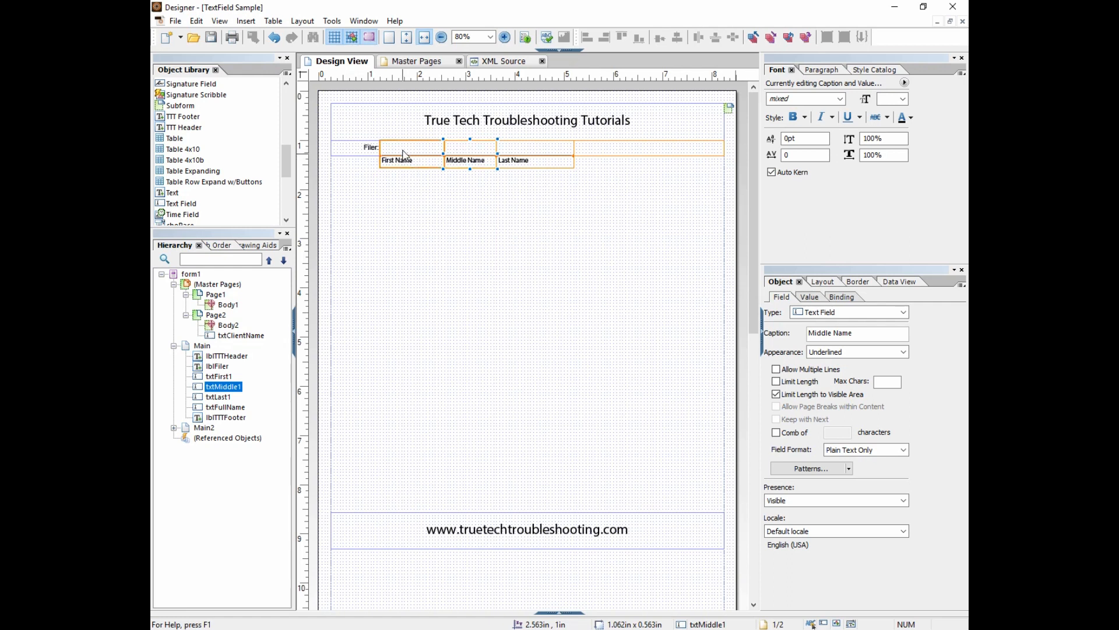
{"action": "left_click", "coordinate": [410, 147]}
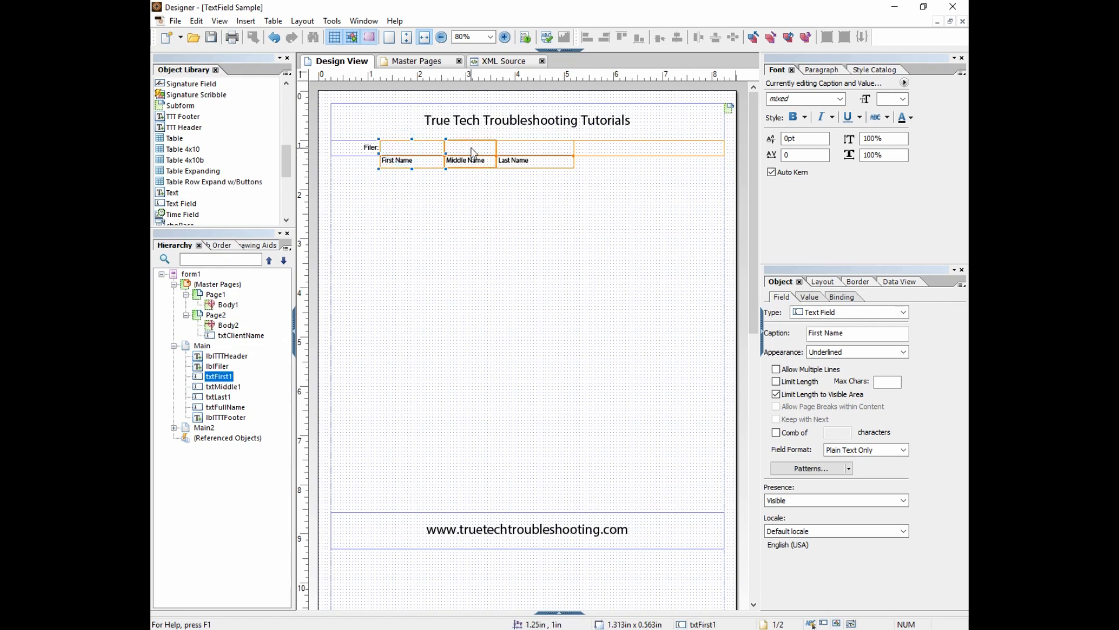
{"action": "left_click", "coordinate": [467, 153]}
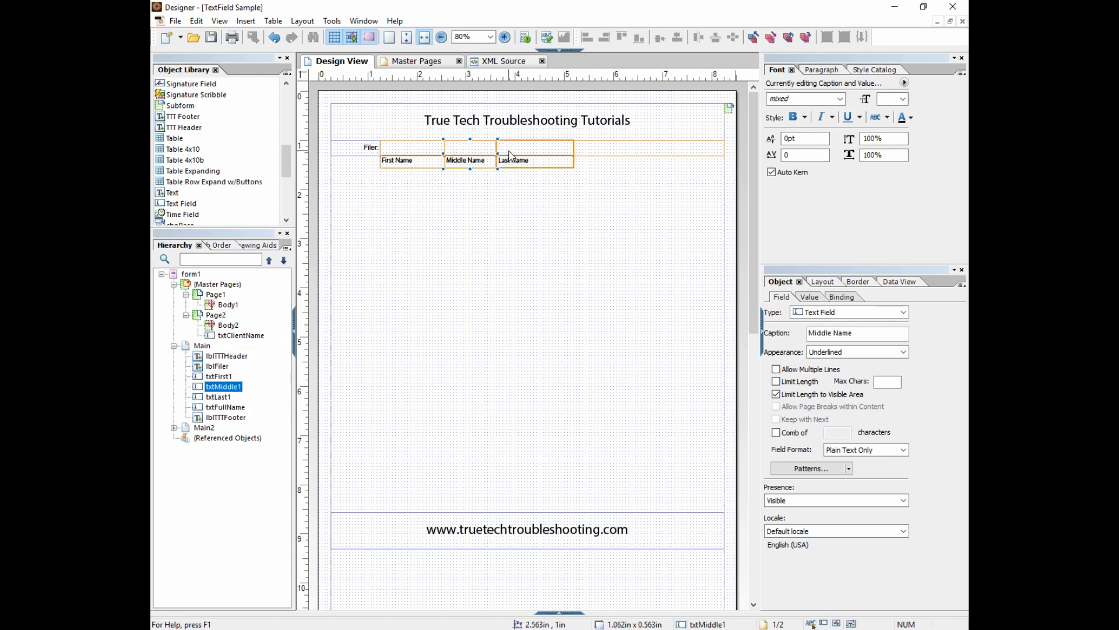
{"action": "left_click", "coordinate": [534, 150]}
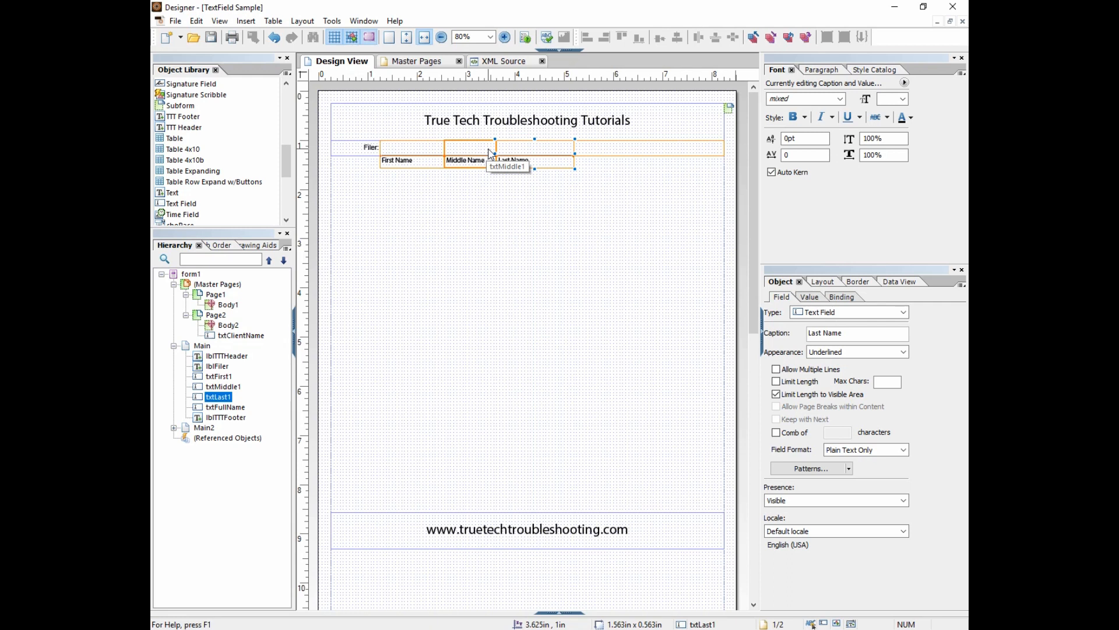
{"action": "mouse_move", "coordinate": [490, 152]}
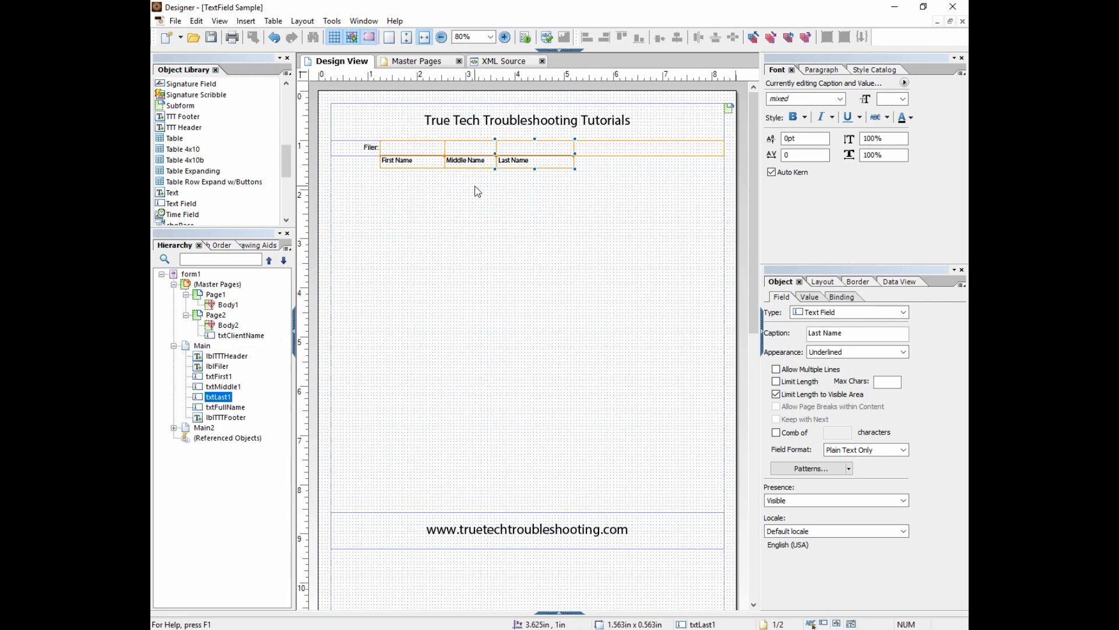
{"action": "mouse_move", "coordinate": [495, 262]}
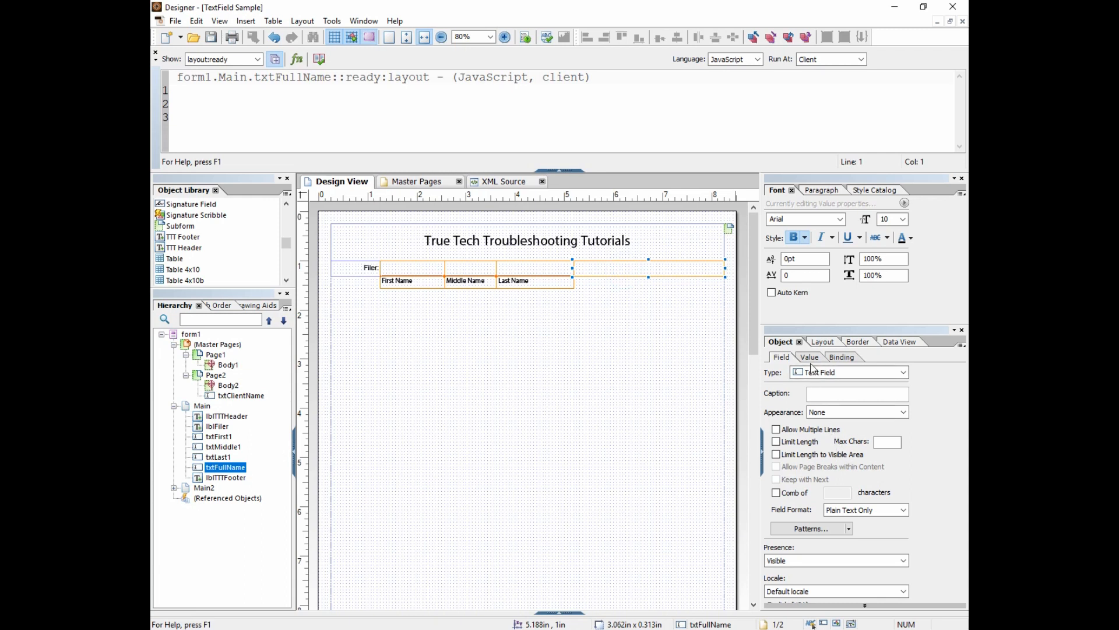
Set txtFullName's value type to Calculated - Read Only and show its calculate event script
{"action": "left_click", "coordinate": [900, 373]}
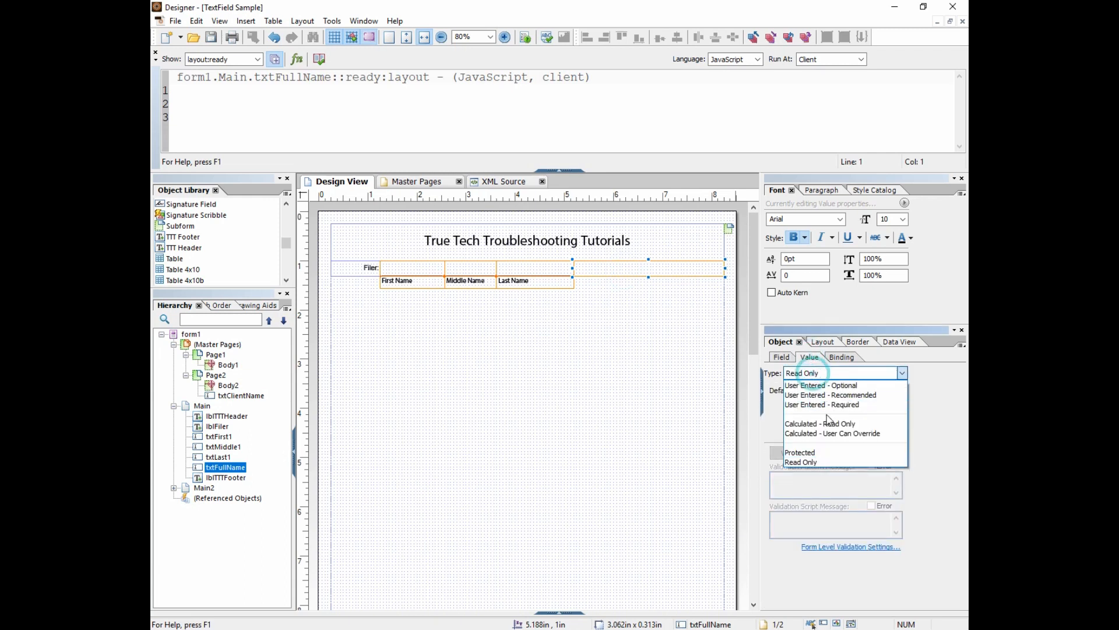
{"action": "left_click", "coordinate": [832, 423]}
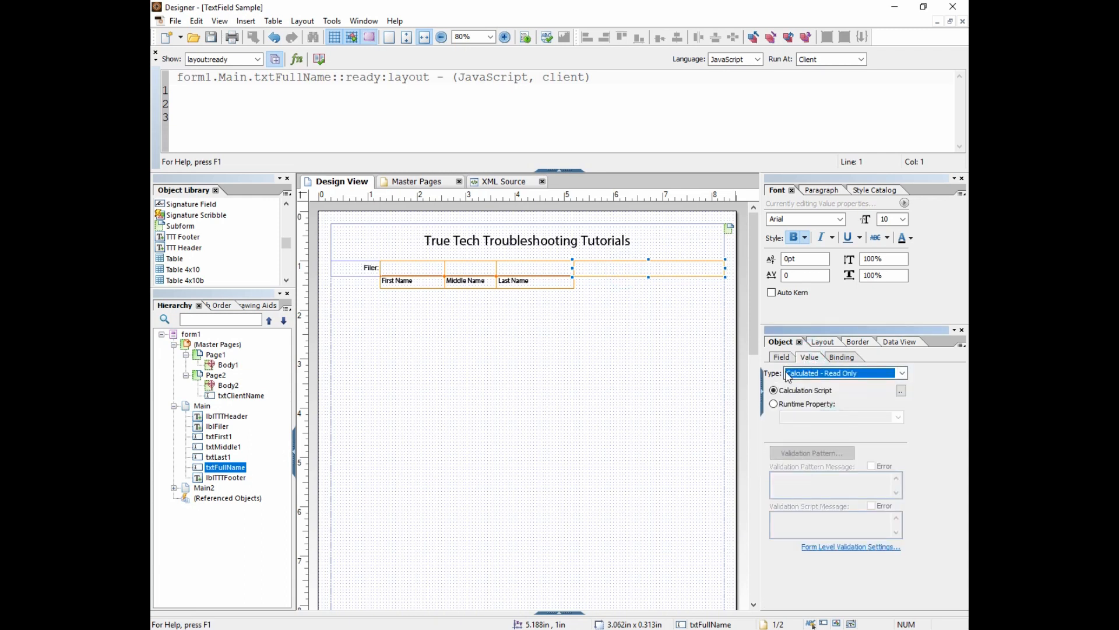
{"action": "left_click", "coordinate": [257, 59]}
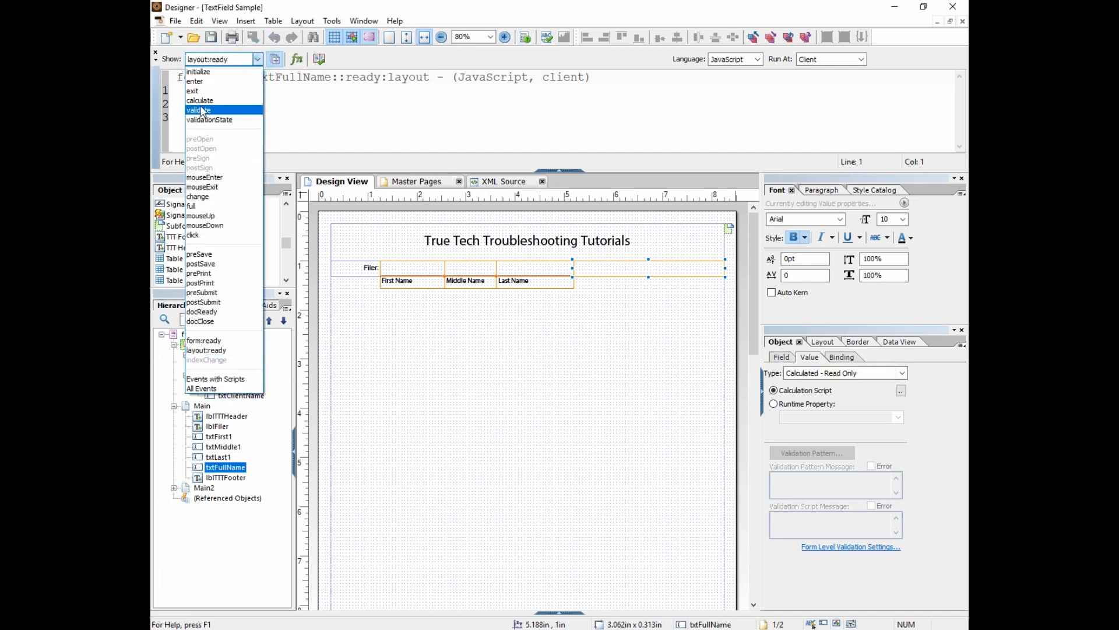
{"action": "left_click", "coordinate": [200, 100]}
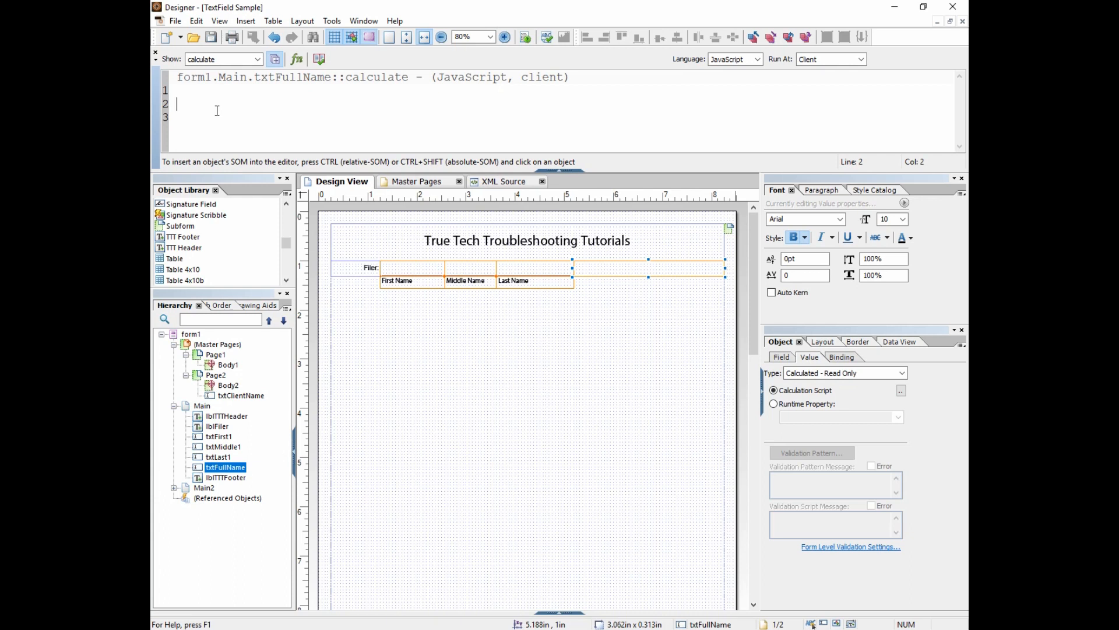
Write a '//nested if statments' comment and an if block requiring txtFirst1.rawValue not null or ""
{"action": "type", "text": "//nested if statments"}
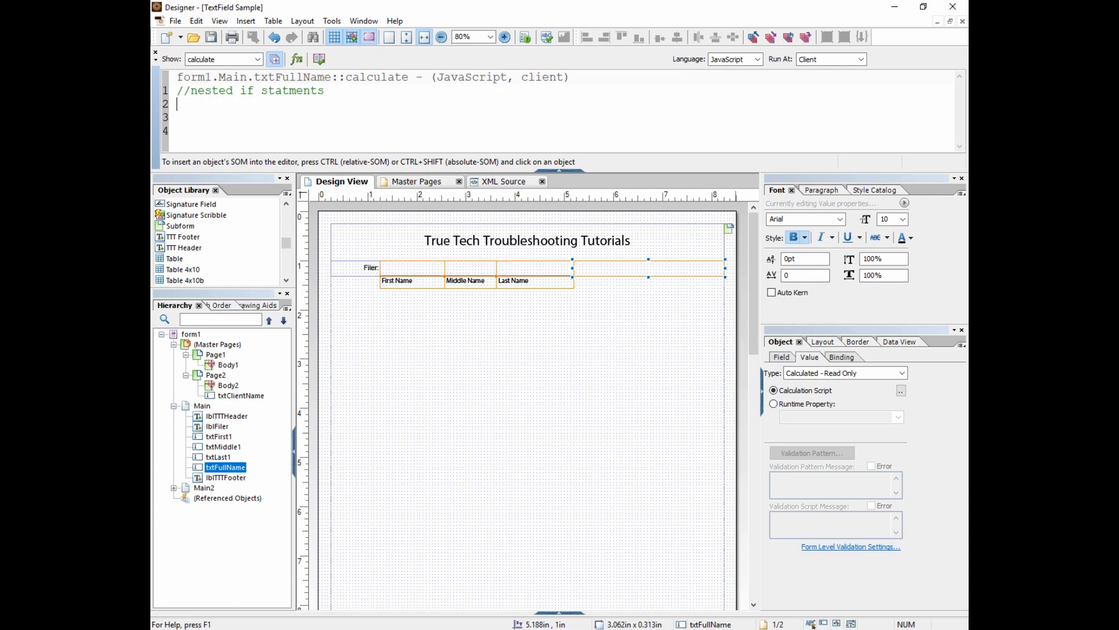
{"action": "left_click", "coordinate": [191, 91]}
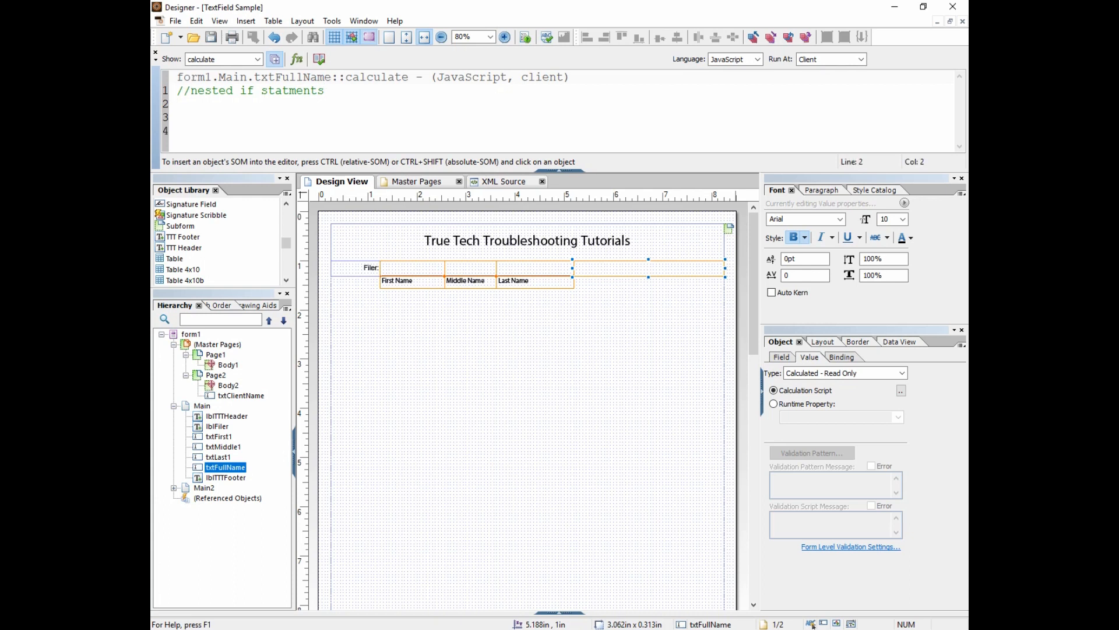
{"action": "type", "text": "if(t"}
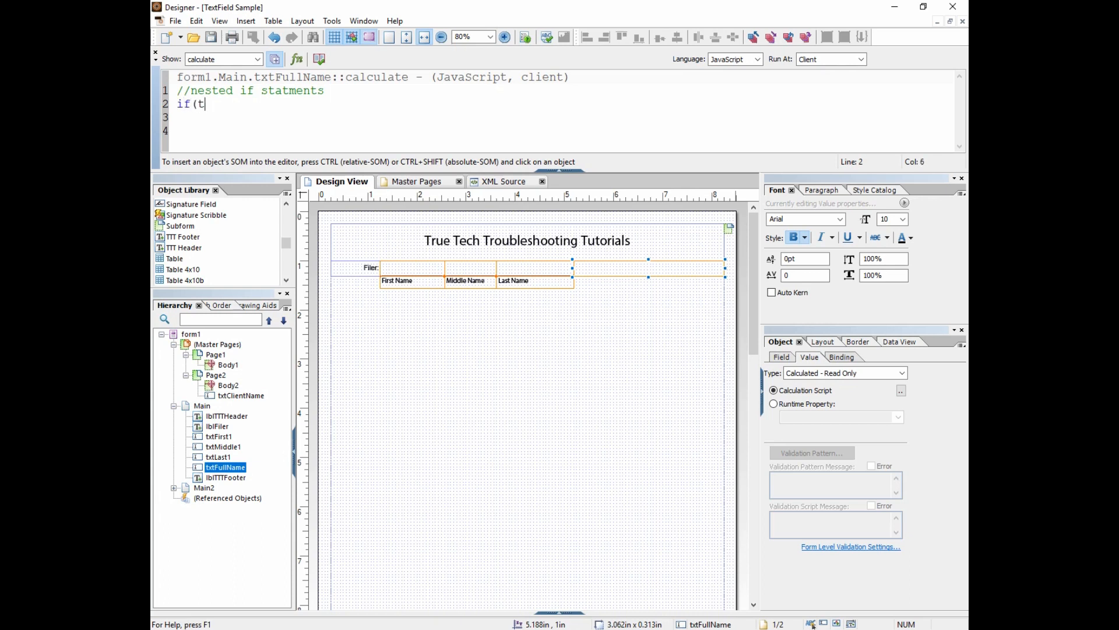
{"action": "type", "text": "xtFirst1.rawValue!="}
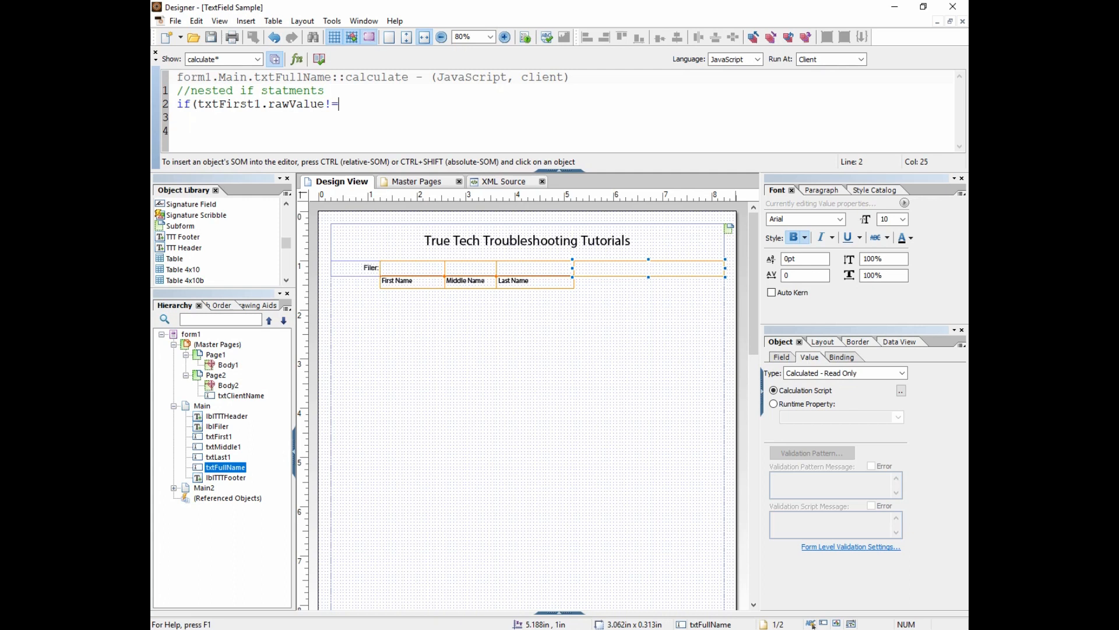
{"action": "type", "text": "null && t"}
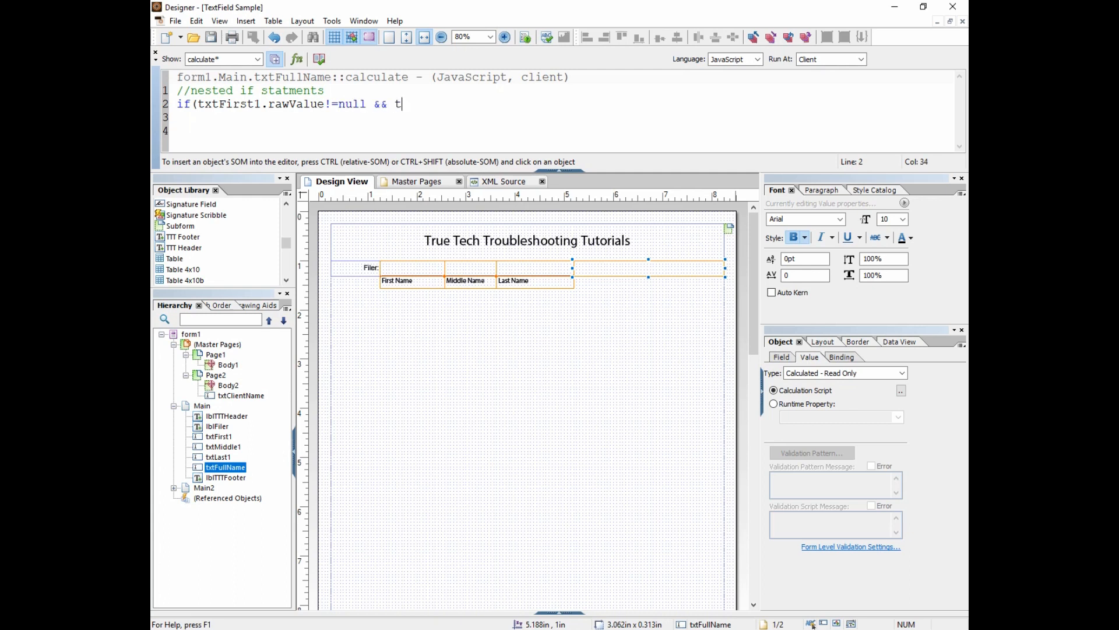
{"action": "type", "text": "xtFirst1"}
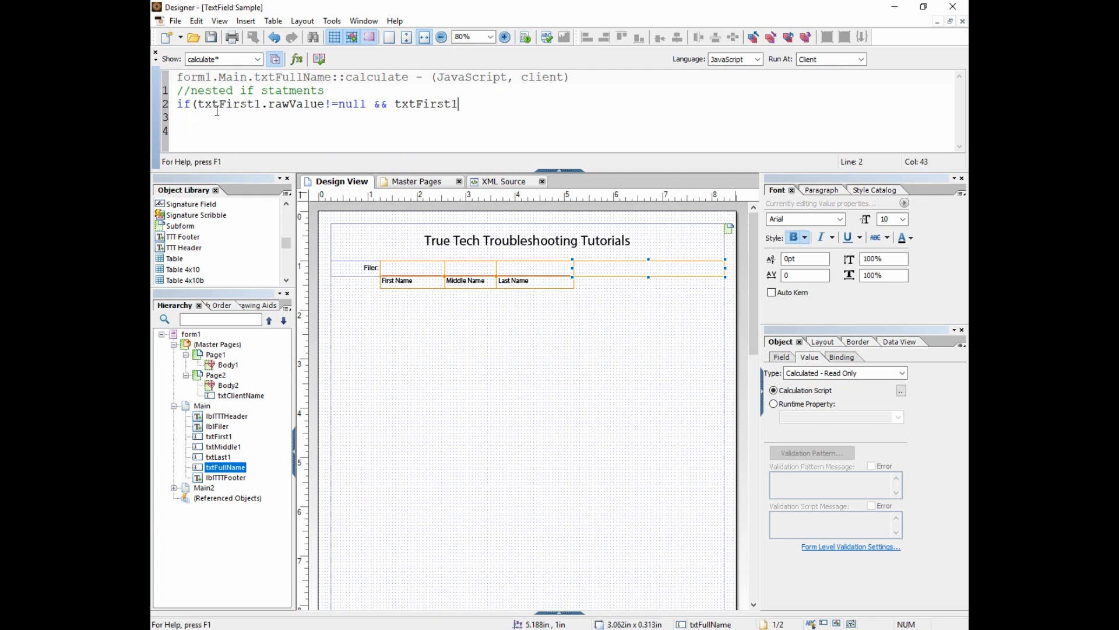
{"action": "type", "text": ".rawValue!="}
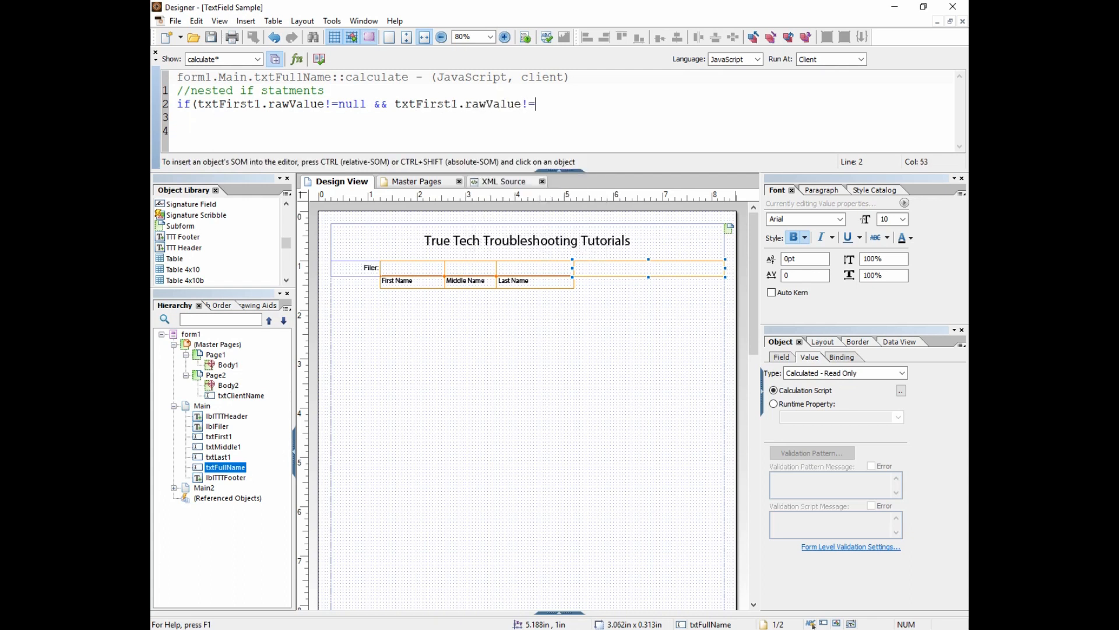
{"action": "type", "text": "\"\""}
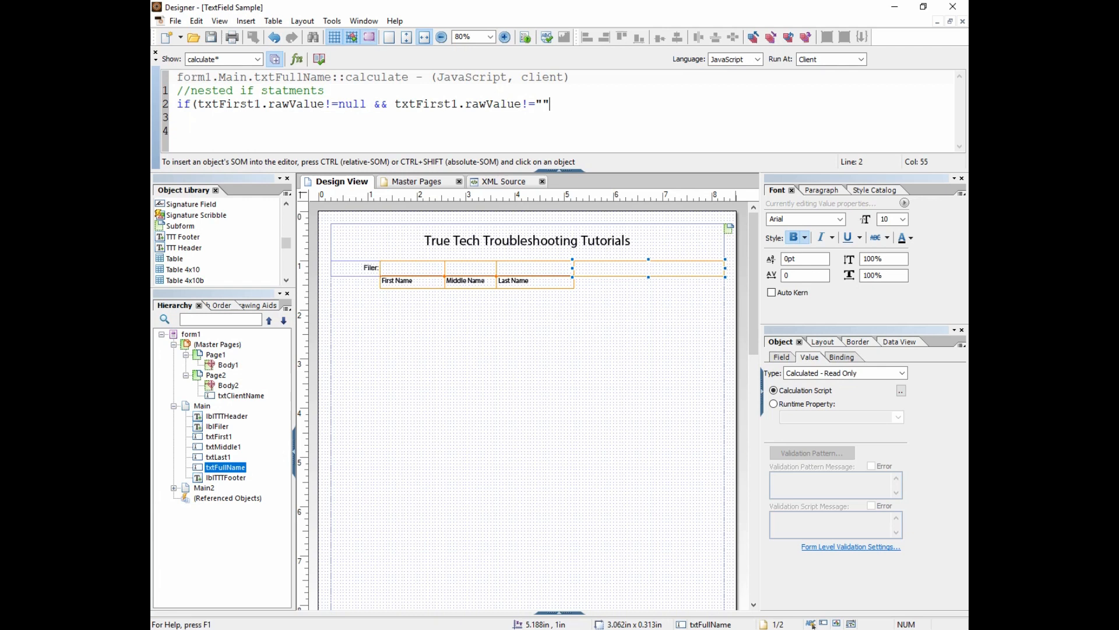
{"action": "type", "text": "){"}
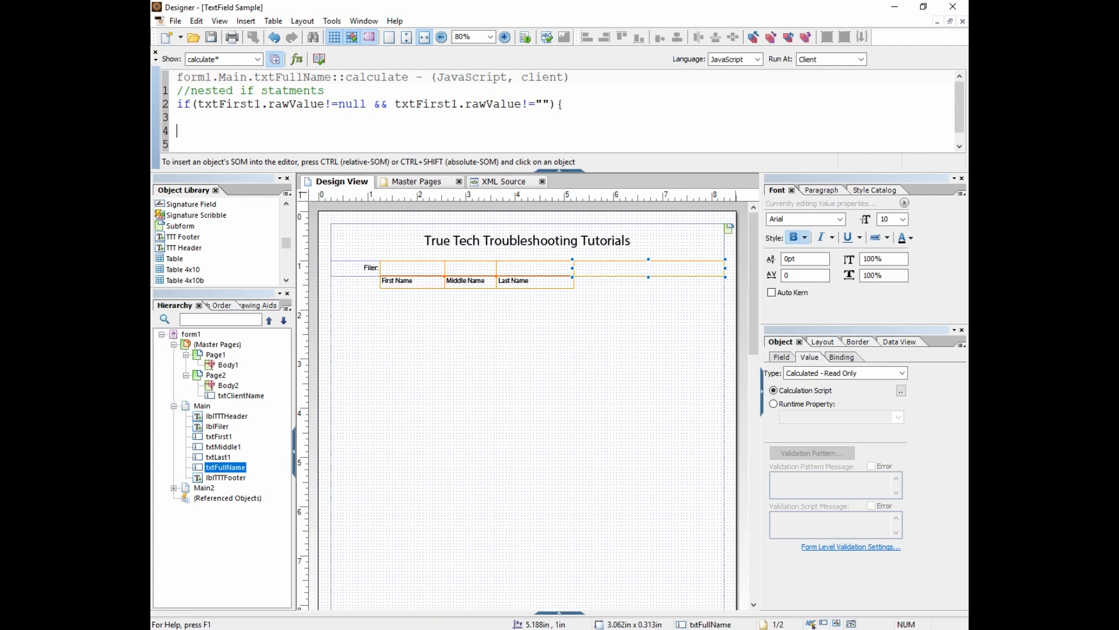
{"action": "type", "text": "}"}
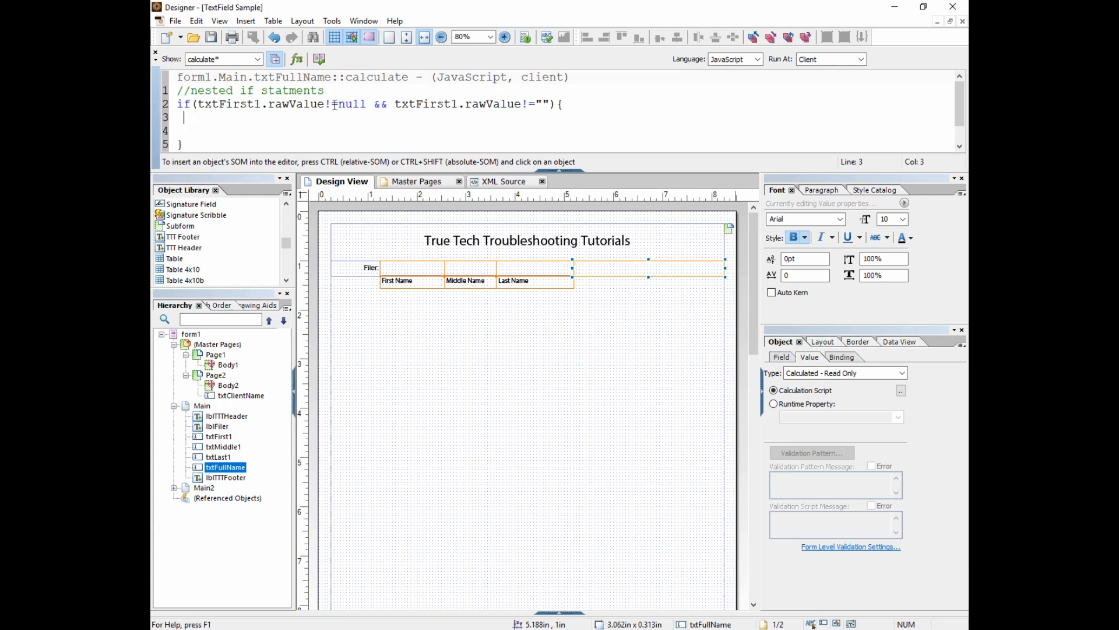
{"action": "left_click", "coordinate": [470, 274]}
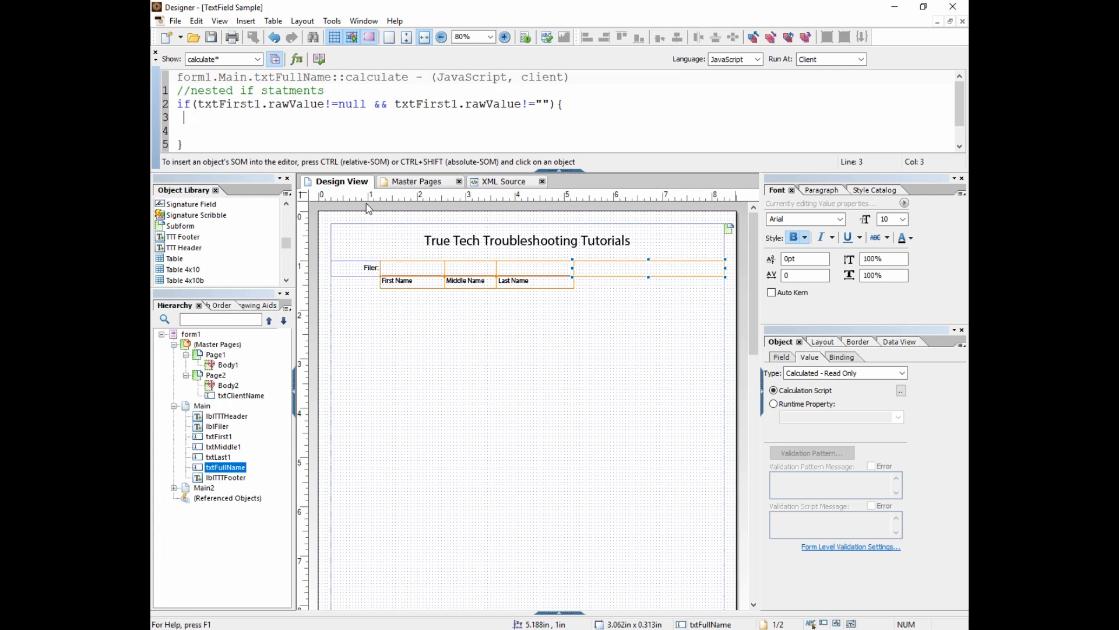
{"action": "left_click", "coordinate": [534, 275]}
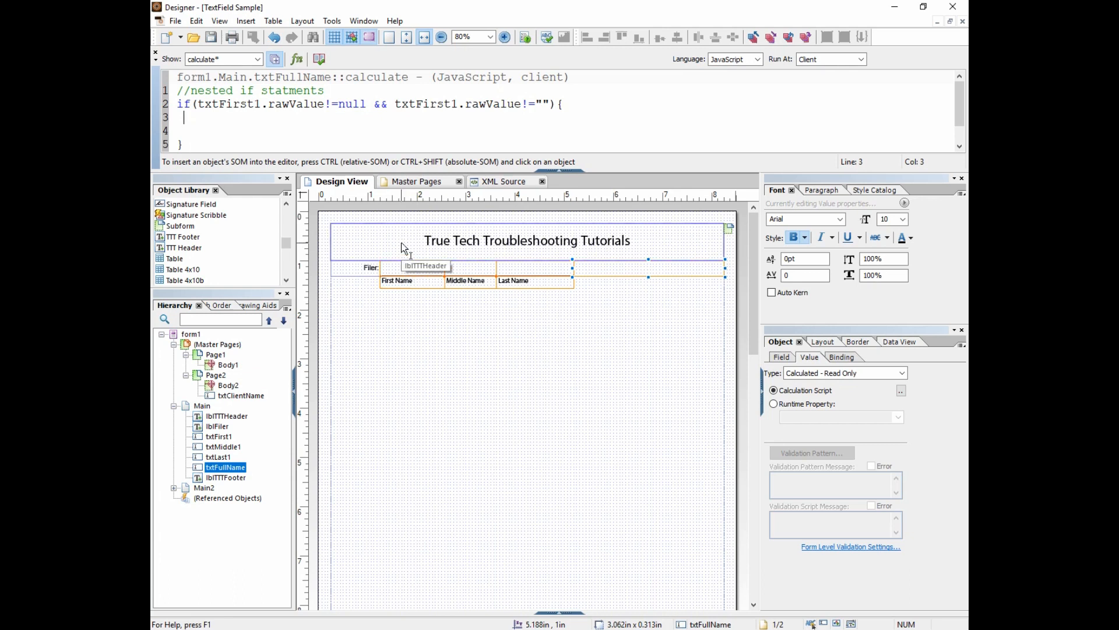
Nest an if checking txtLast1.rawValue isn't null or "", then start a txtMiddle1 check
{"action": "type", "text": "if(txtLast1."}
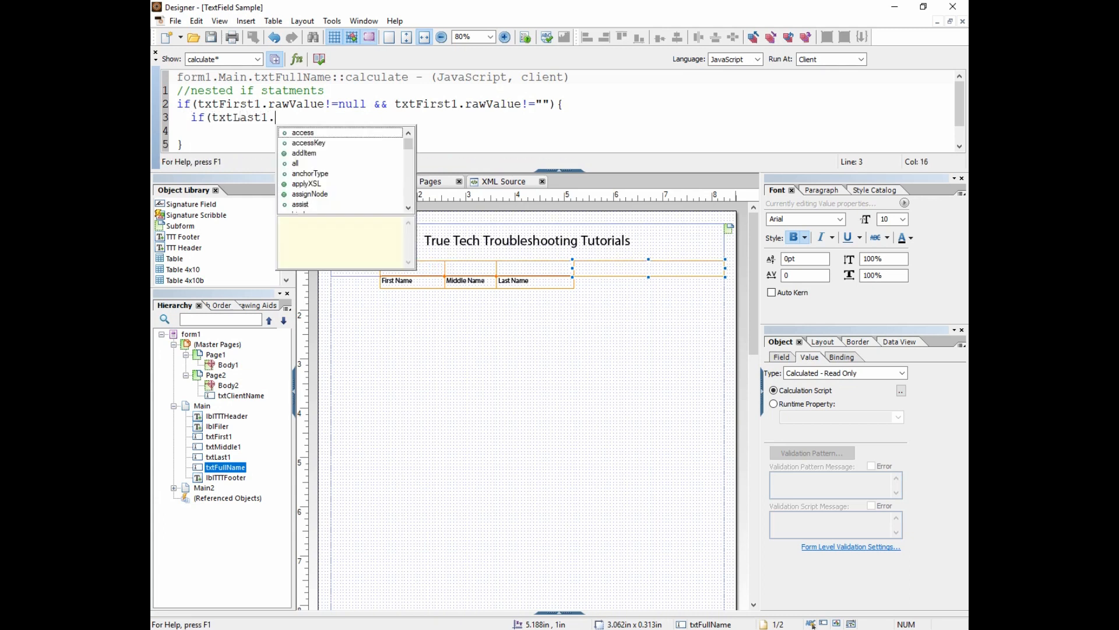
{"action": "type", "text": "rawValue"}
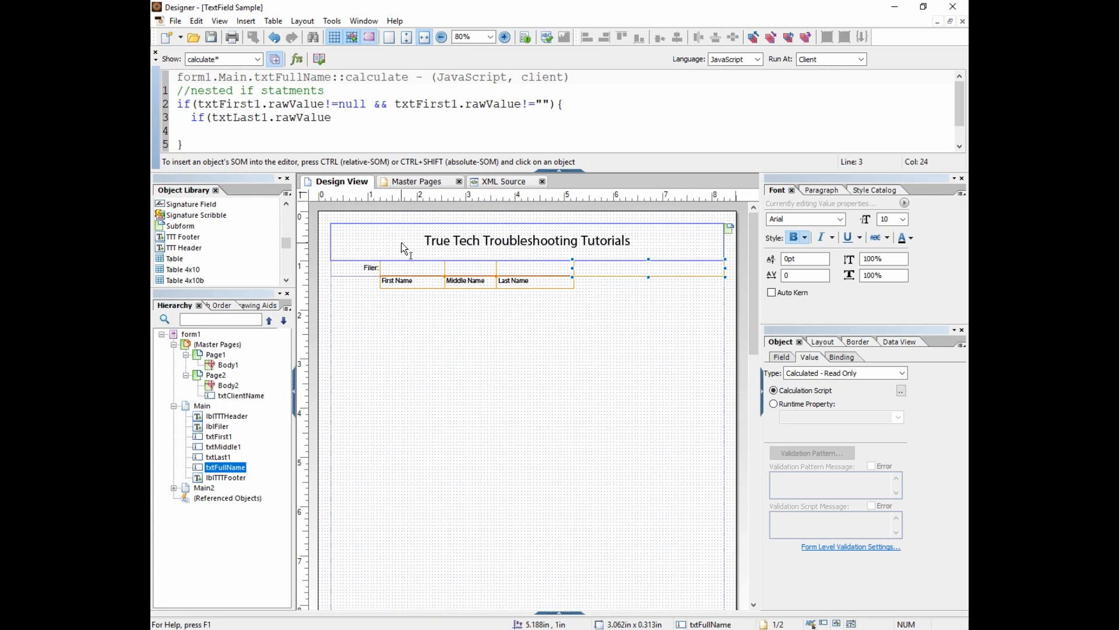
{"action": "type", "text": "!=null && txtLast1.rawValue!=\"\"){"}
{"action": "type", "text": "}"}
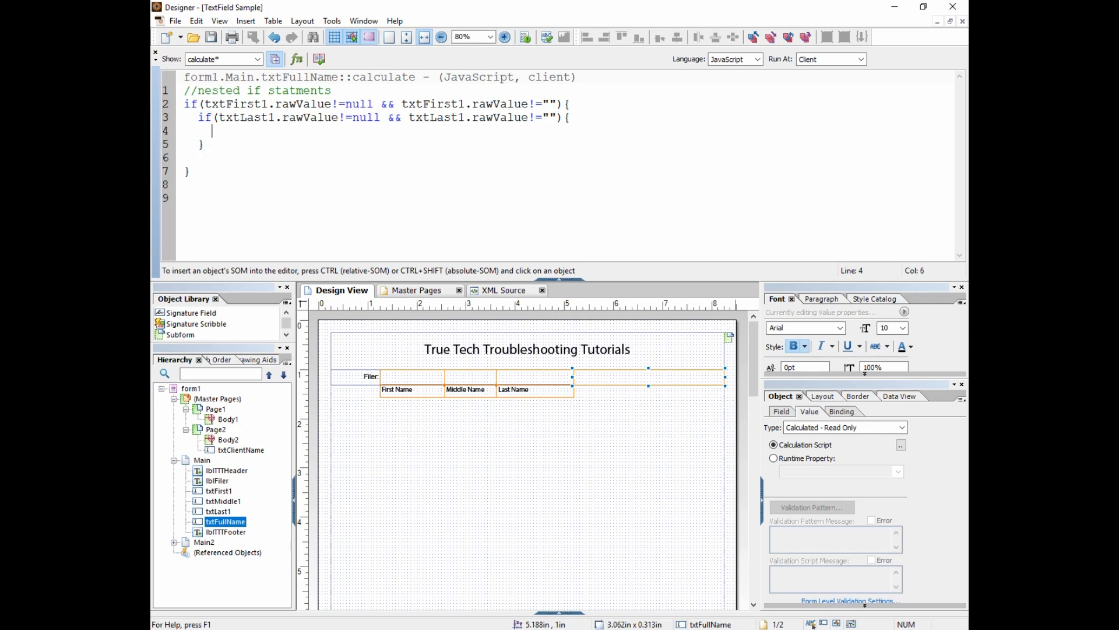
{"action": "type", "text": "if("}
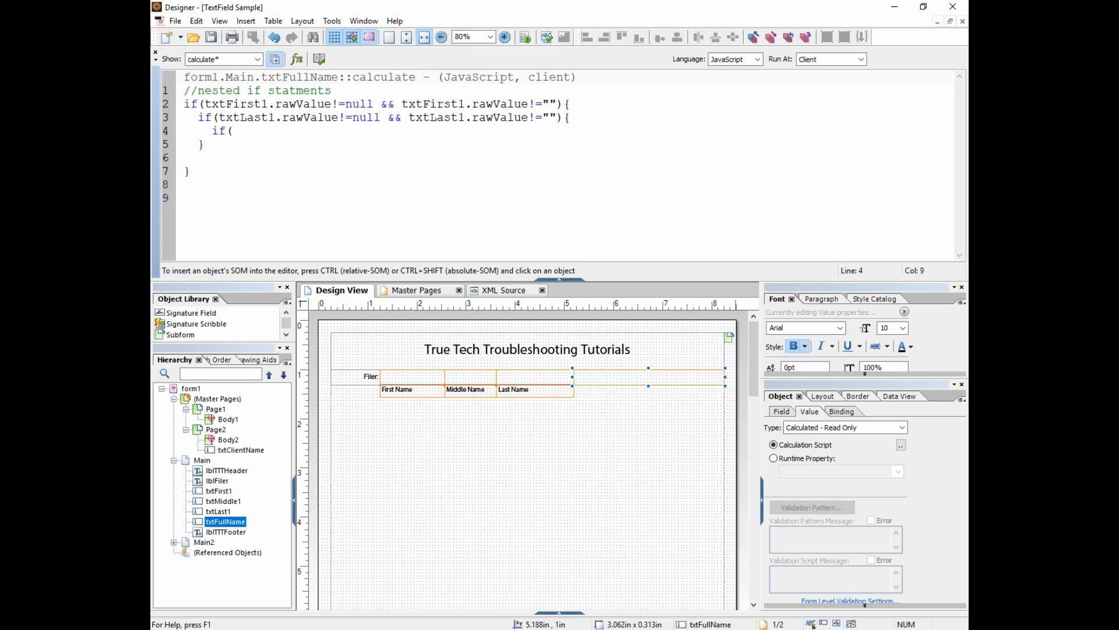
{"action": "type", "text": "txtMiddle1.rawValue!=null && txtMiddle1.rawValue!=\"\"){"}
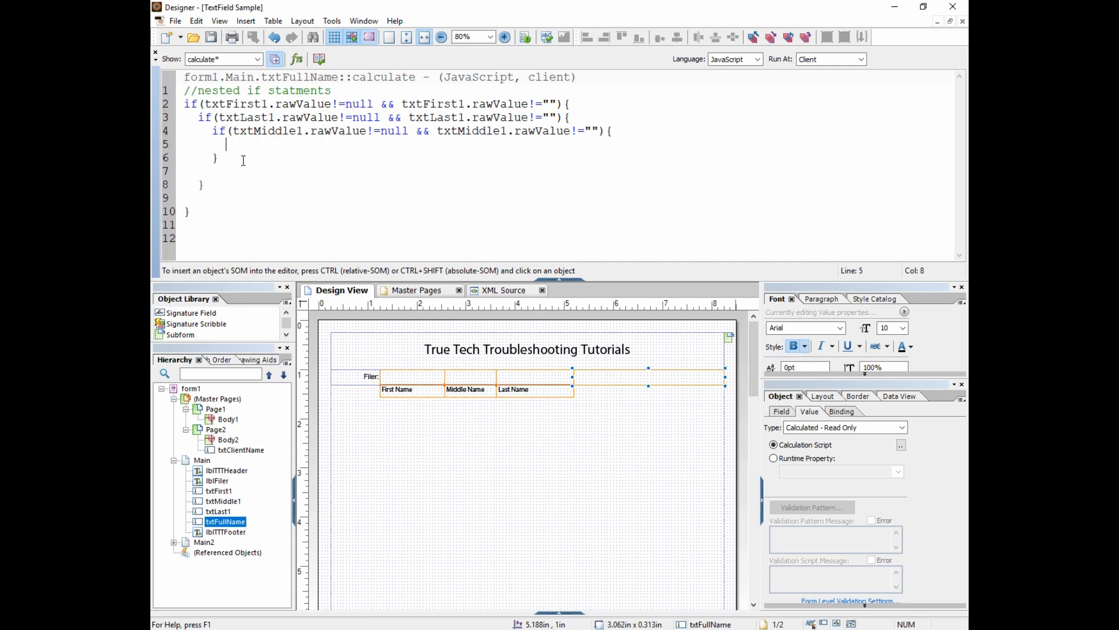
Begin the innermost assignment: this.rawValue = txtFirst1.rawValue + " "
{"action": "type", "text": "this"}
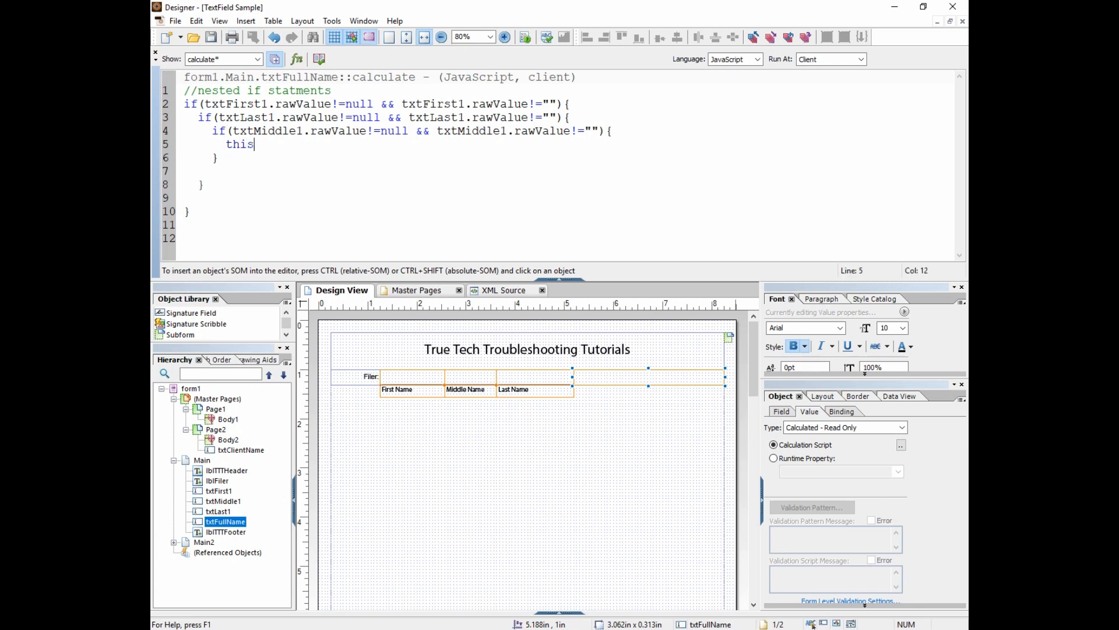
{"action": "type", "text": ".rawValue ="}
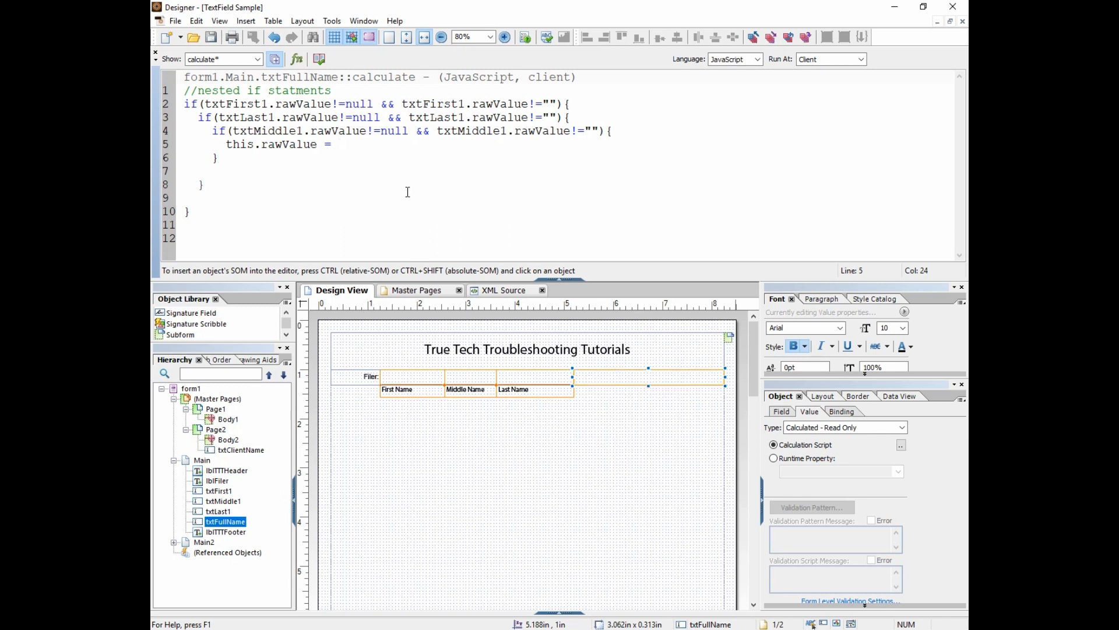
{"action": "left_click", "coordinate": [336, 144]}
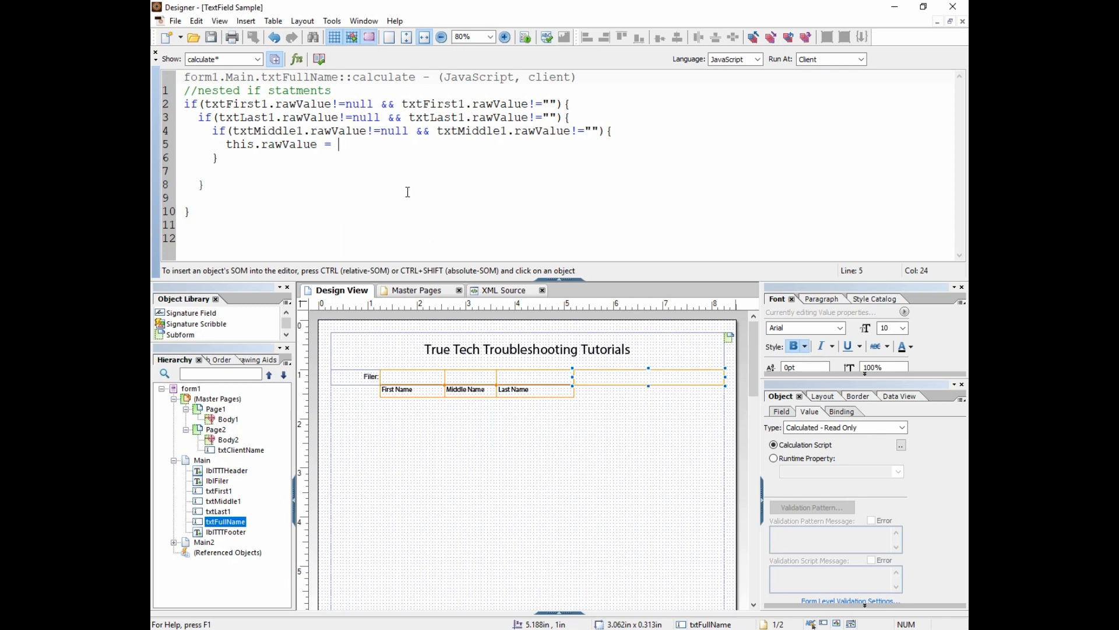
{"action": "type", "text": "txt"}
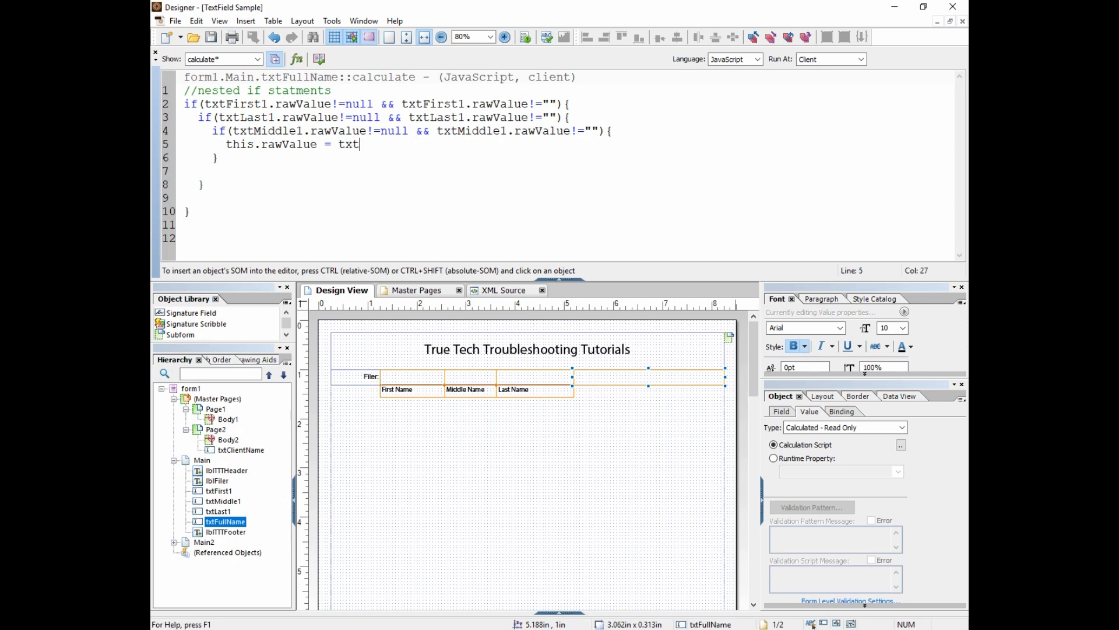
{"action": "type", "text": "Firs1.rawValue +"}
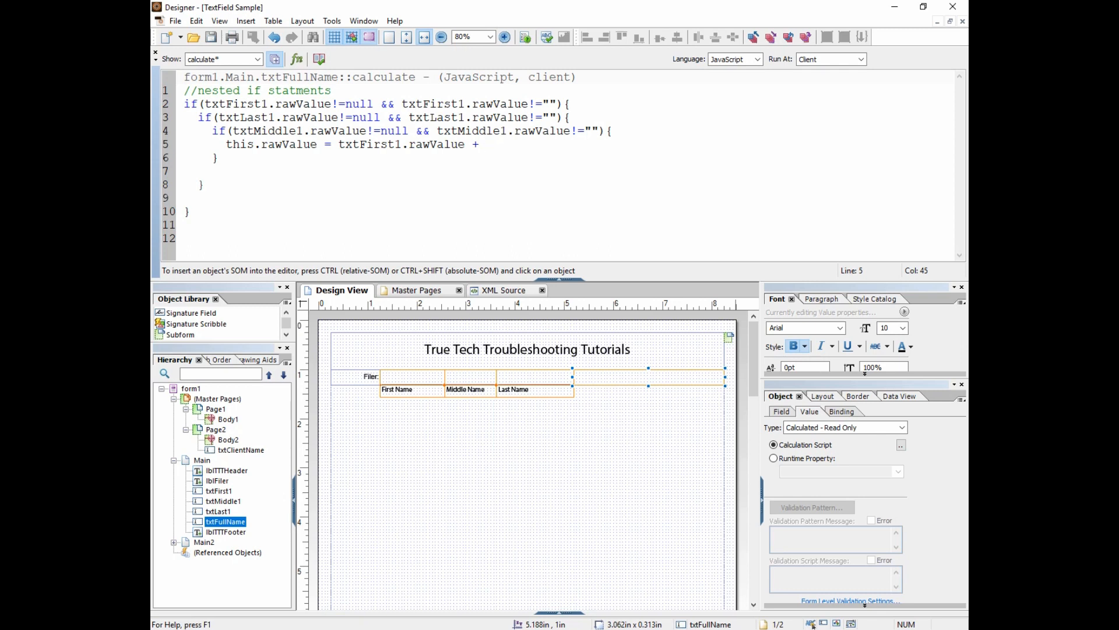
{"action": "left_click", "coordinate": [488, 144]}
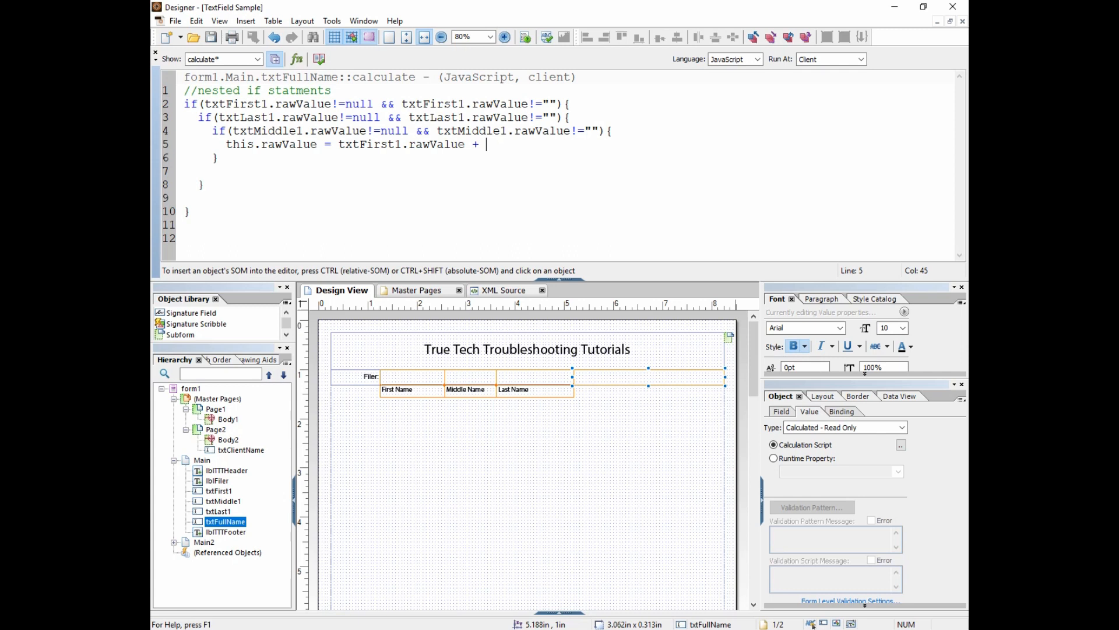
{"action": "type", "text": "\""}
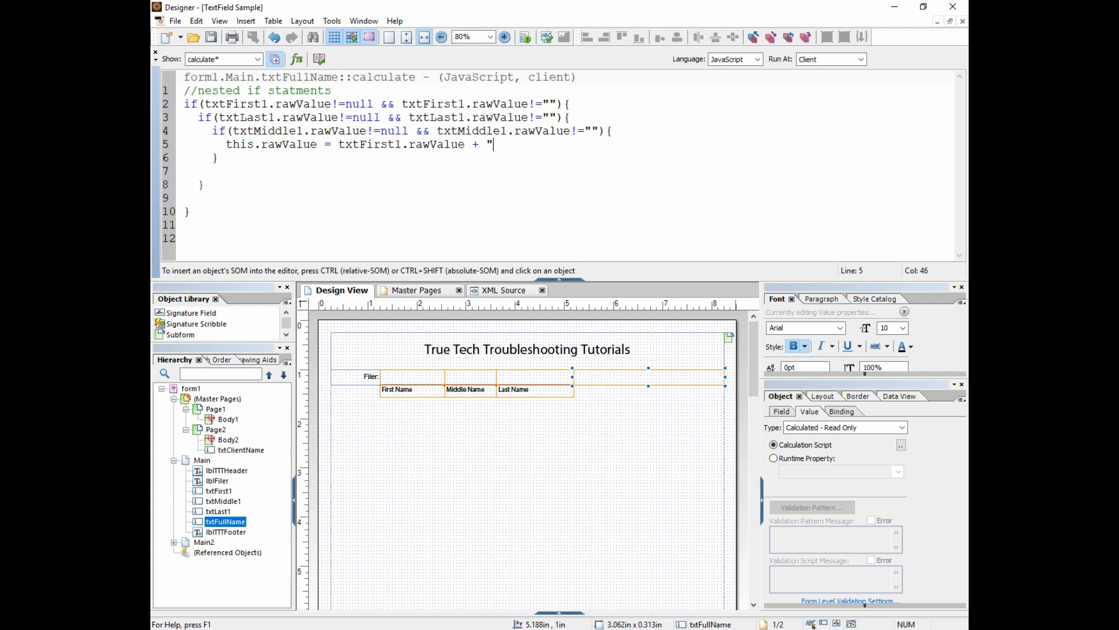
{"action": "type", "text": "\" \""}
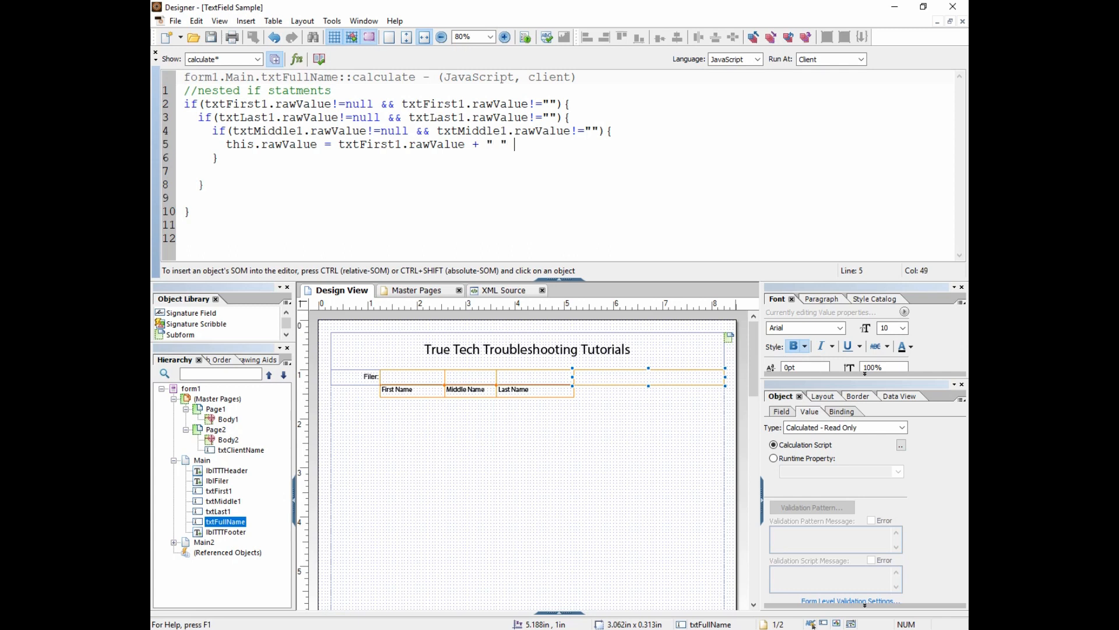
Append txtMiddle1.rawValue, a space, and txtLast1.rawValue to finish the assignment
{"action": "type", "text": "+ t"}
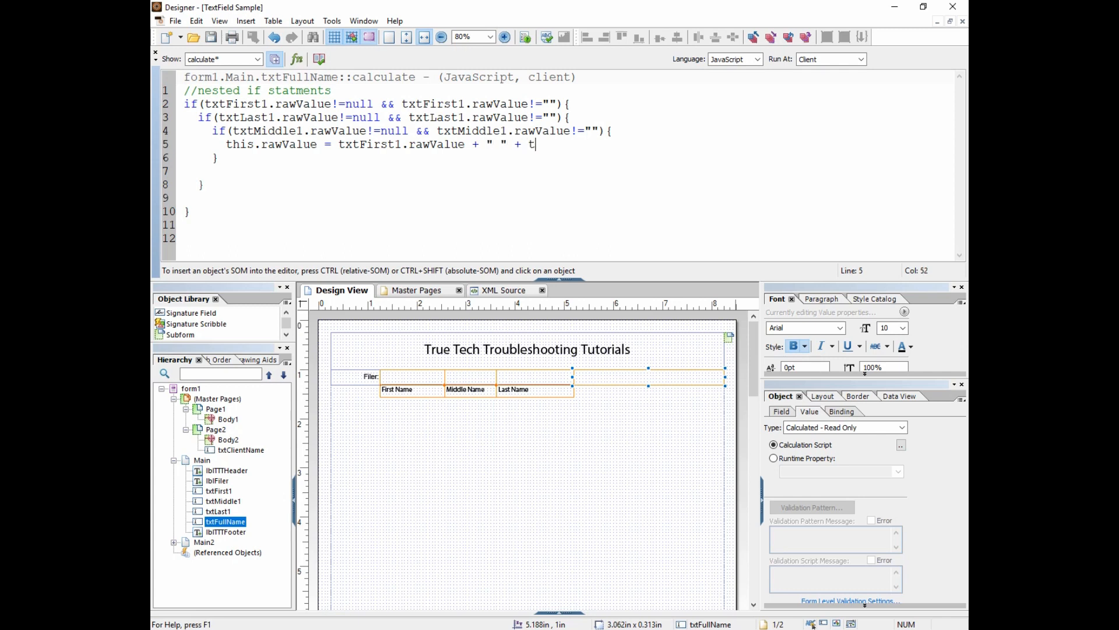
{"action": "type", "text": "xtMiddl"}
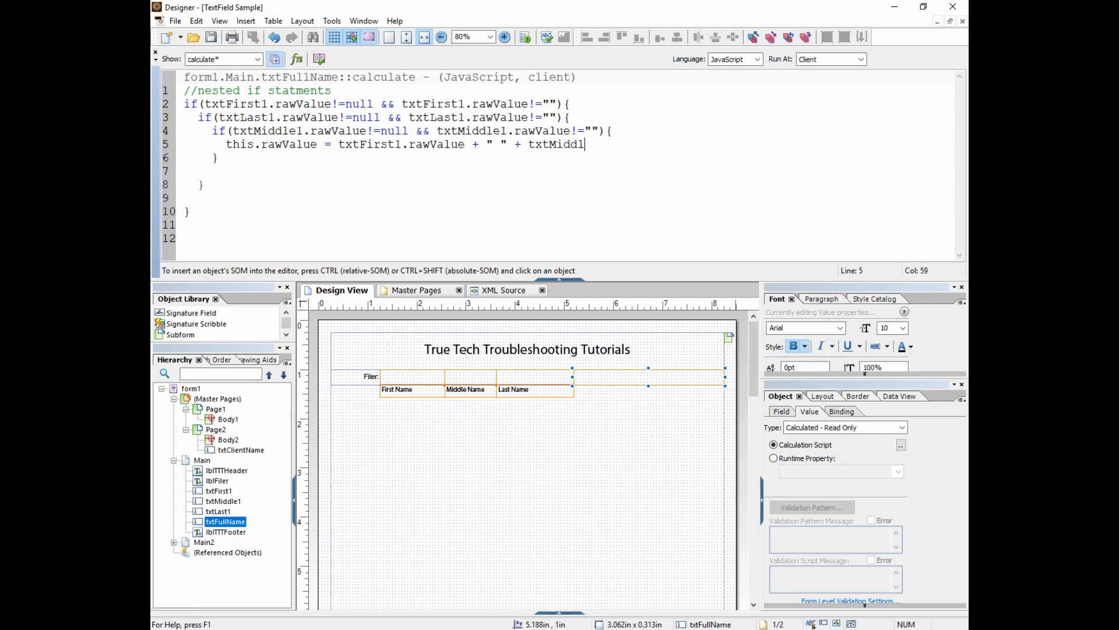
{"action": "type", "text": "e1.rawValue"}
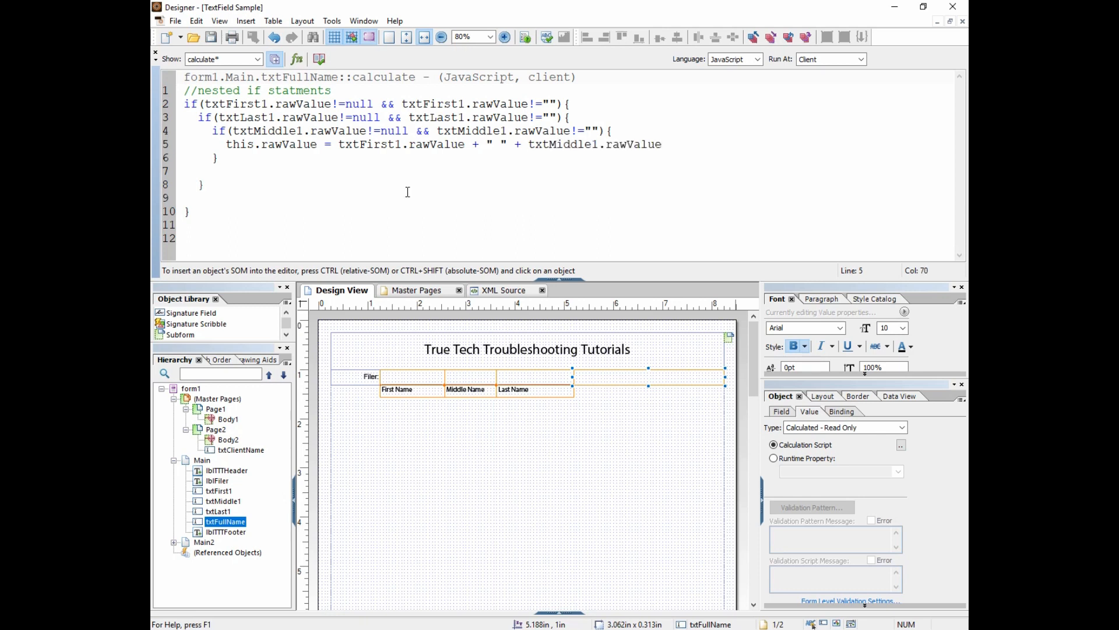
{"action": "type", "text": "+ \" \""}
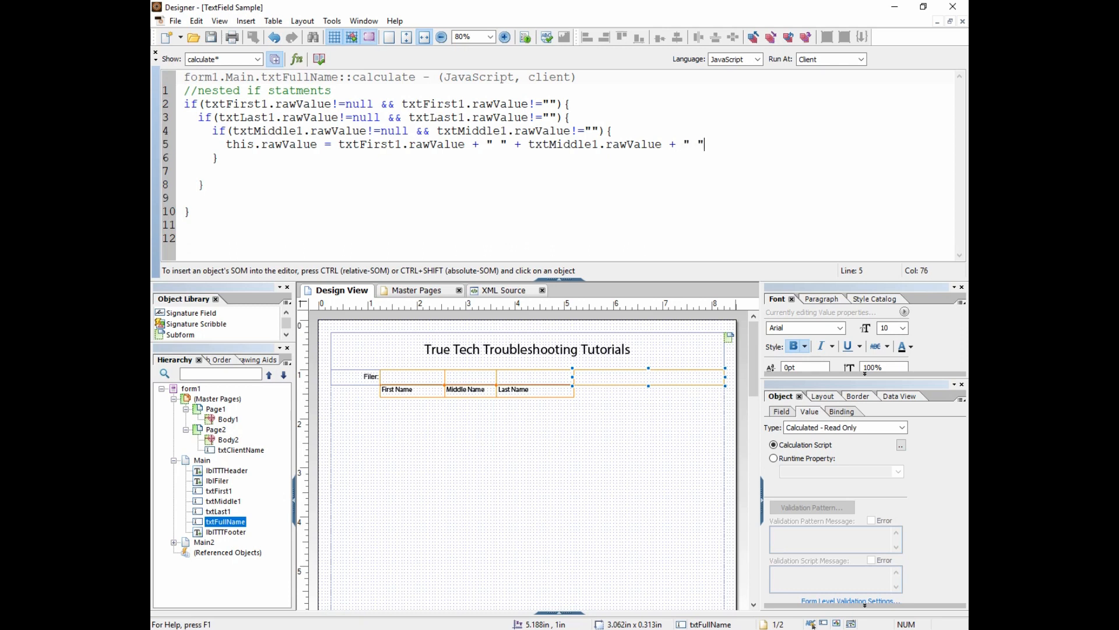
{"action": "type", "text": "+"}
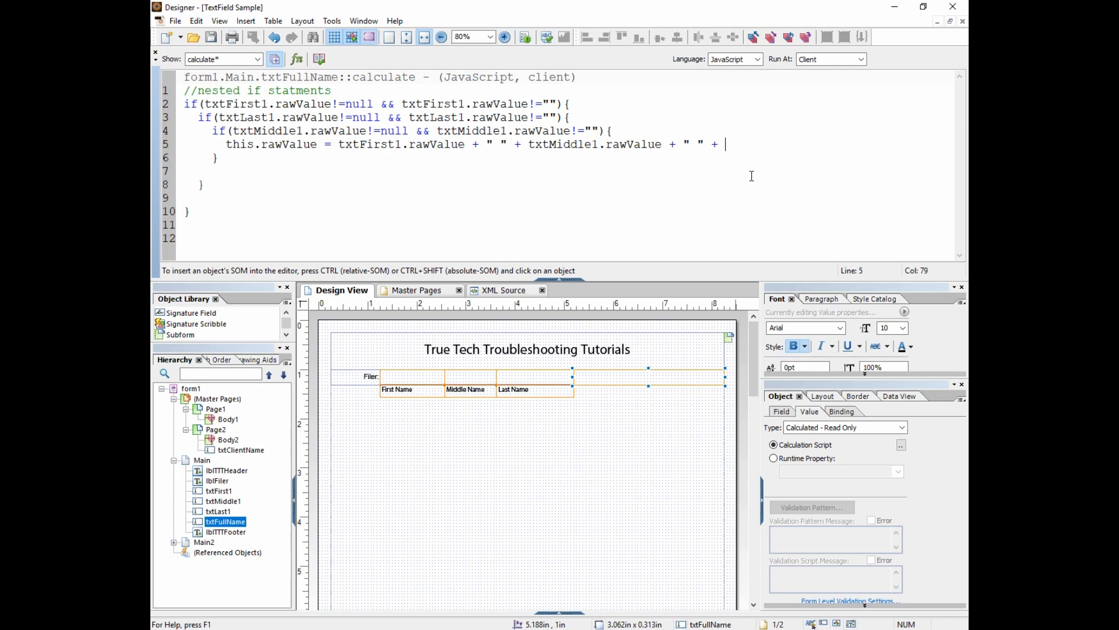
{"action": "type", "text": "txtLast"}
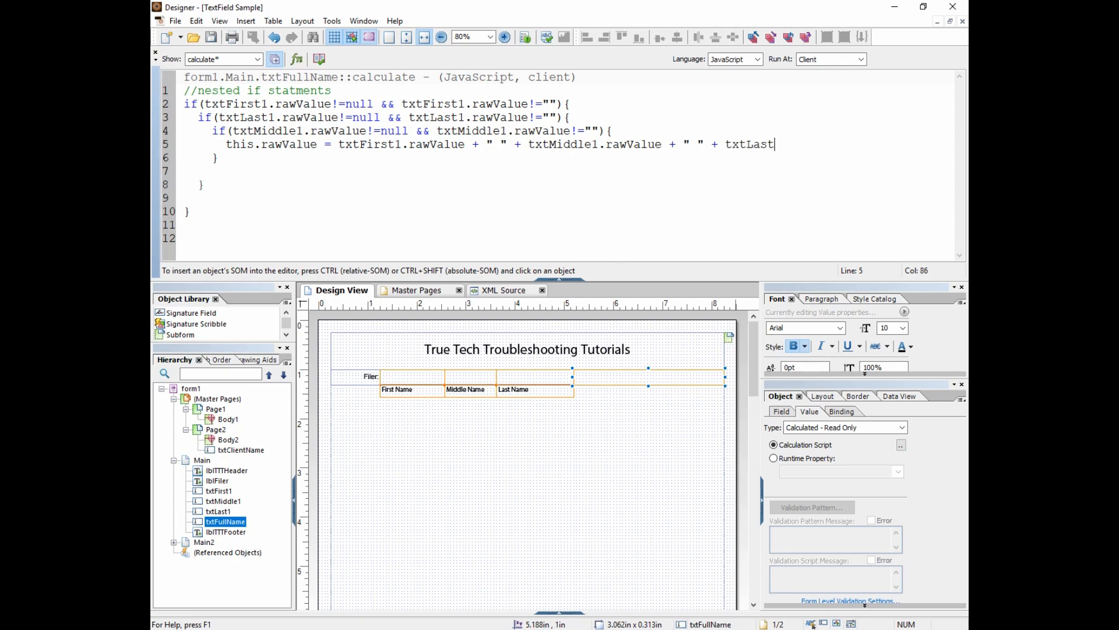
{"action": "type", "text": "1.rawValue"}
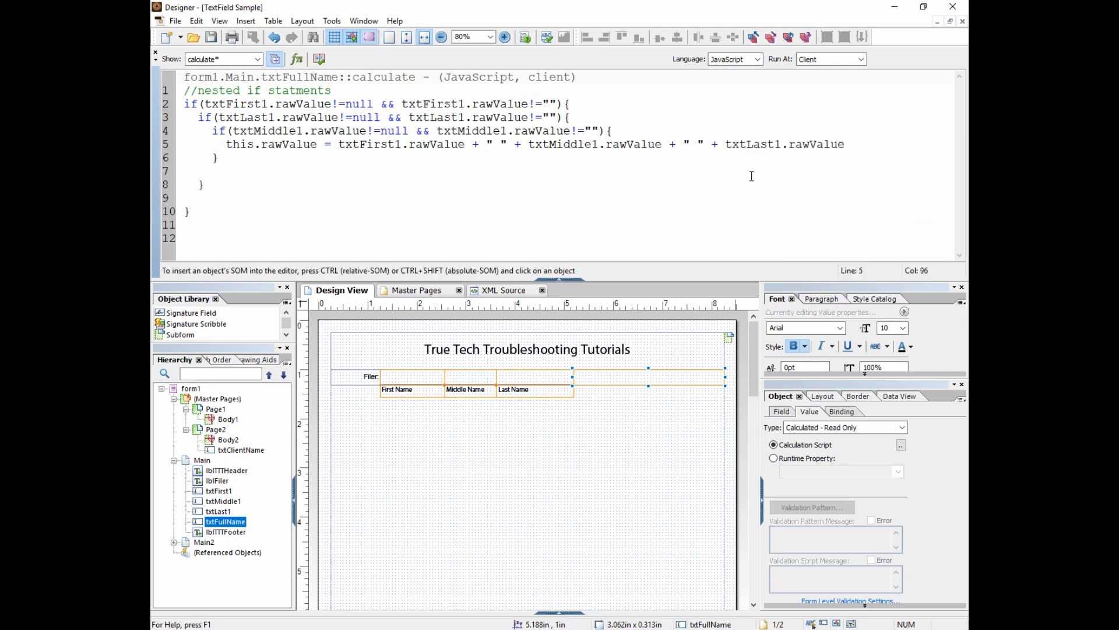
{"action": "type", "text": ";"}
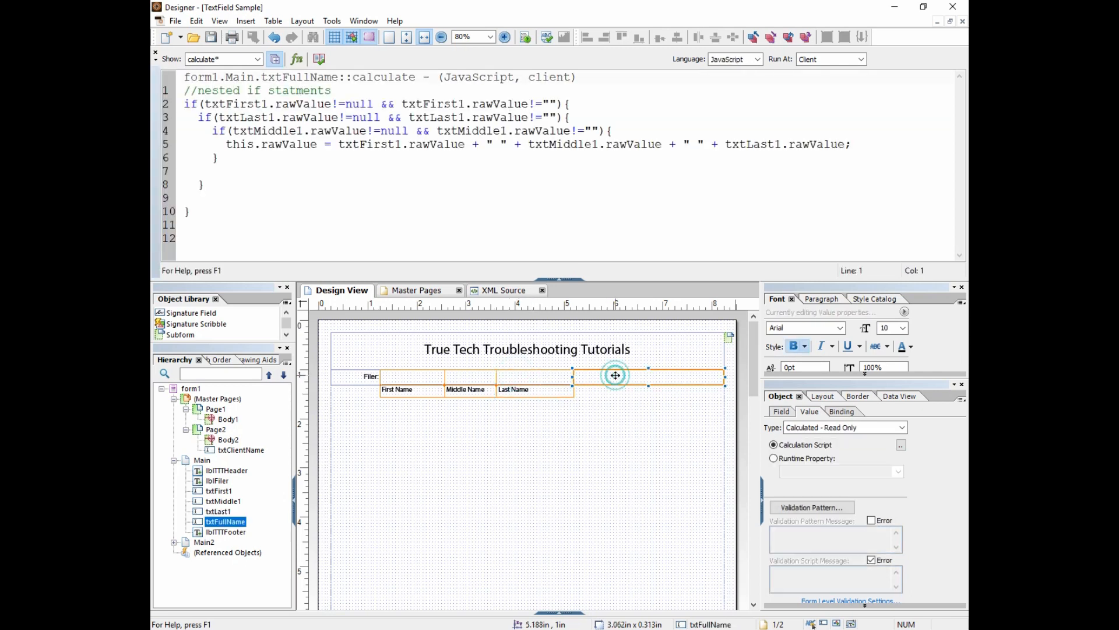
Add else{ this.rawValue = txtFirst1.rawValue + " " + txtLast1.rawValue; } after the middle-name check
{"action": "left_click", "coordinate": [228, 144]}
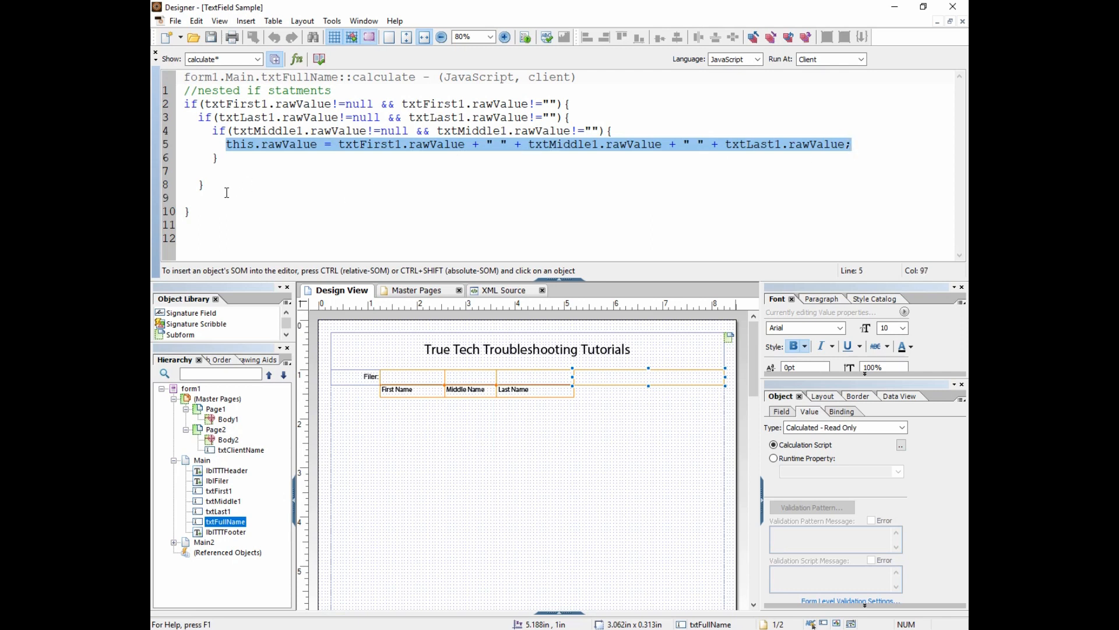
{"action": "left_click", "coordinate": [220, 172]}
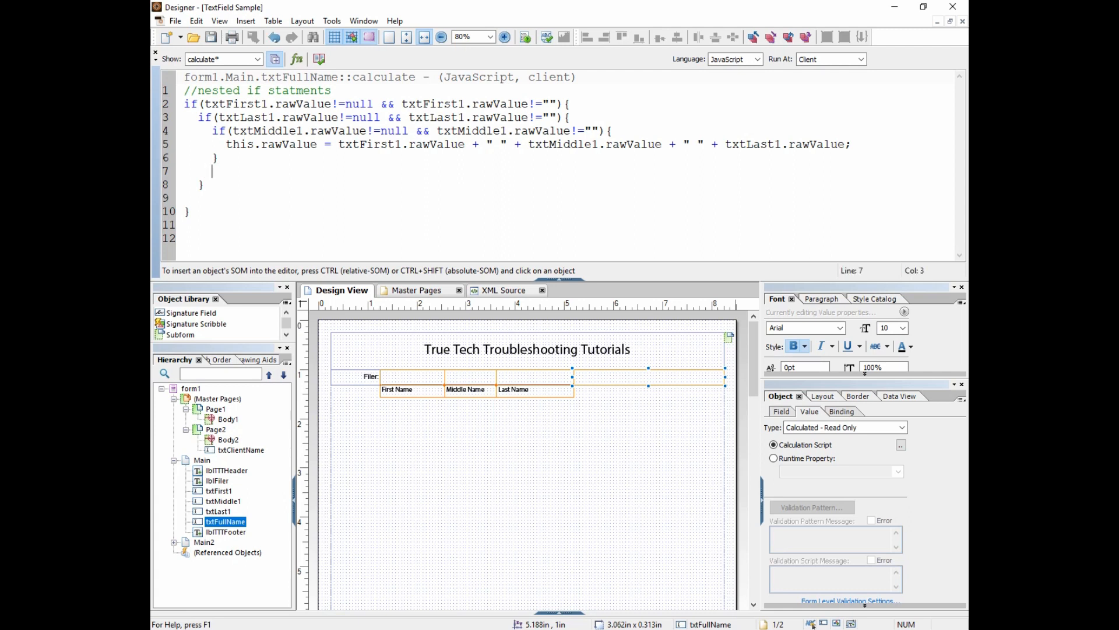
{"action": "type", "text": "else{"}
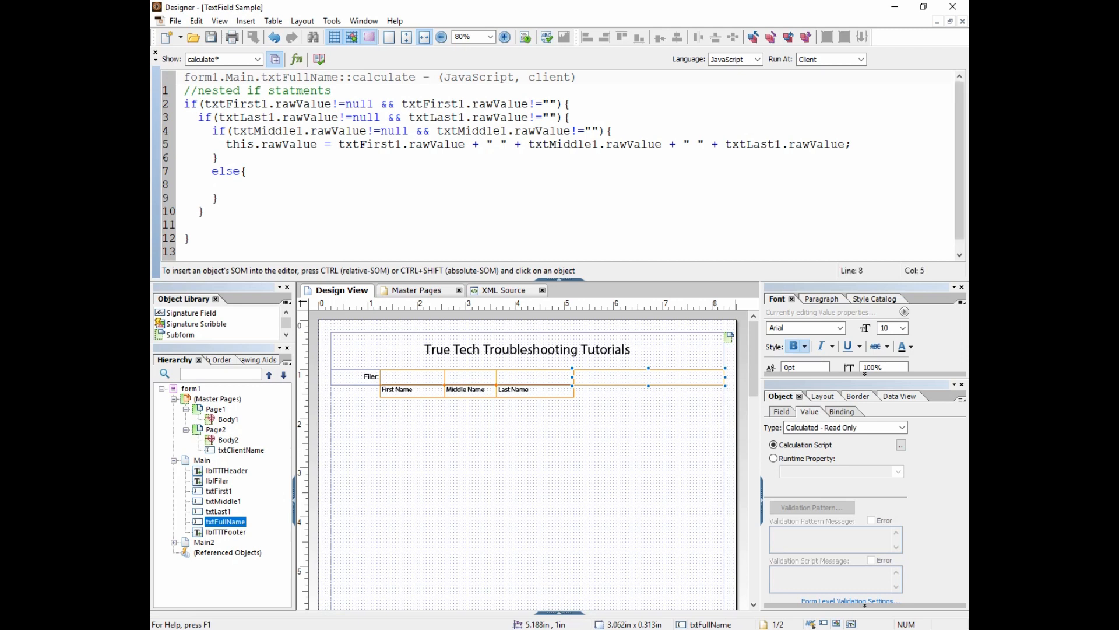
{"action": "type", "text": "this.rawValue ="}
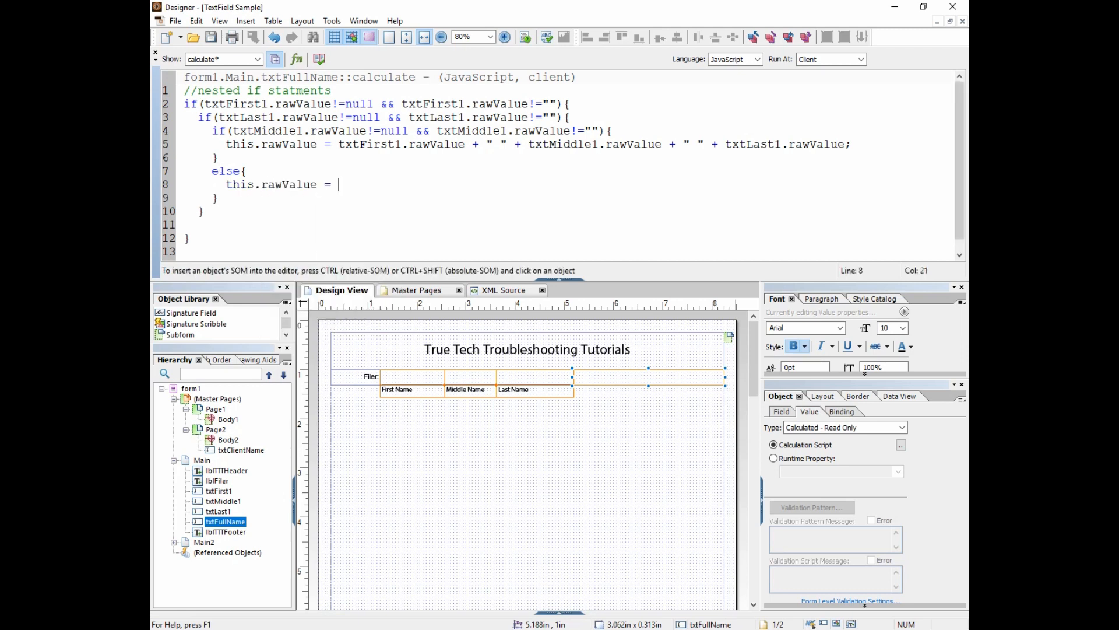
{"action": "type", "text": "txtFir"}
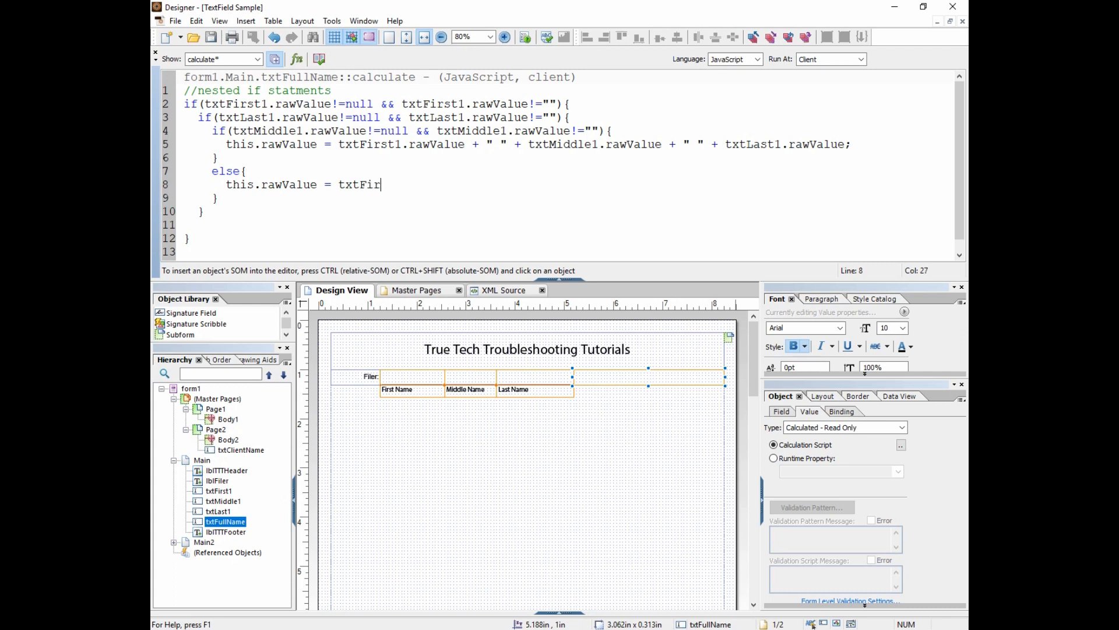
{"action": "type", "text": "st1.rawValue"}
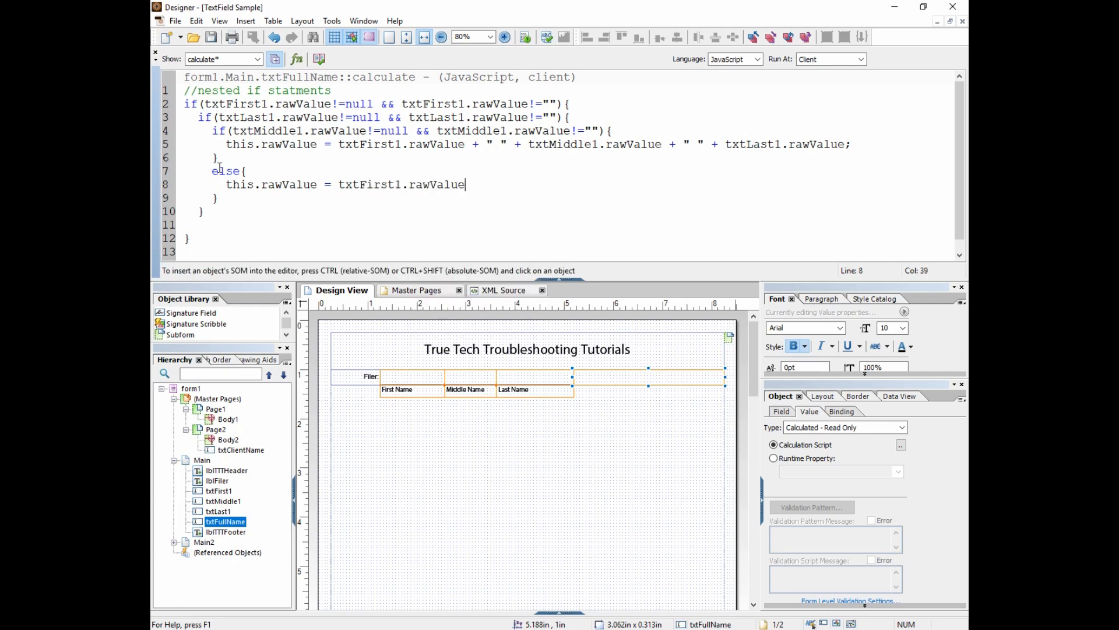
{"action": "type", "text": "+ \" \""}
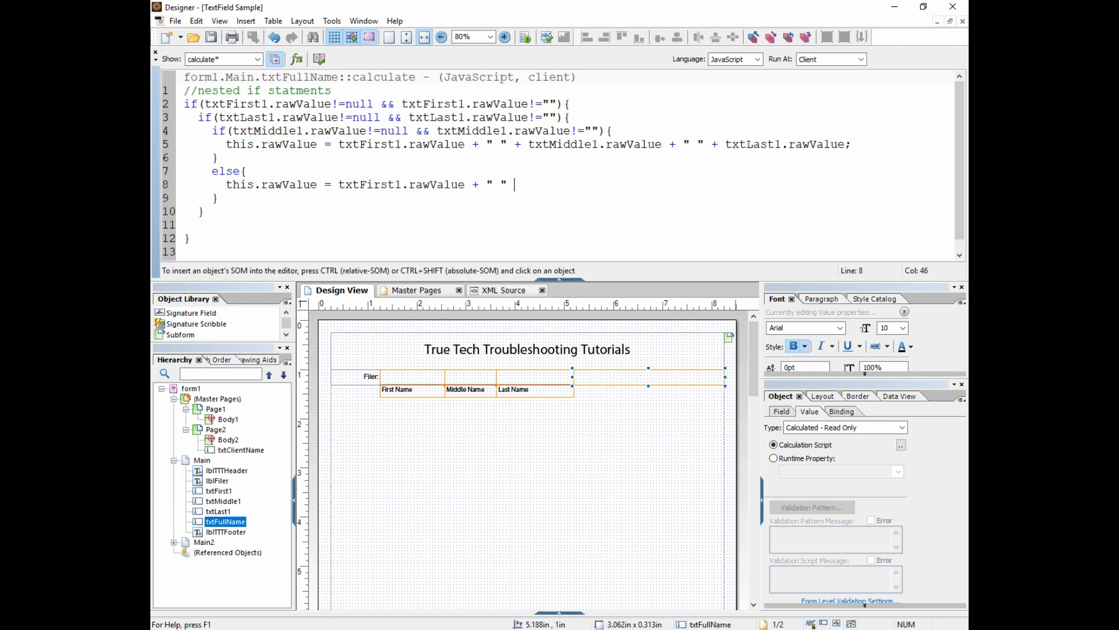
{"action": "type", "text": "+"}
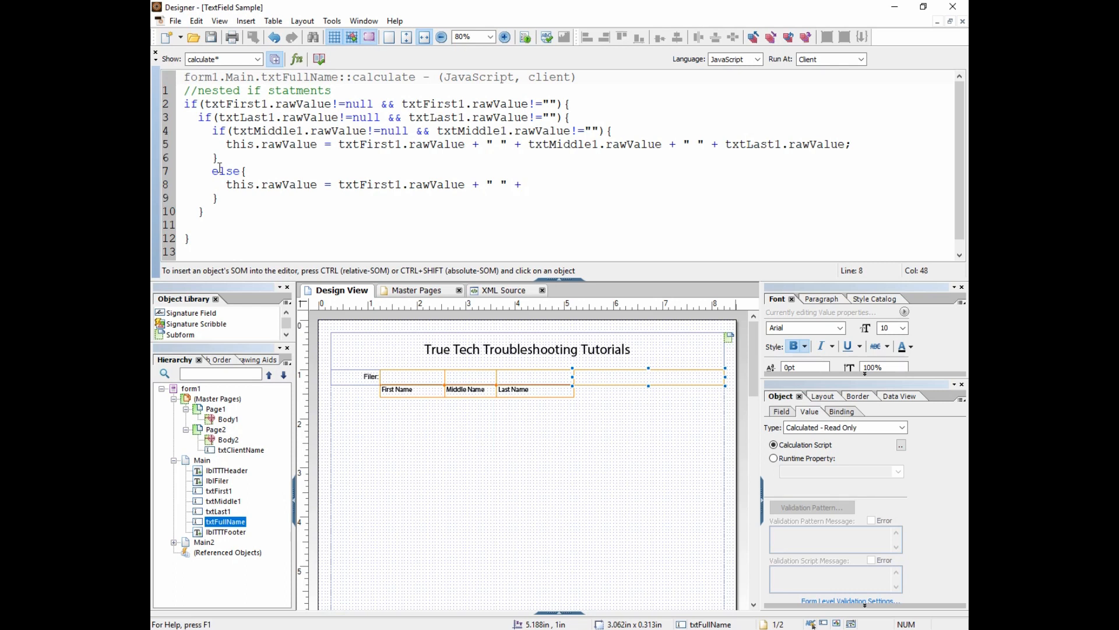
{"action": "type", "text": "txtLast1"}
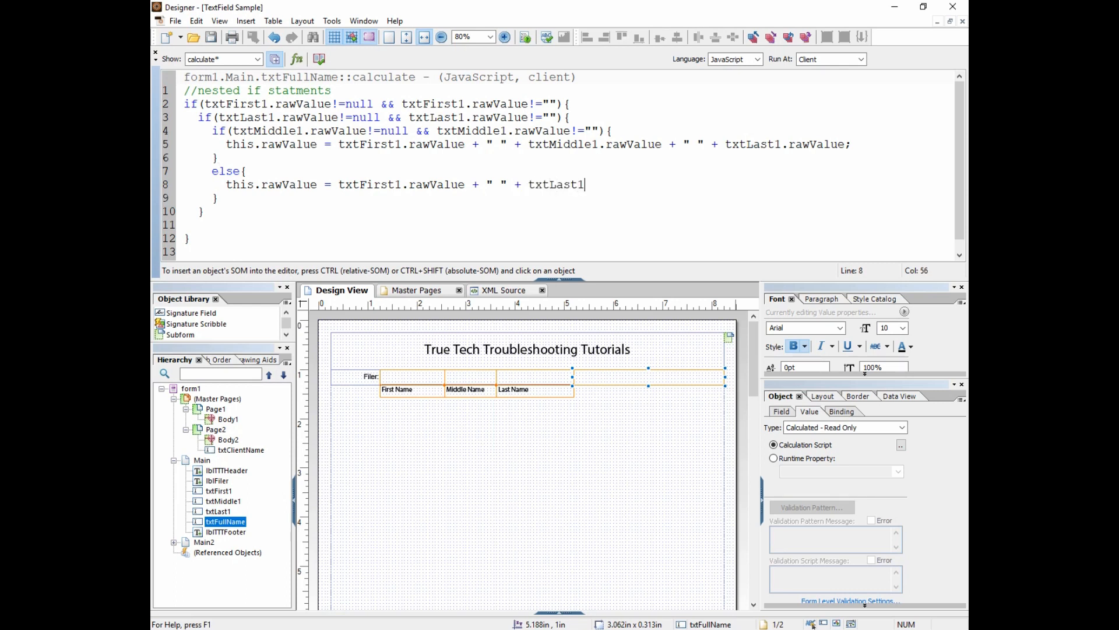
{"action": "type", "text": ".rawValue;"}
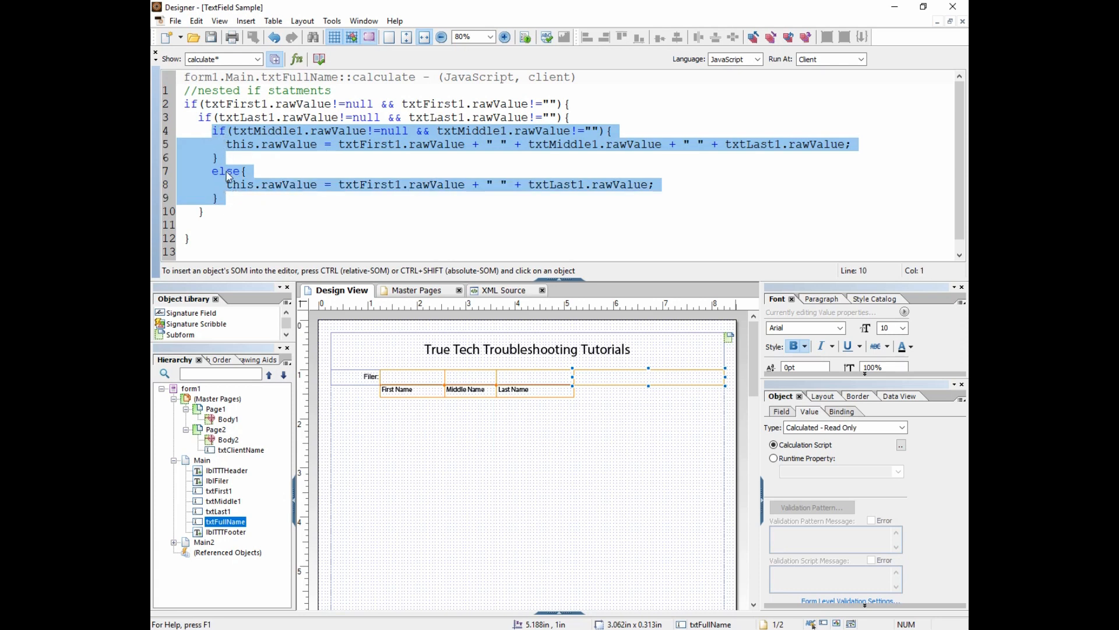
{"action": "left_click", "coordinate": [228, 171]}
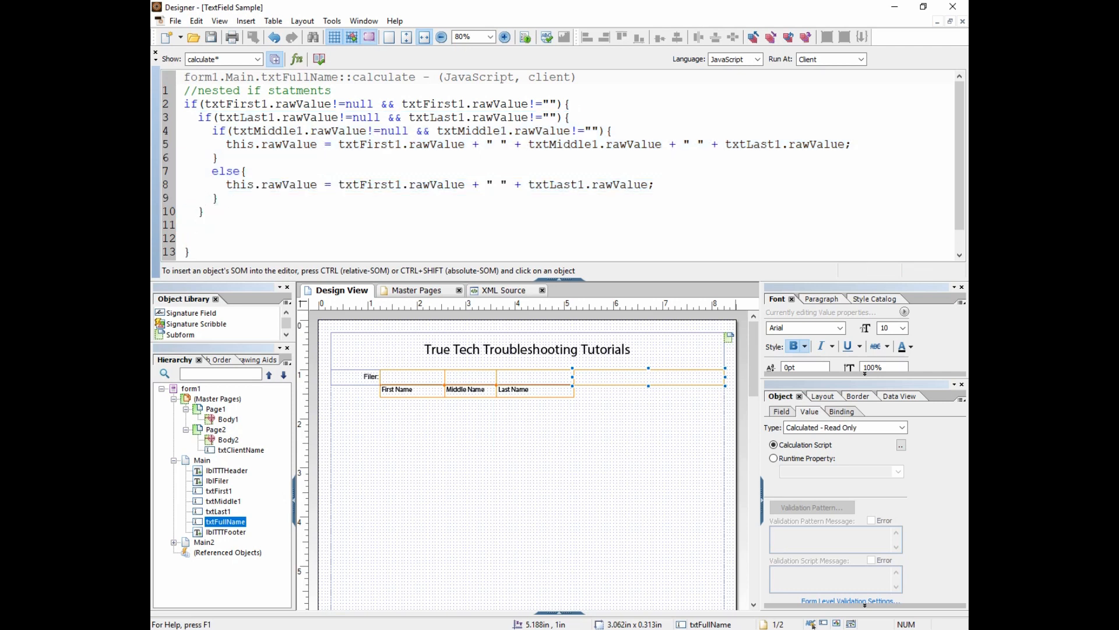
Type another else{ and view txtMiddle1's empty FormCalc calculate script
{"action": "type", "text": "else{"}
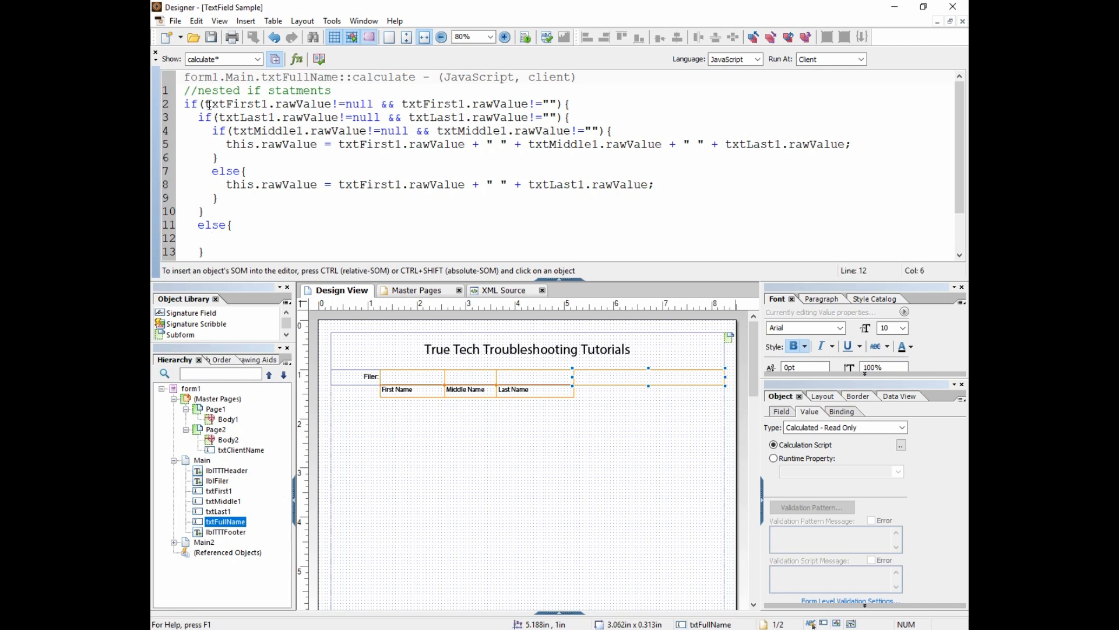
{"action": "mouse_move", "coordinate": [228, 118]}
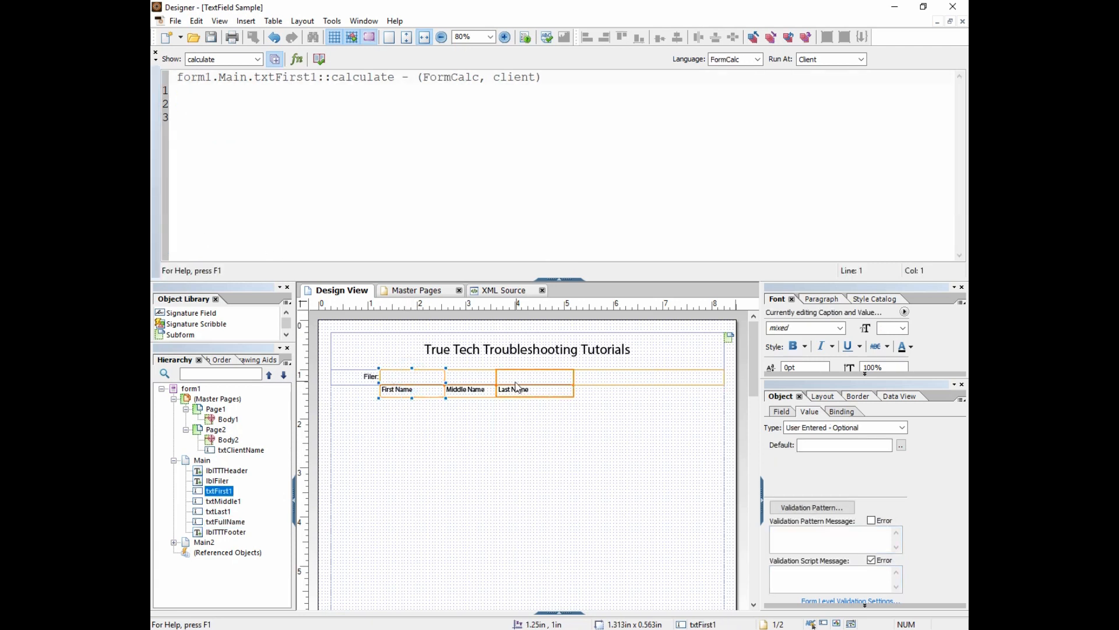
{"action": "left_click", "coordinate": [469, 377]}
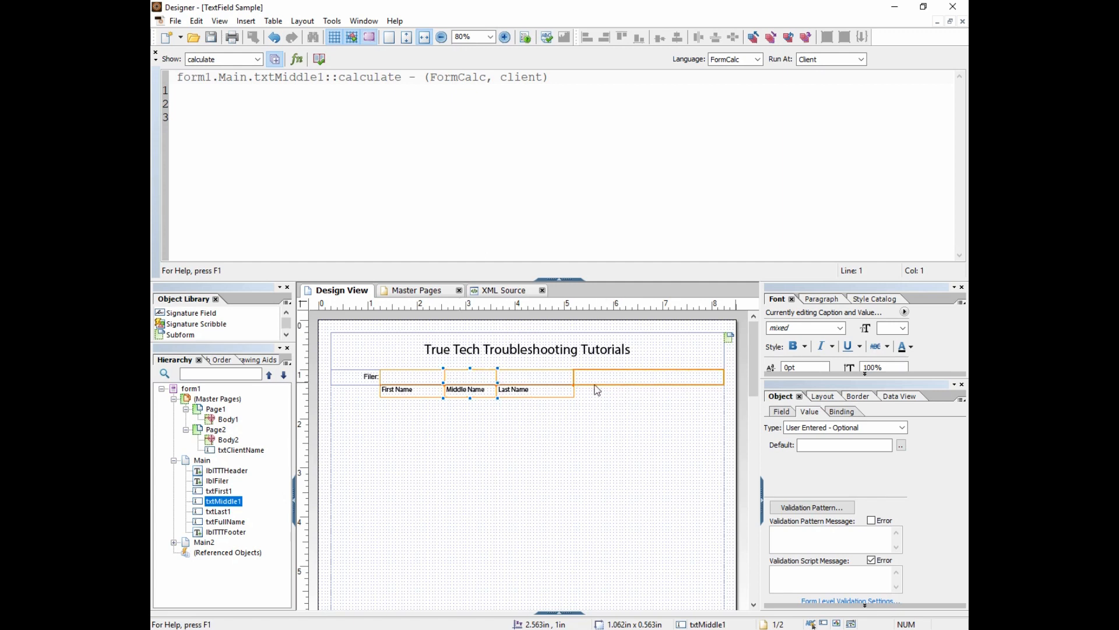
{"action": "mouse_move", "coordinate": [579, 383]}
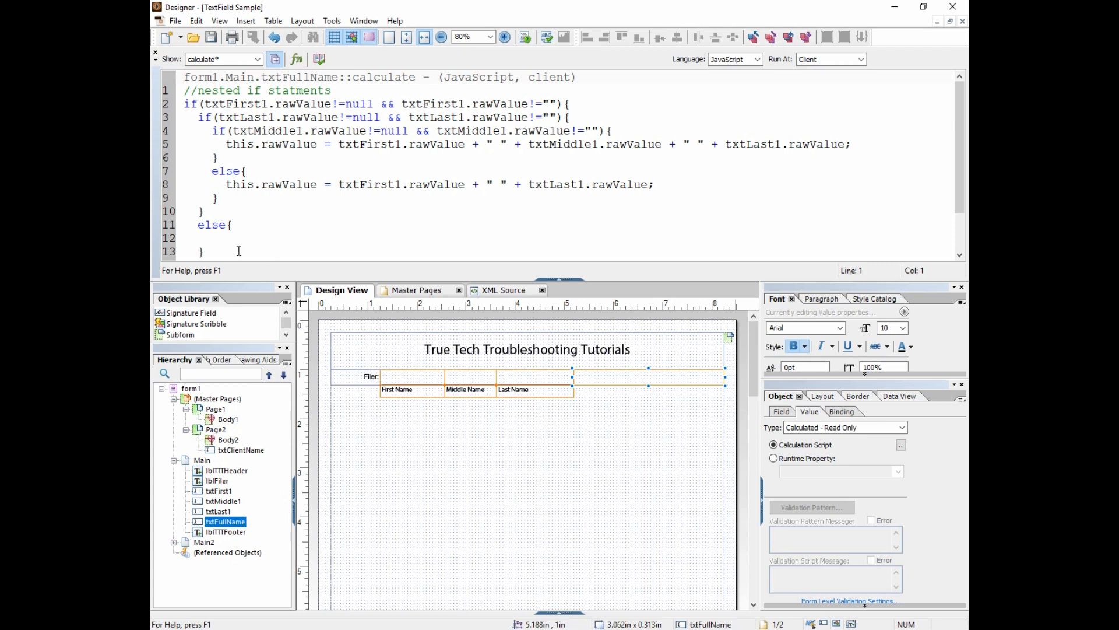
Inside the inner else, set this.rawValue = "";
{"action": "left_click", "coordinate": [212, 238]}
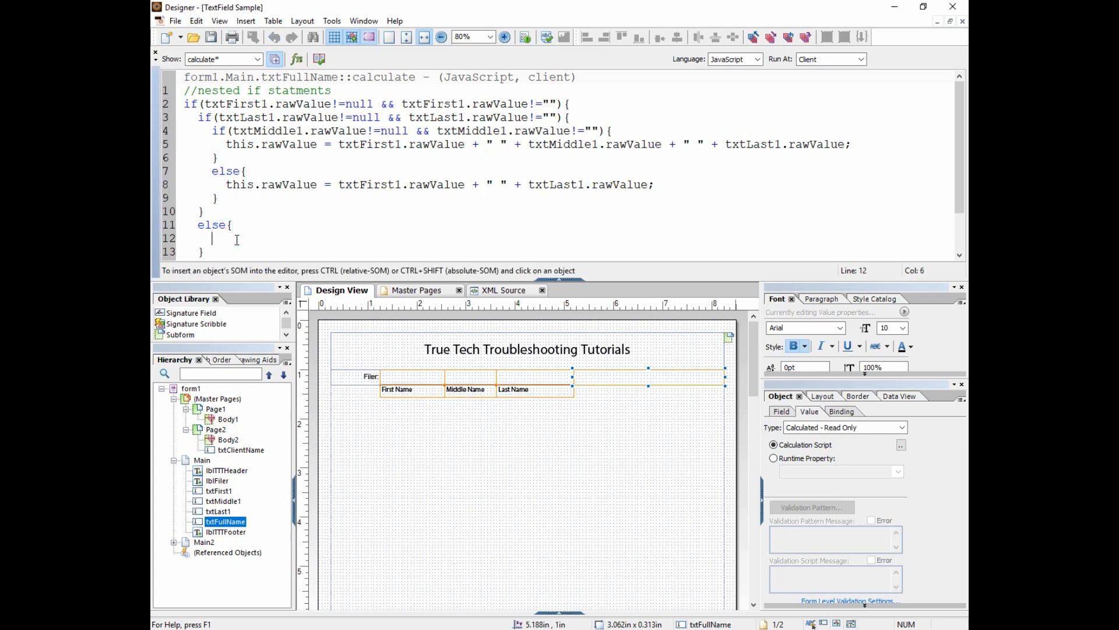
{"action": "type", "text": "ti"}
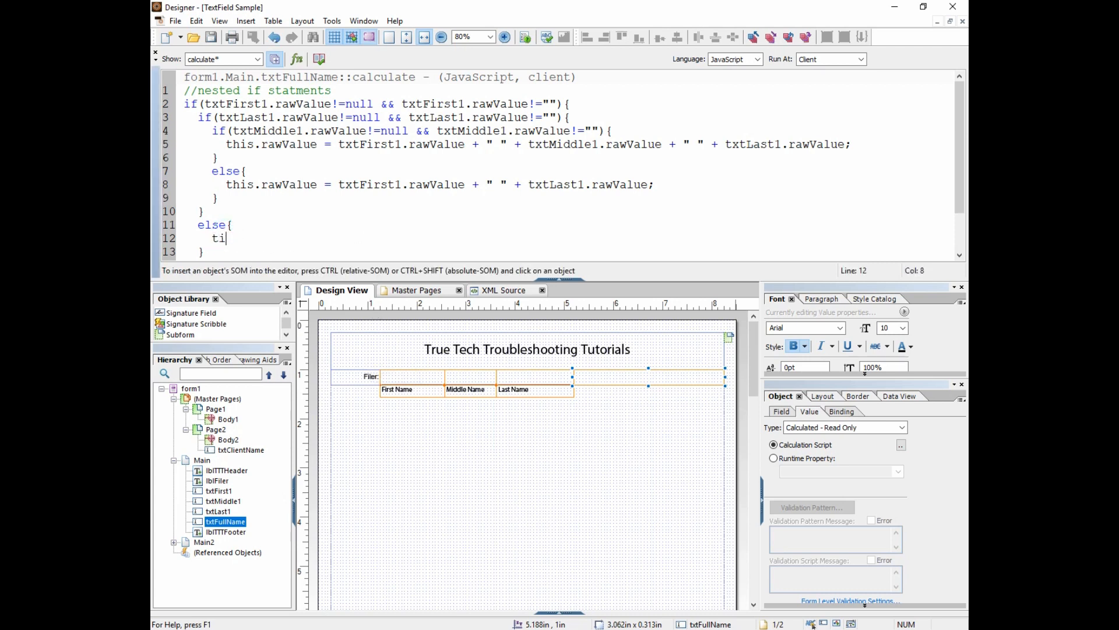
{"action": "type", "text": "his.ra"}
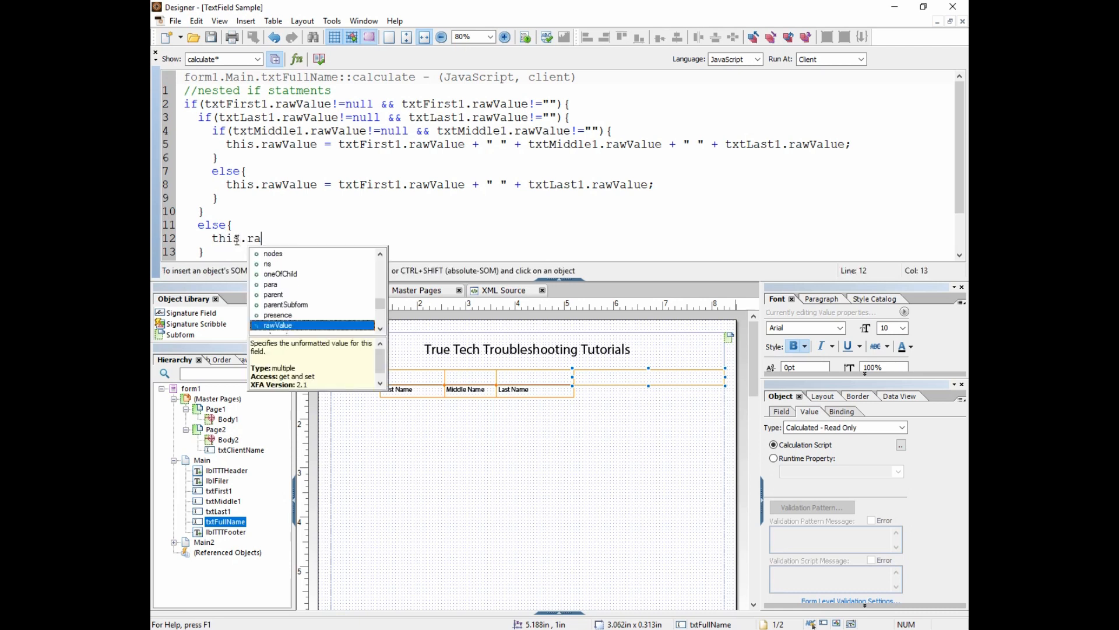
{"action": "type", "text": "wValue = \"\";"}
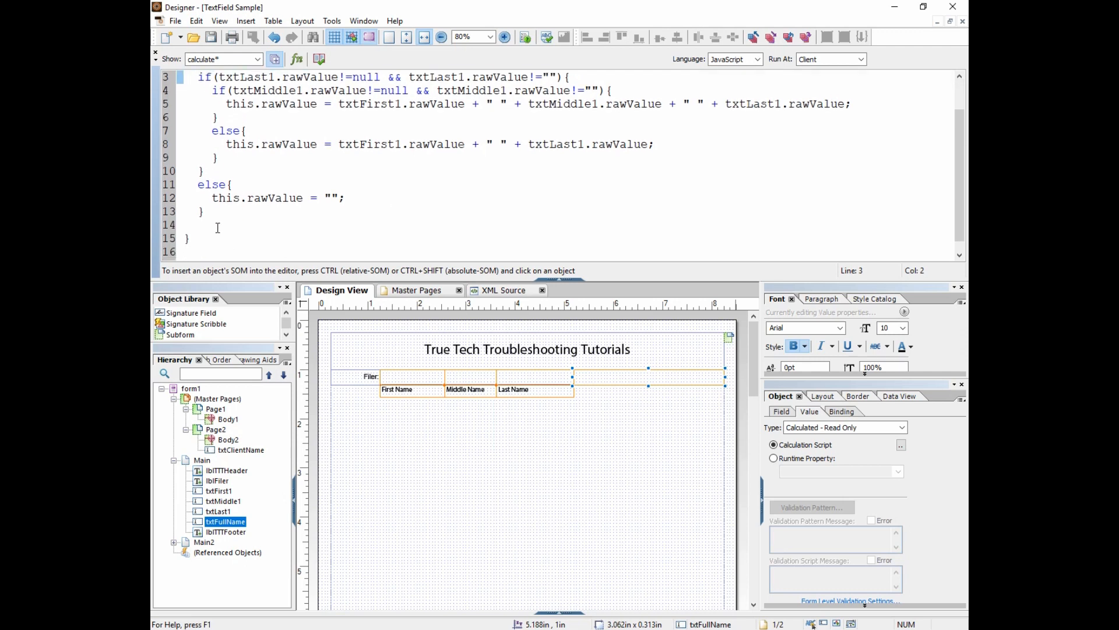
Add an outer else block containing this.access = "";
{"action": "left_click", "coordinate": [193, 225]}
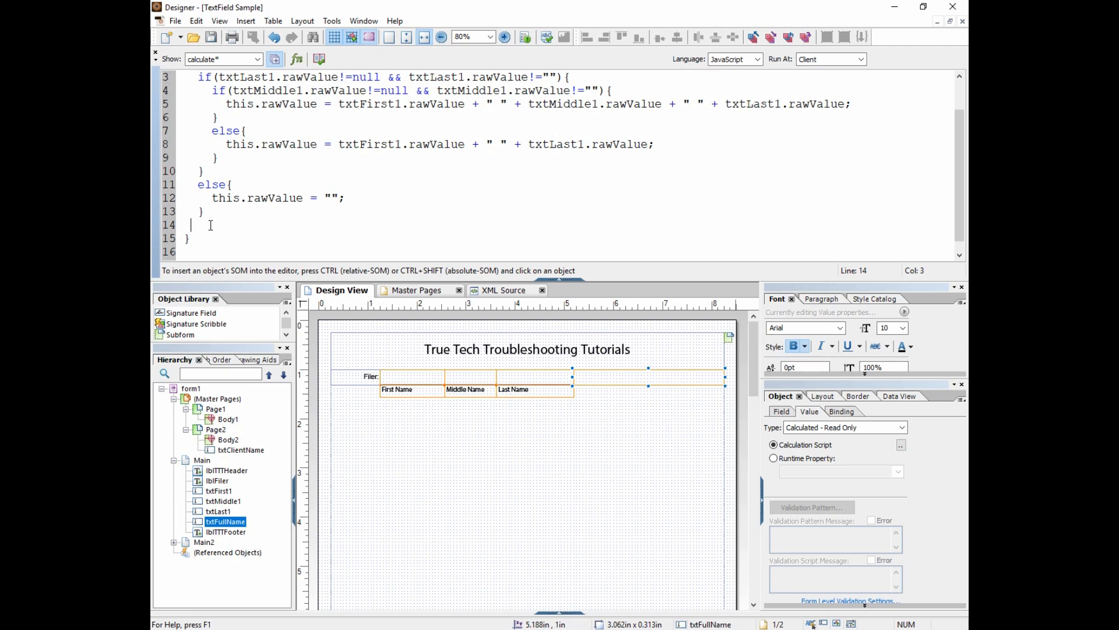
{"action": "type", "text": "else"}
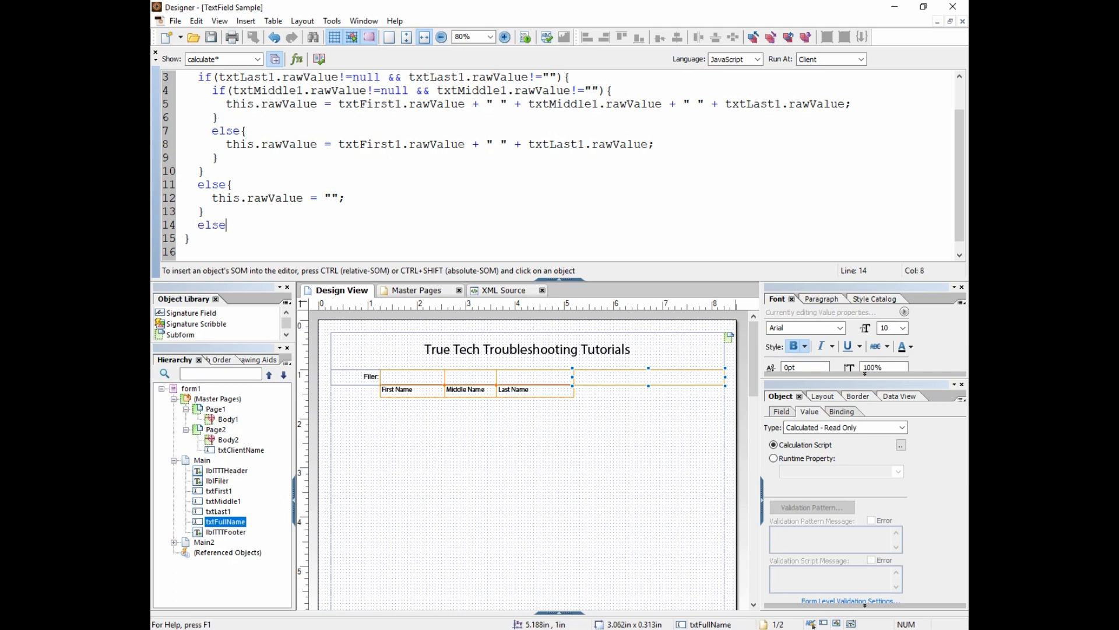
{"action": "key", "text": "BackSpace"}
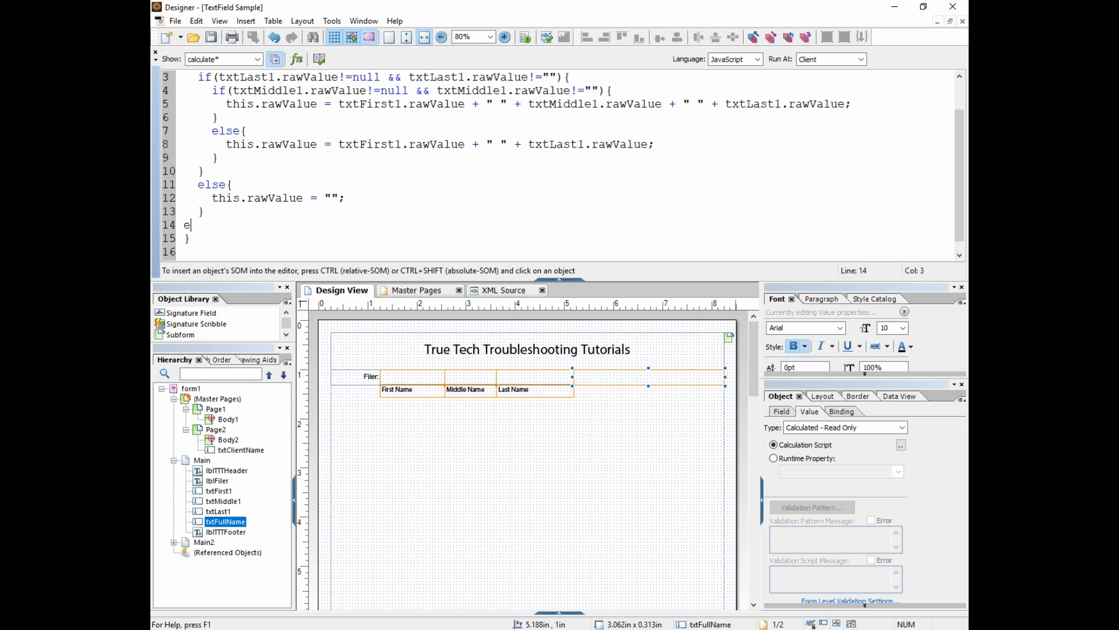
{"action": "type", "text": "lse"}
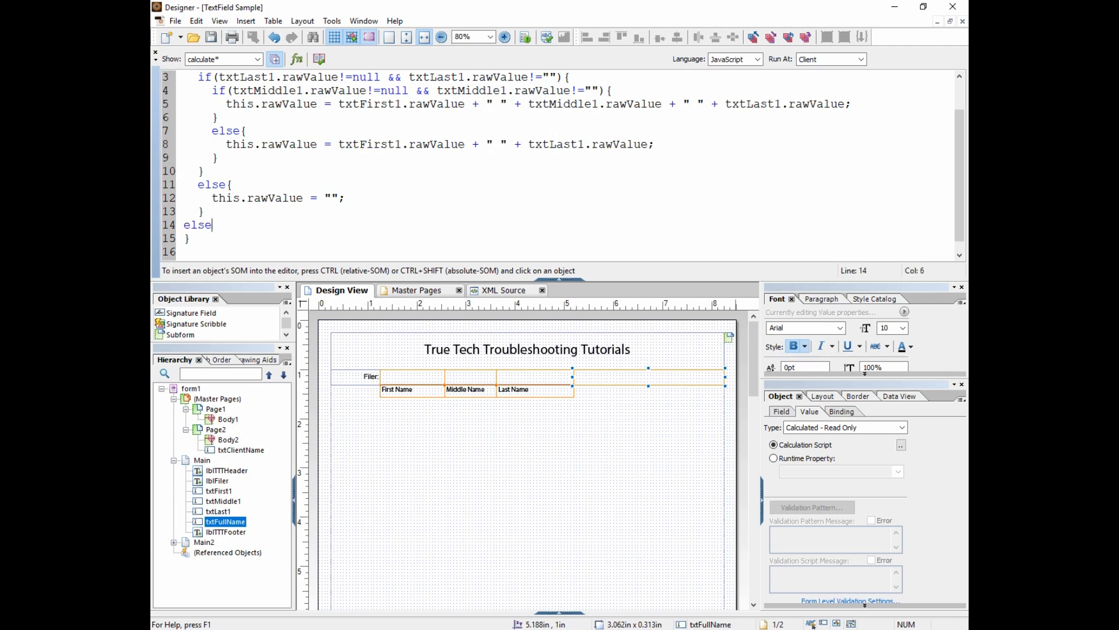
{"action": "type", "text": "{"}
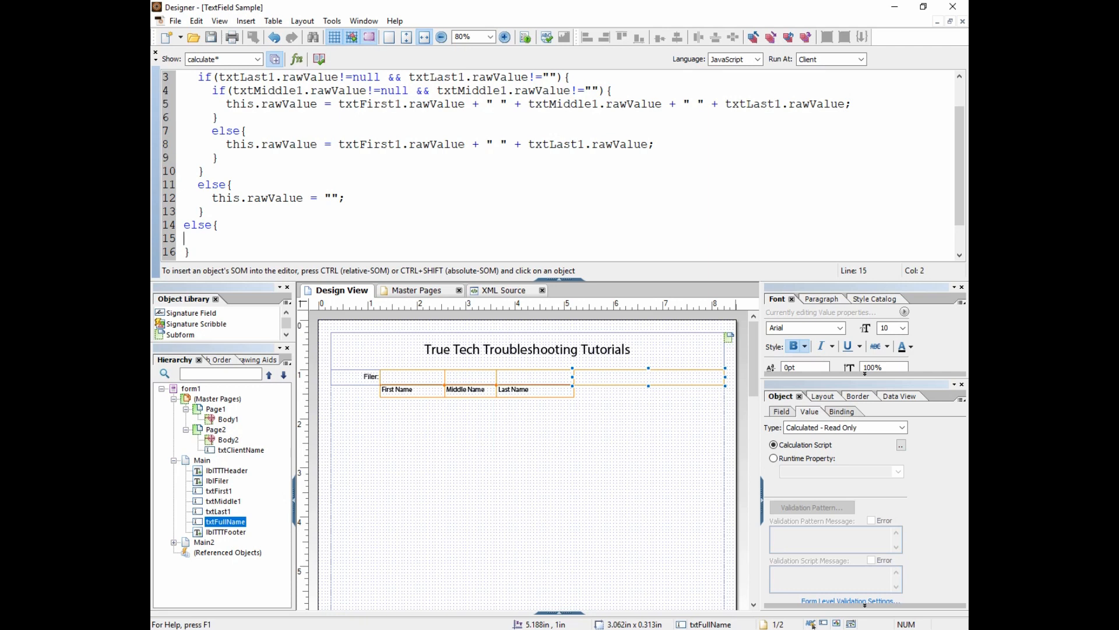
{"action": "type", "text": "this"}
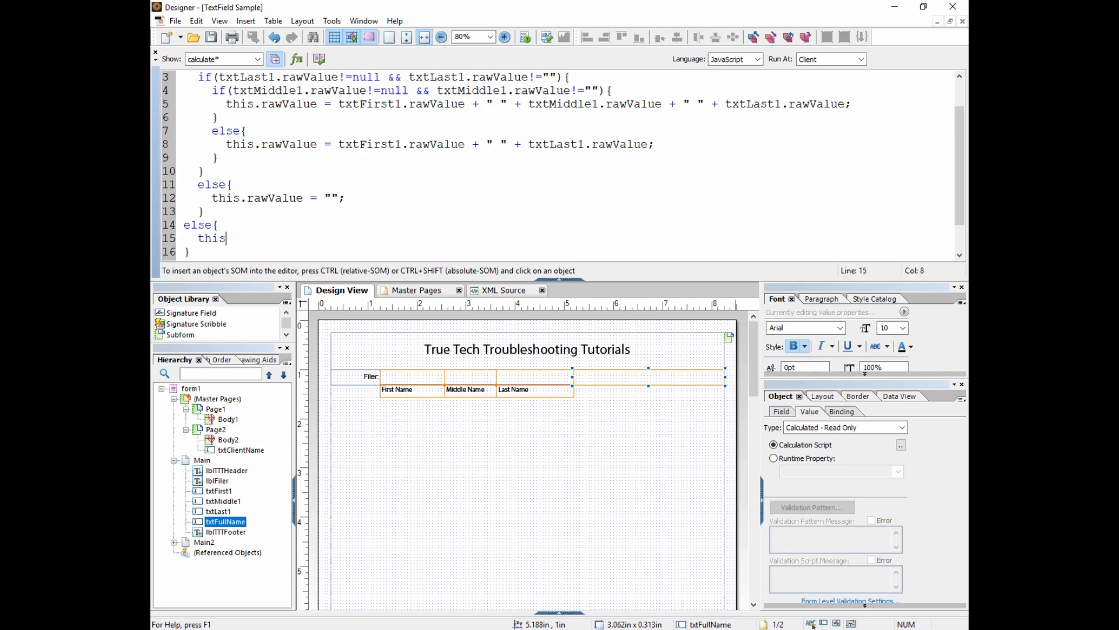
{"action": "type", "text": ".access ="}
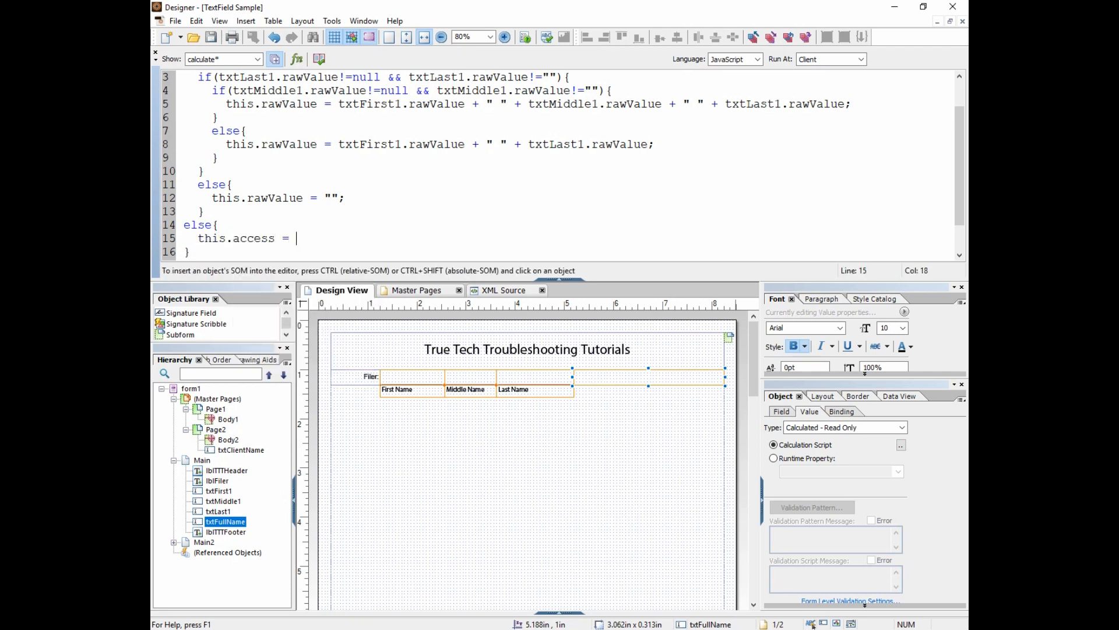
{"action": "type", "text": "\"\";"}
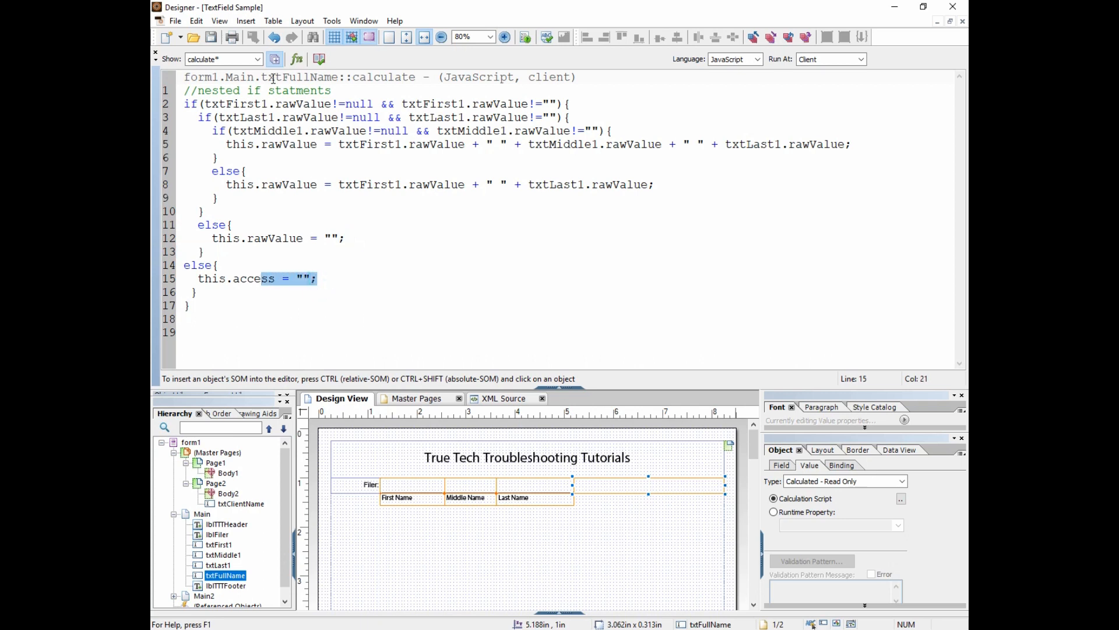
{"action": "mouse_move", "coordinate": [559, 387]}
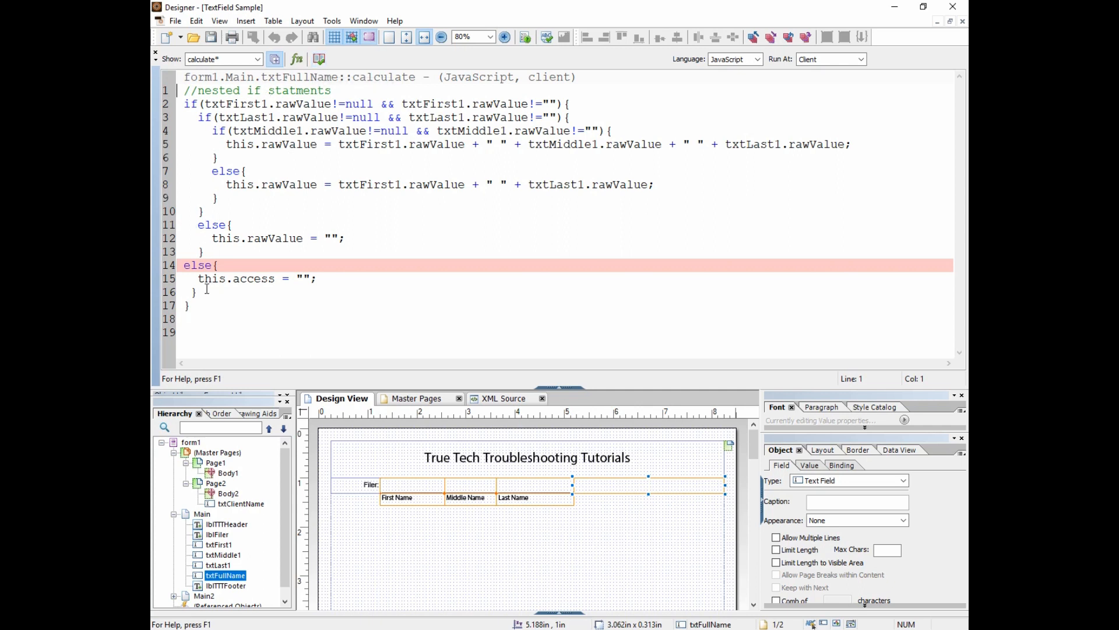
Replace access with rawValue in the outer else, tidy the braces, and preview in Acrobat
{"action": "left_click", "coordinate": [203, 292]}
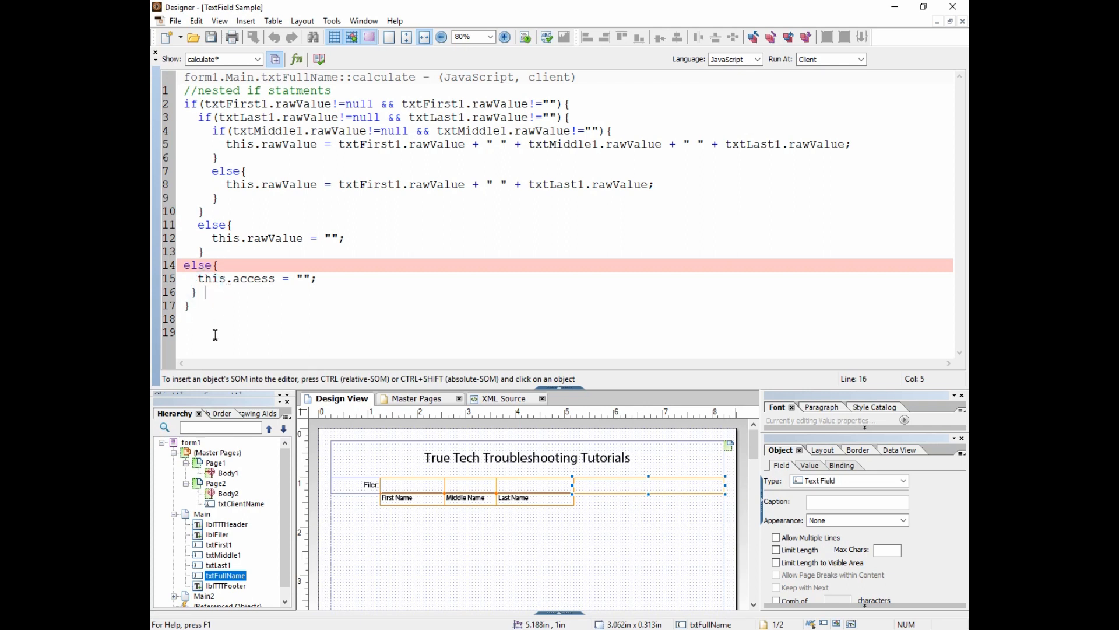
{"action": "double_click", "coordinate": [252, 277]}
{"action": "type", "text": "rawValu"}
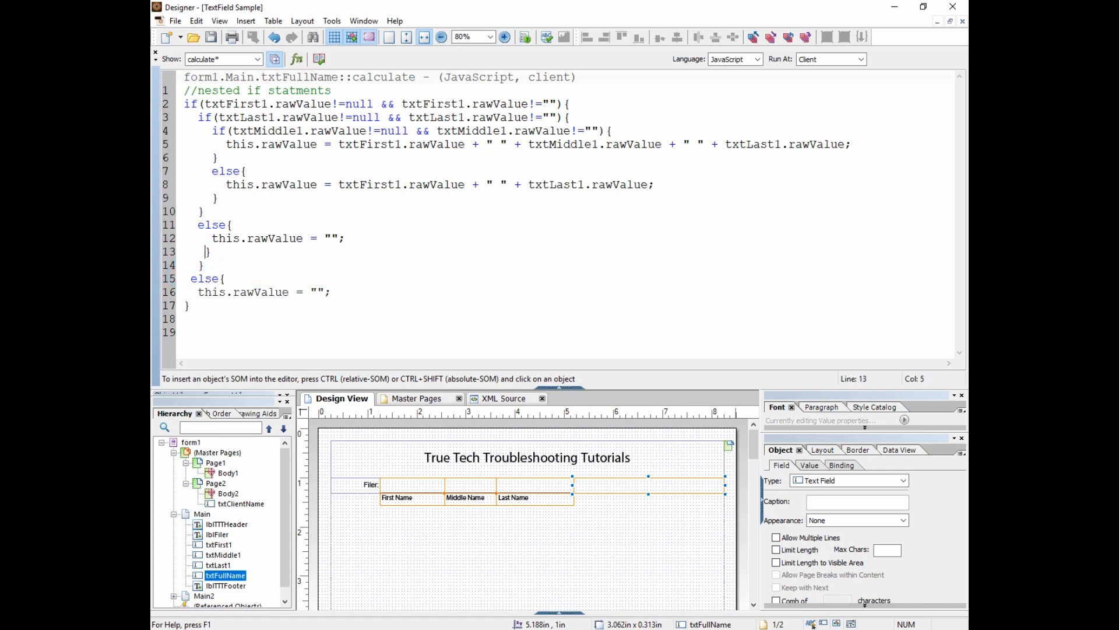
{"action": "left_click", "coordinate": [203, 265]}
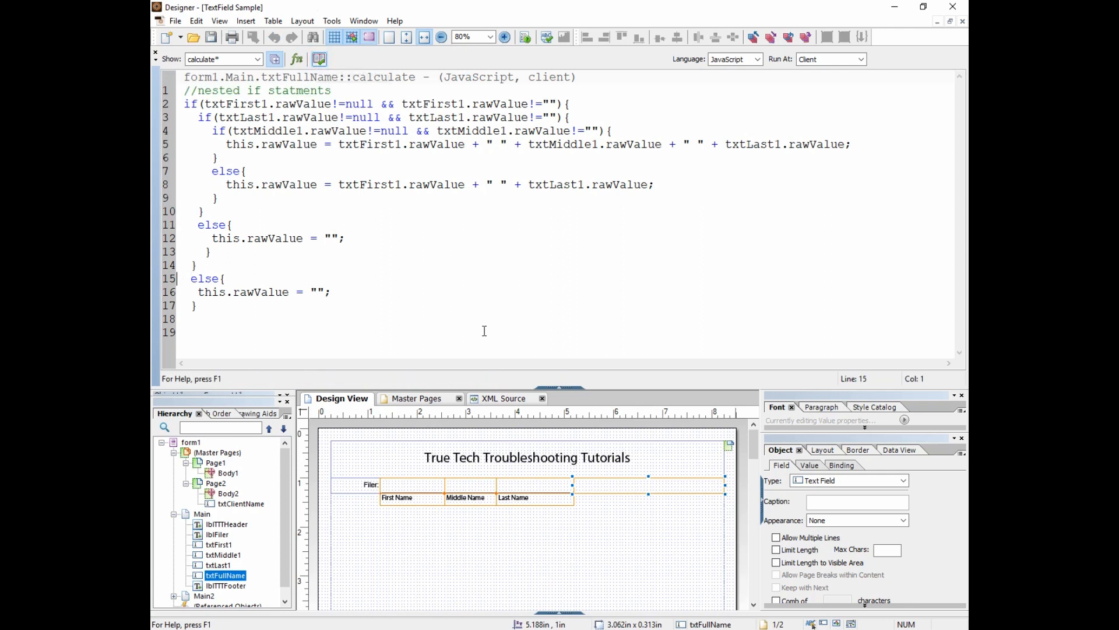
{"action": "left_click", "coordinate": [213, 37]}
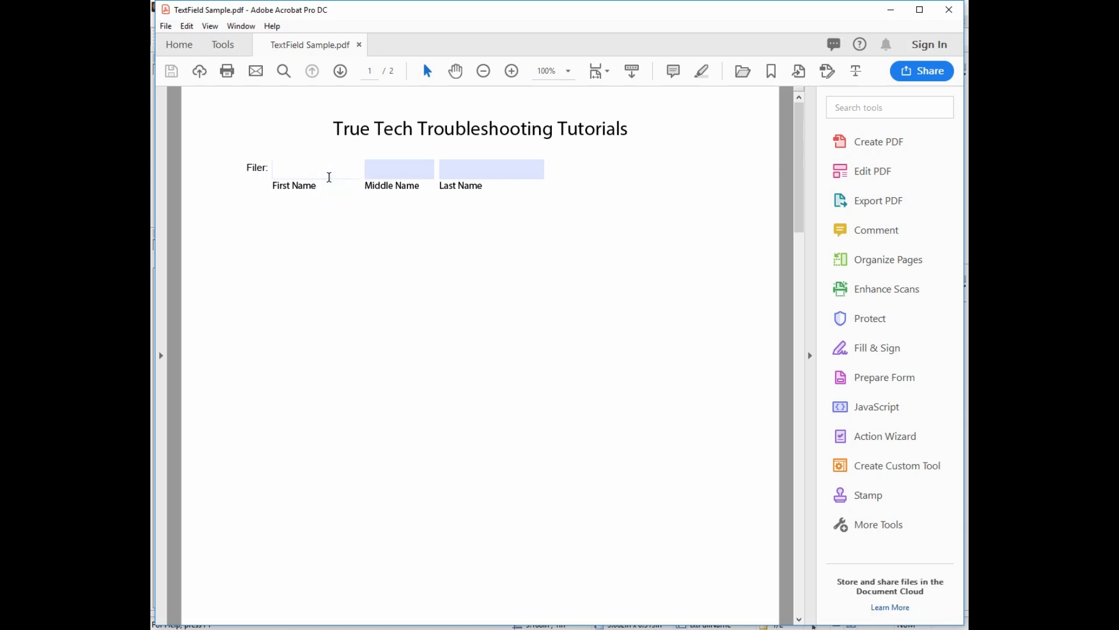
In Acrobat, enter names 'Dov' and 'J.', verify the full name, clear Last Name, and close
{"action": "type", "text": "Dover"}
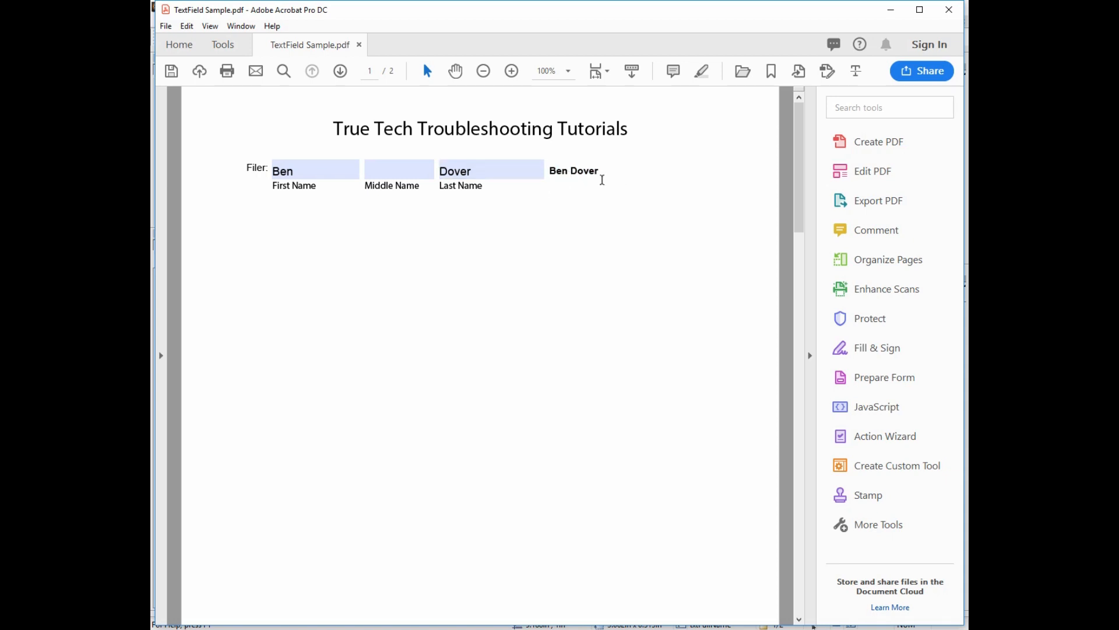
{"action": "left_click", "coordinate": [397, 169]}
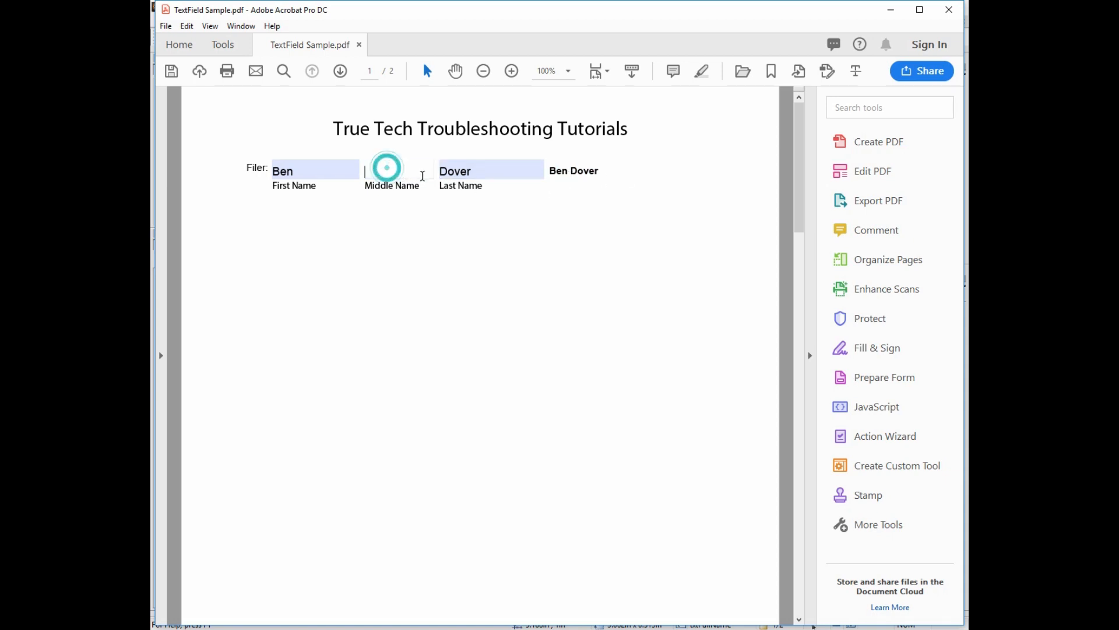
{"action": "type", "text": "J."}
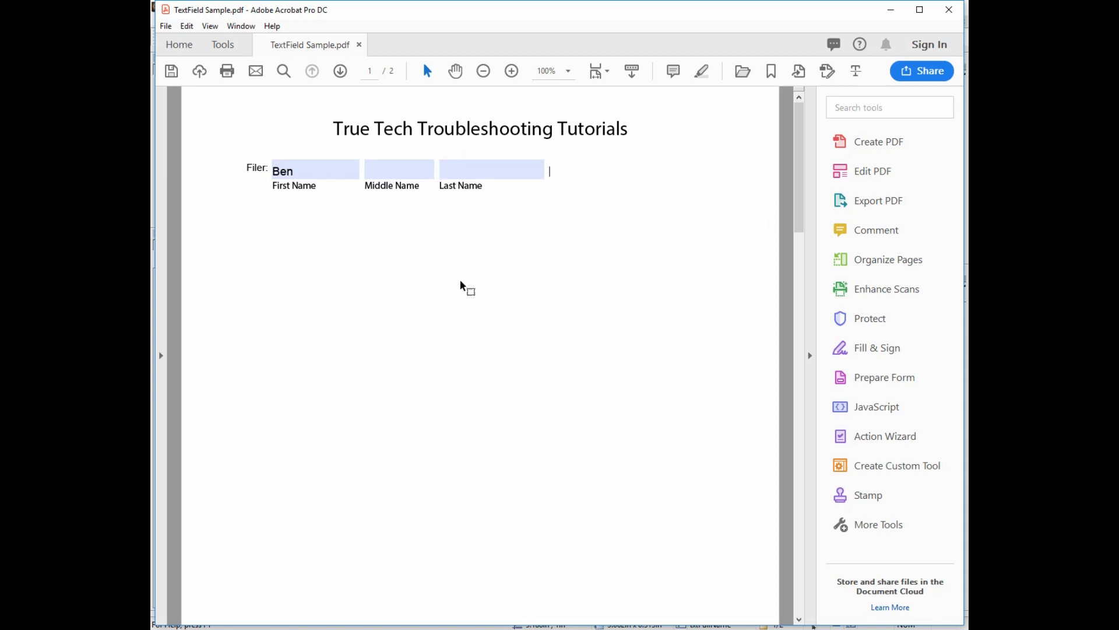
{"action": "left_click", "coordinate": [491, 169]}
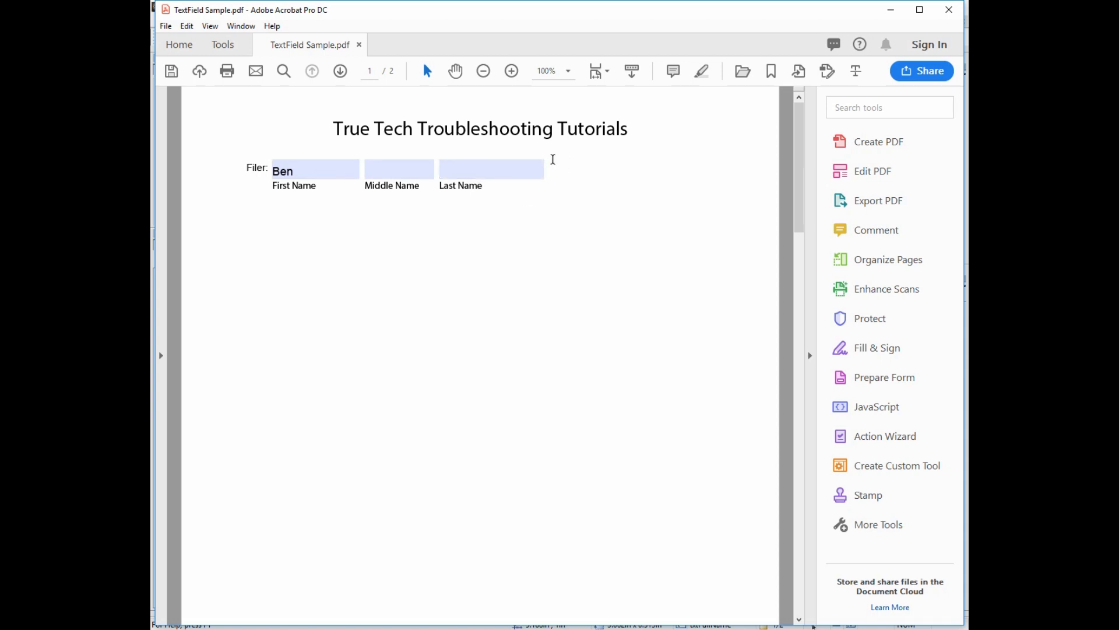
{"action": "mouse_move", "coordinate": [865, 77]}
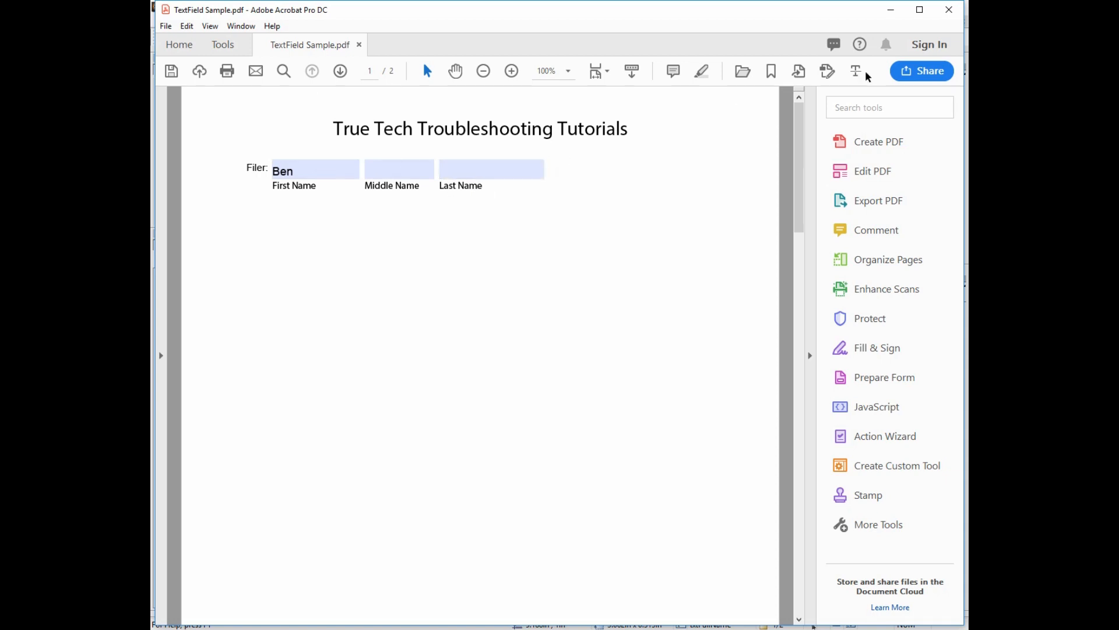
{"action": "left_click", "coordinate": [948, 10]}
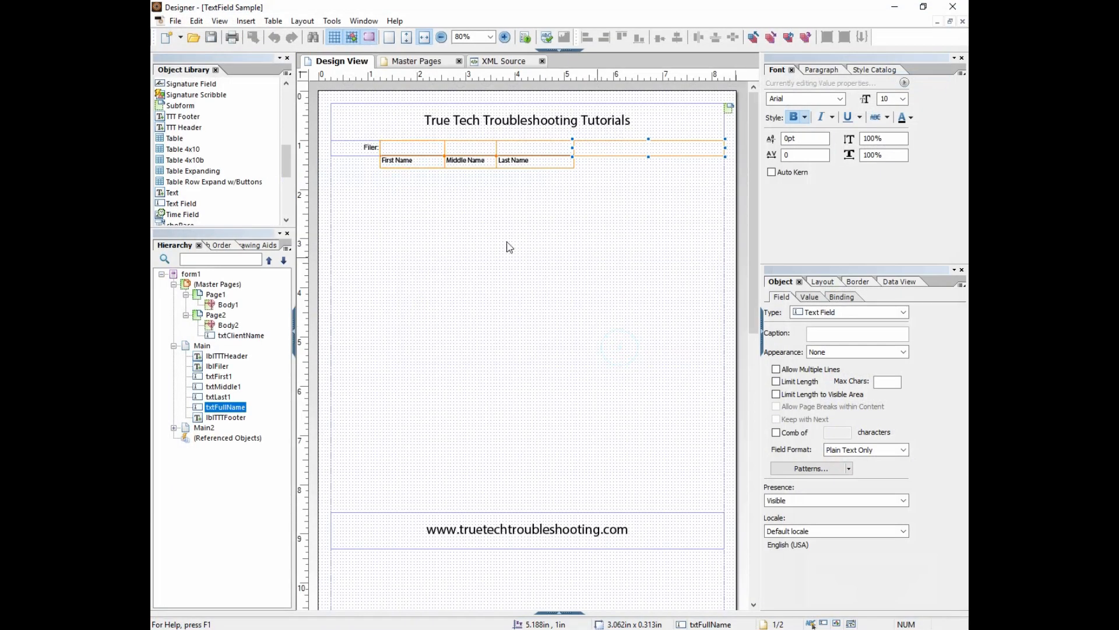
Select the full-name field in design view to show its text-field properties
{"action": "left_click", "coordinate": [411, 154]}
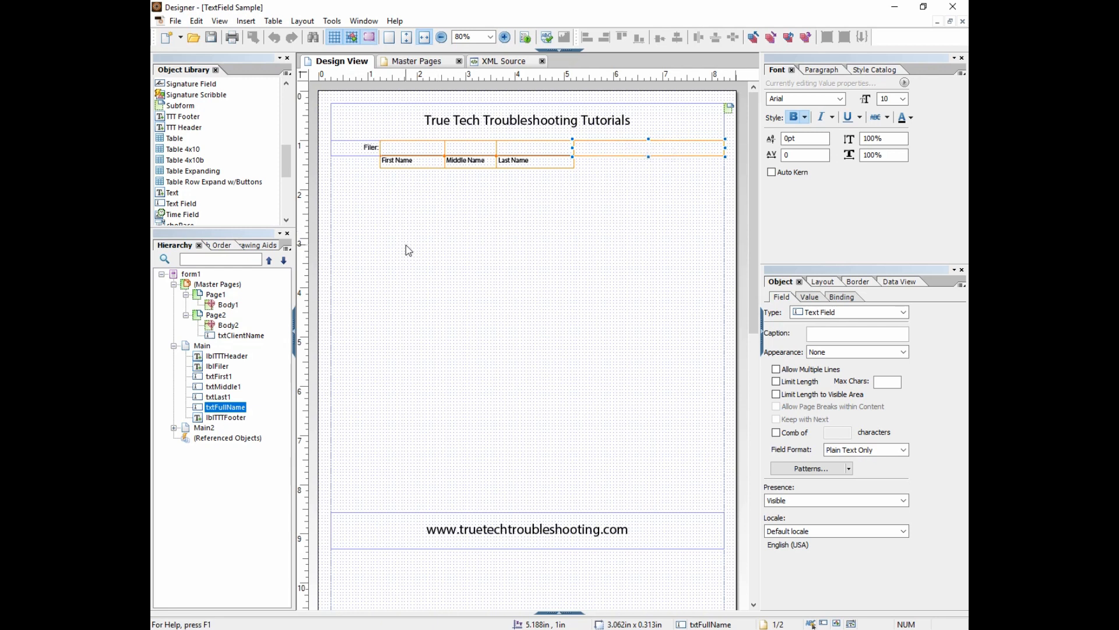
{"action": "mouse_move", "coordinate": [350, 364]}
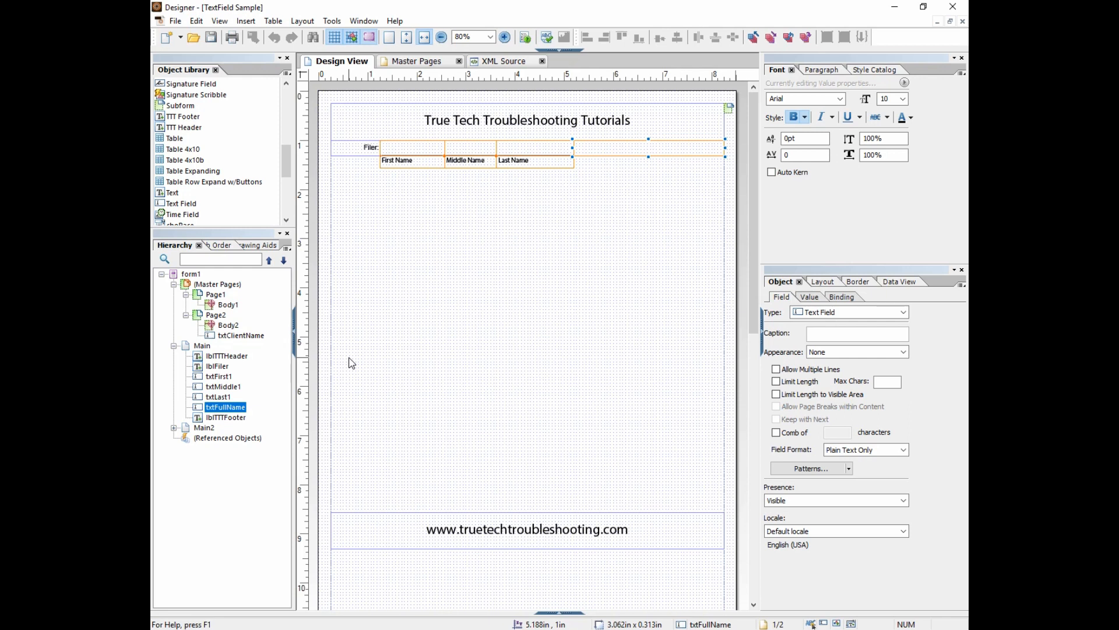
{"action": "mouse_move", "coordinate": [222, 478]}
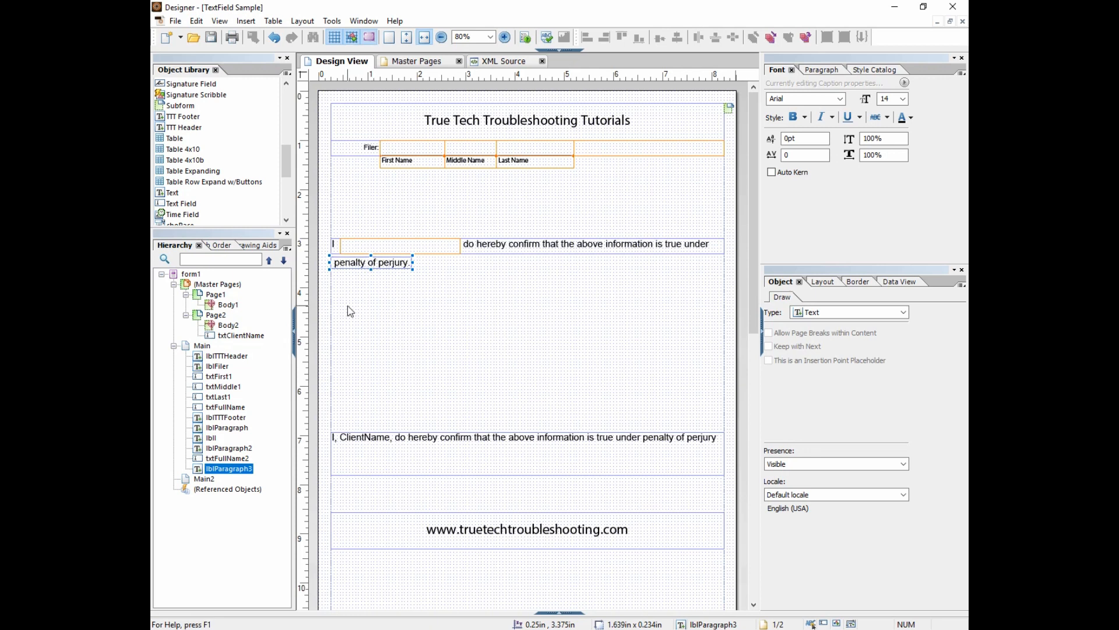
Add a comma after "I" in the lblI label of the perjury sentence
{"action": "left_click", "coordinate": [397, 244]}
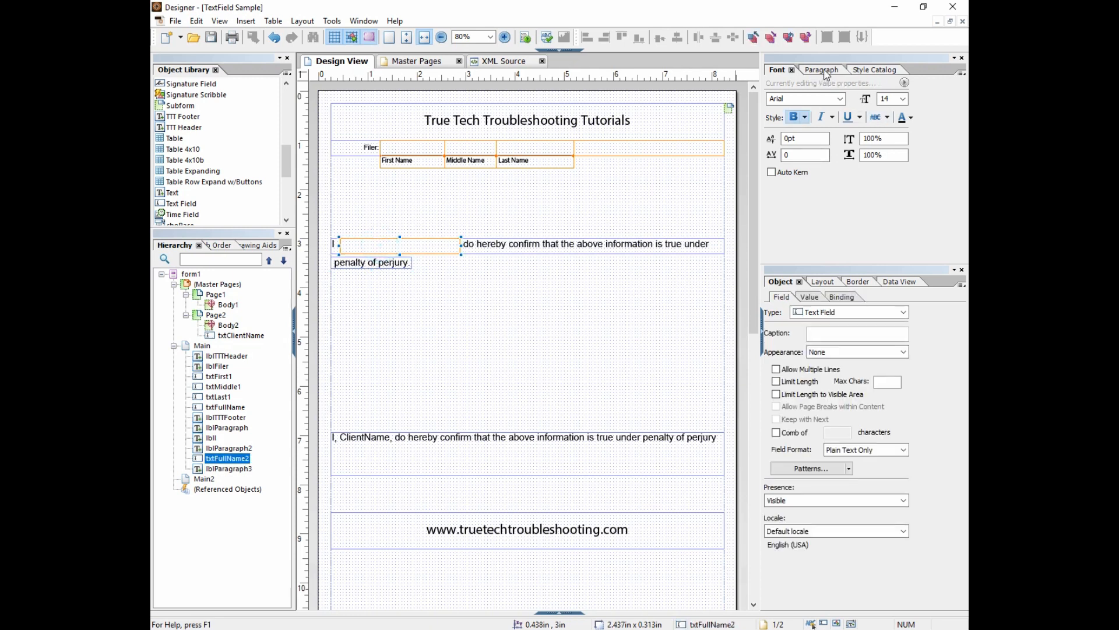
{"action": "left_click", "coordinate": [820, 70]}
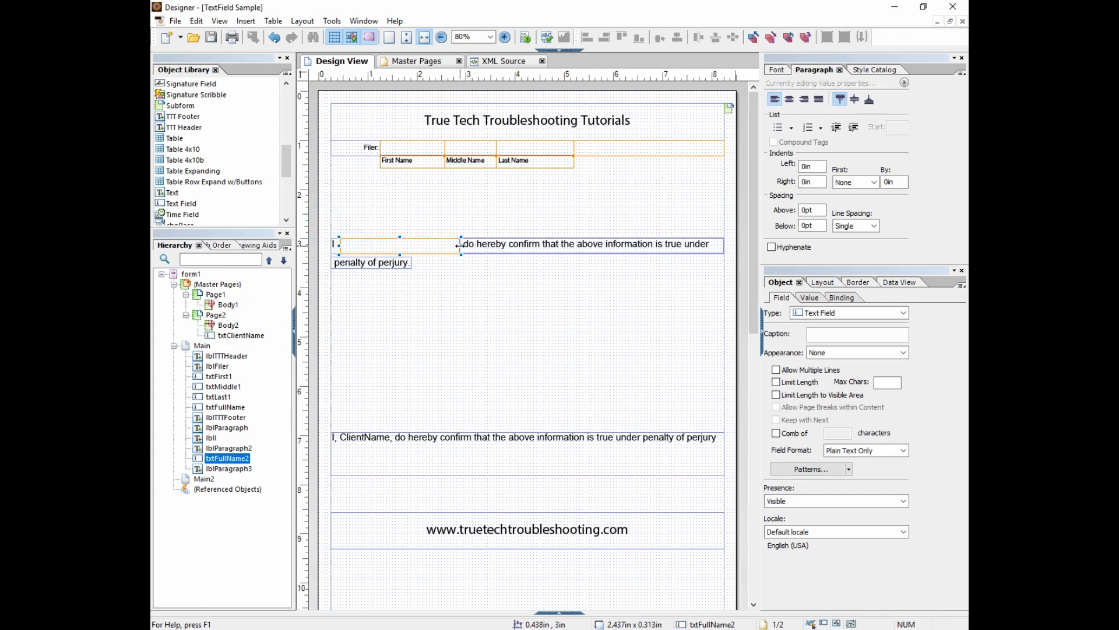
{"action": "left_click", "coordinate": [336, 249]}
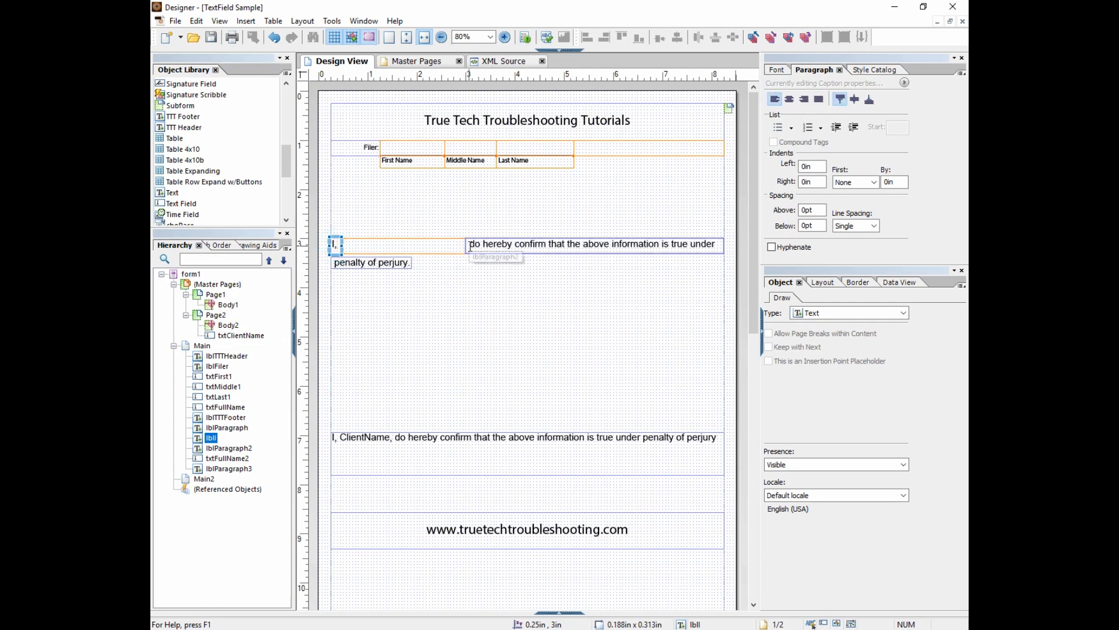
{"action": "mouse_move", "coordinate": [703, 243]}
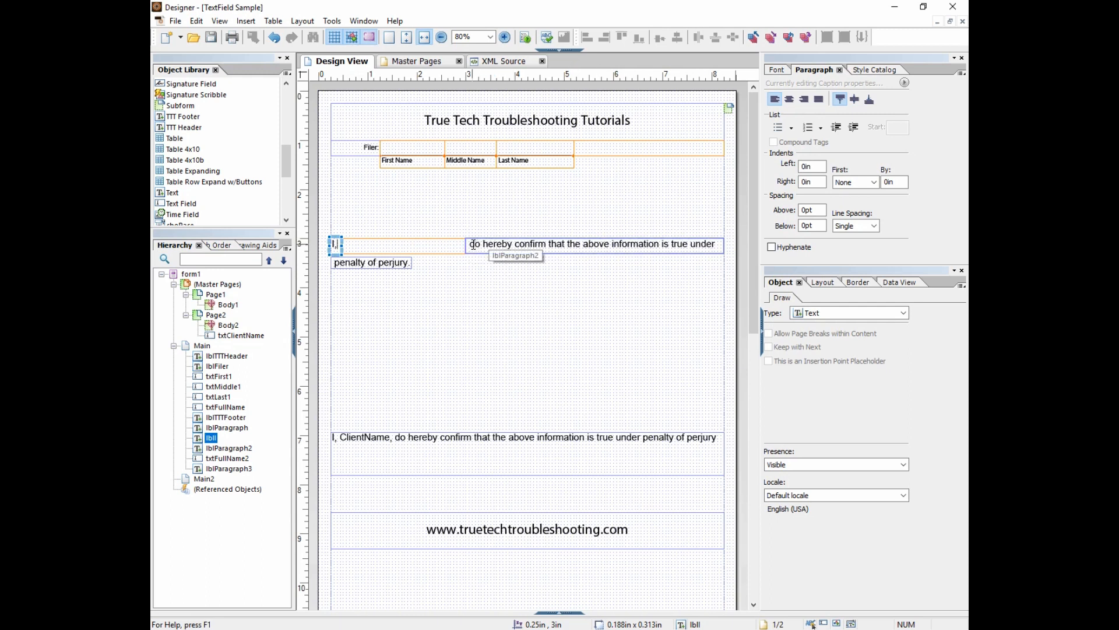
{"action": "left_click", "coordinate": [471, 244]}
{"action": "type", "text": ", "}
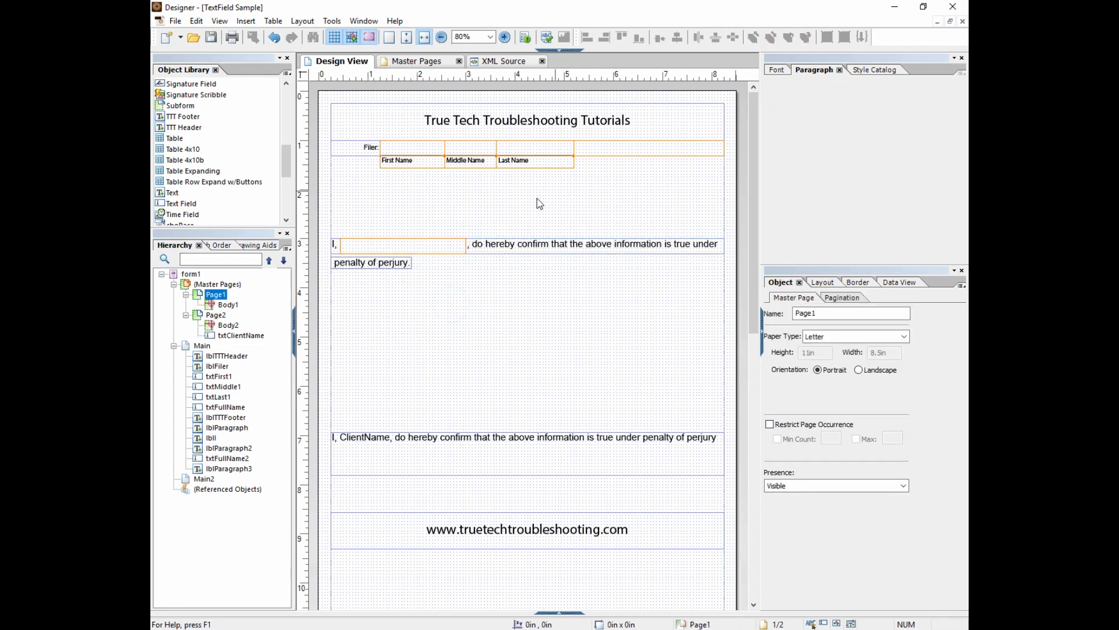
Widen the inline name field txtFullName2 to about 2.56 in
{"action": "left_click", "coordinate": [645, 148]}
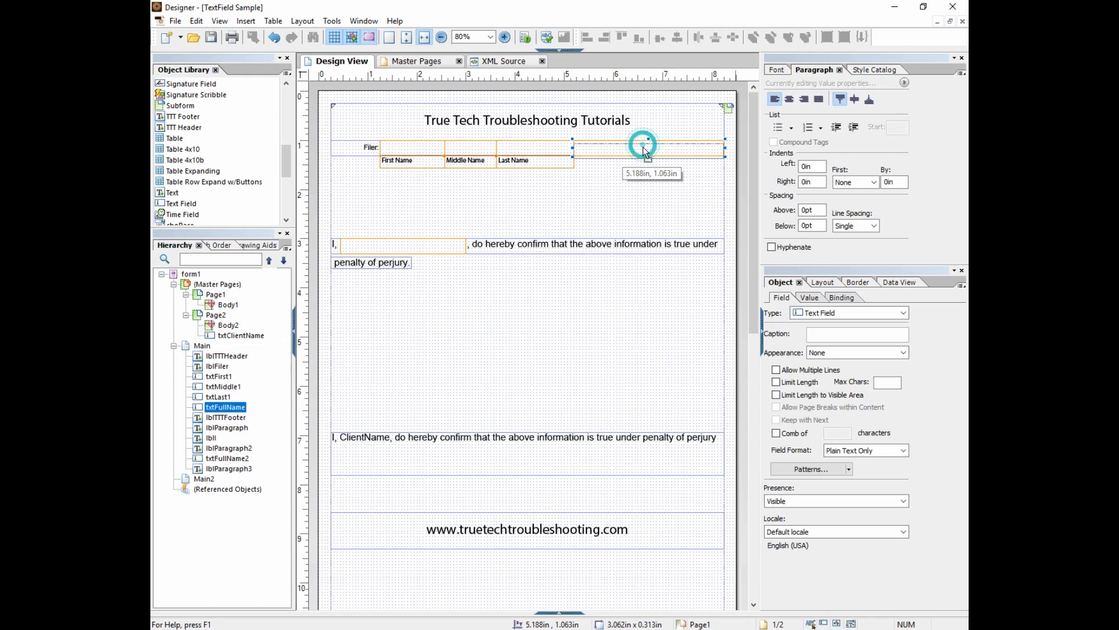
{"action": "left_click", "coordinate": [404, 245]}
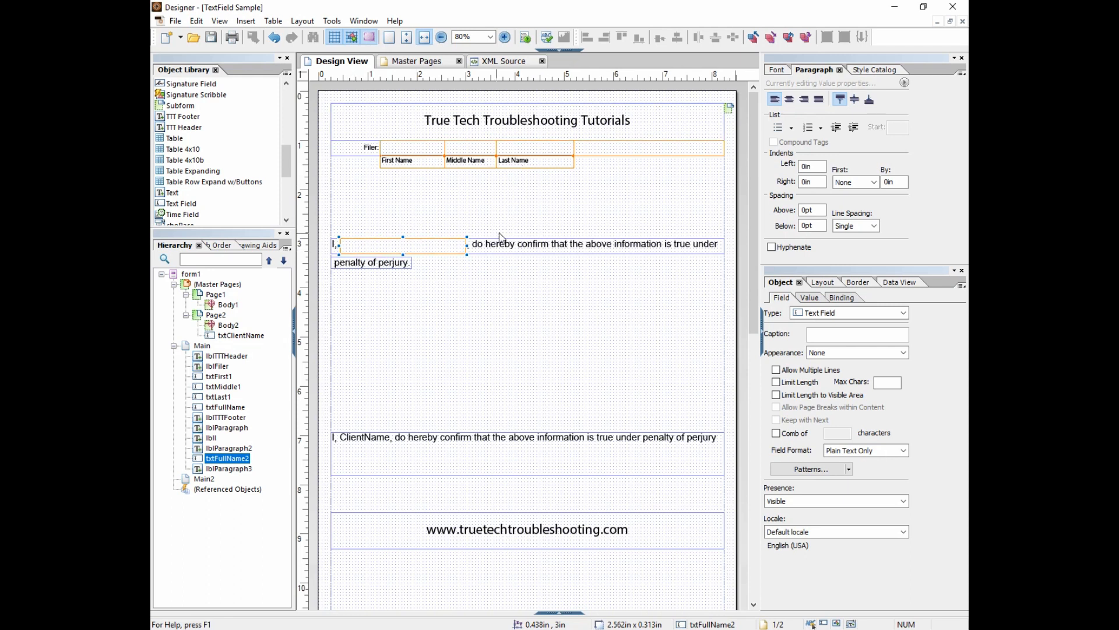
{"action": "left_click", "coordinate": [648, 148]}
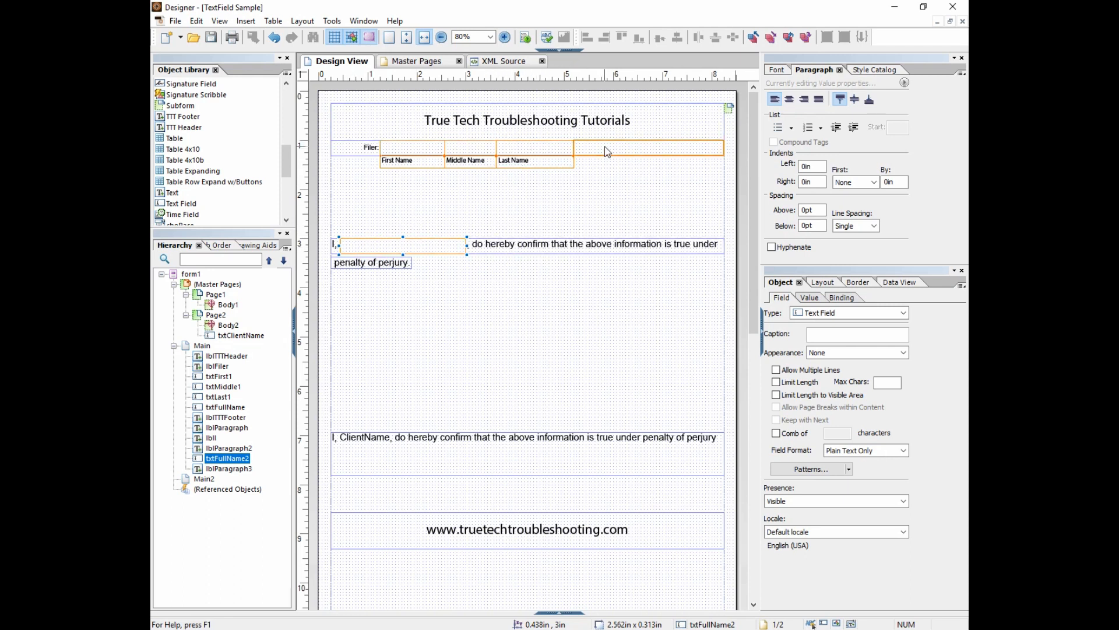
{"action": "left_click", "coordinate": [648, 148]}
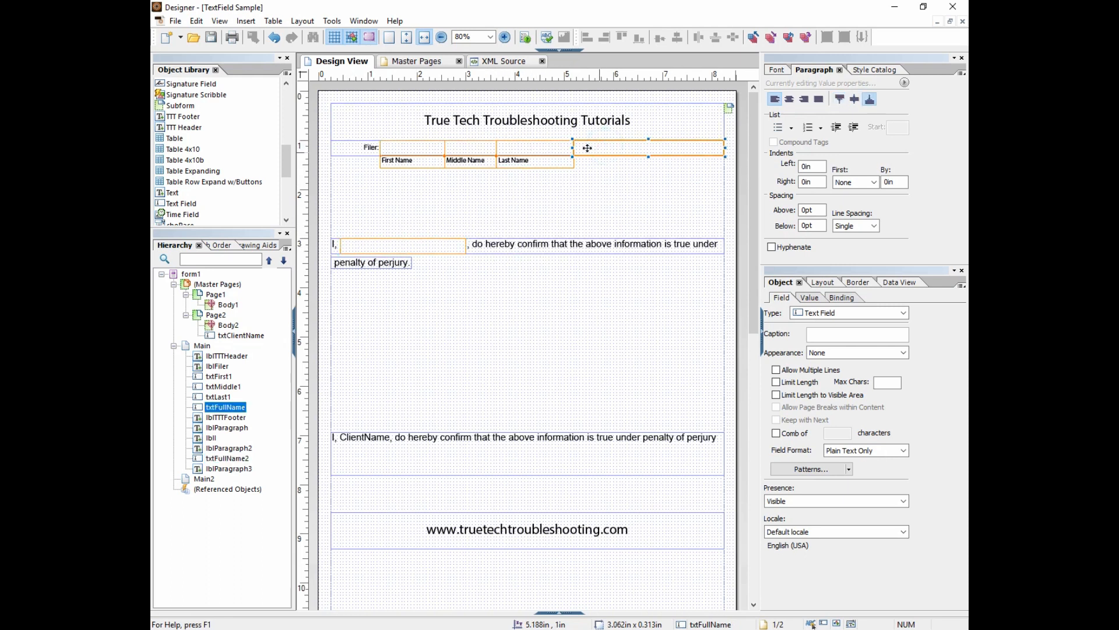
{"action": "left_click", "coordinate": [402, 245]}
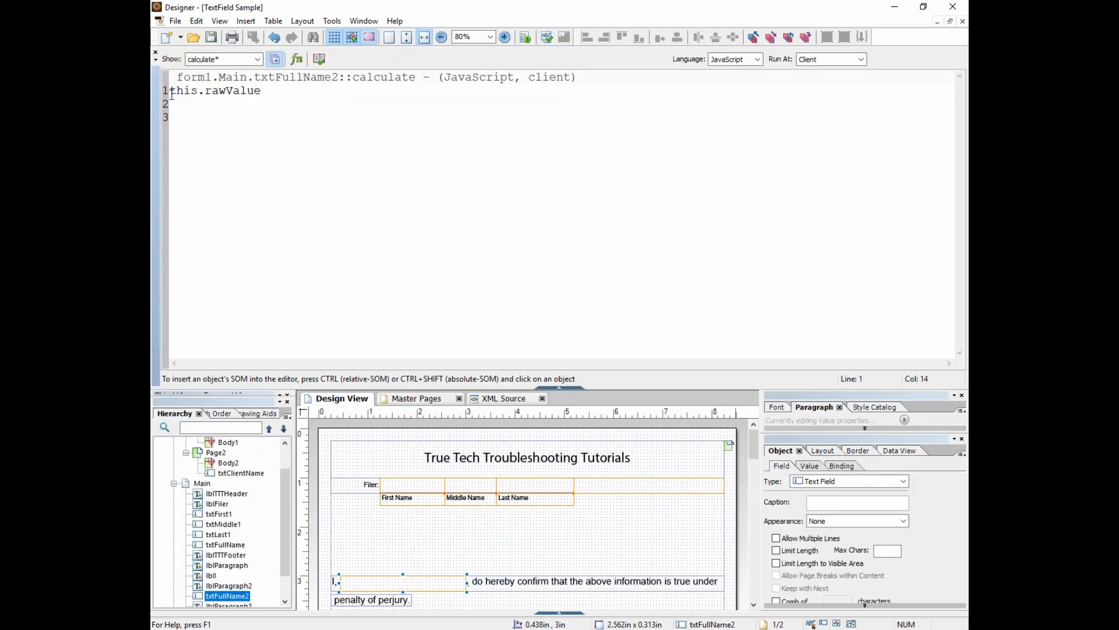
Give txtFullName2 a layout:ready script: this.rawValue = txtFullName.rawValue;
{"action": "type", "text": "= txt"}
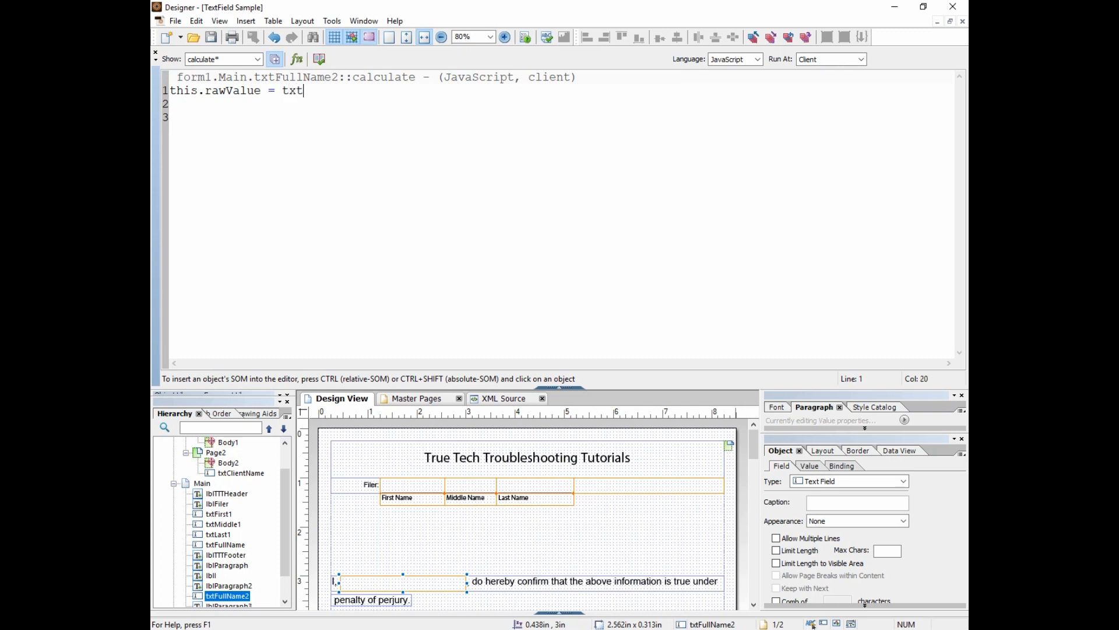
{"action": "type", "text": "FullN"}
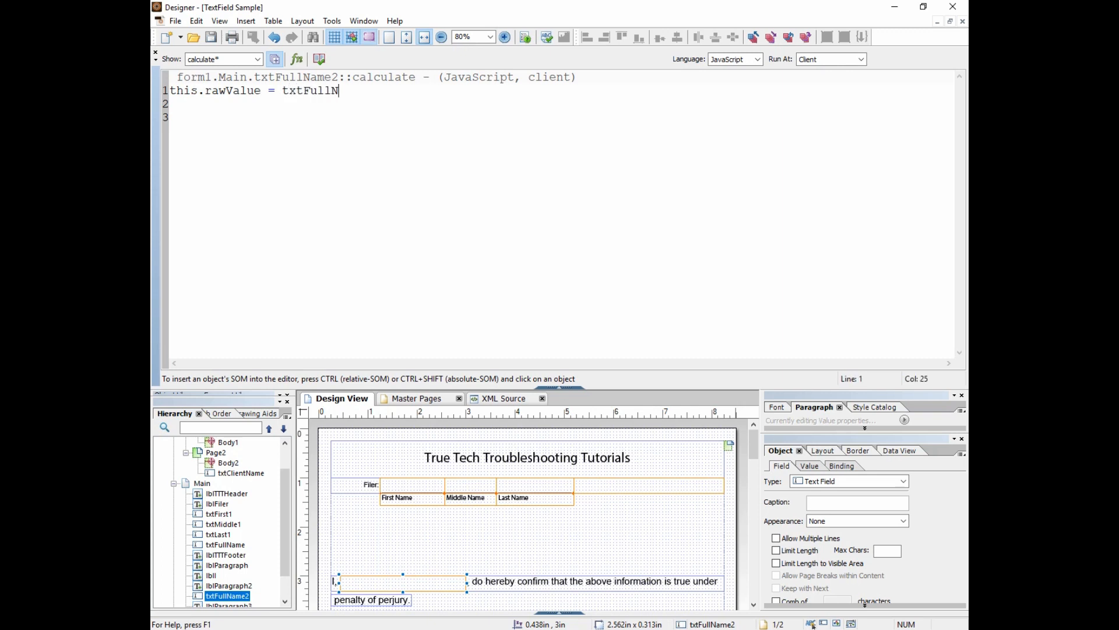
{"action": "type", "text": "ame.rawValue;"}
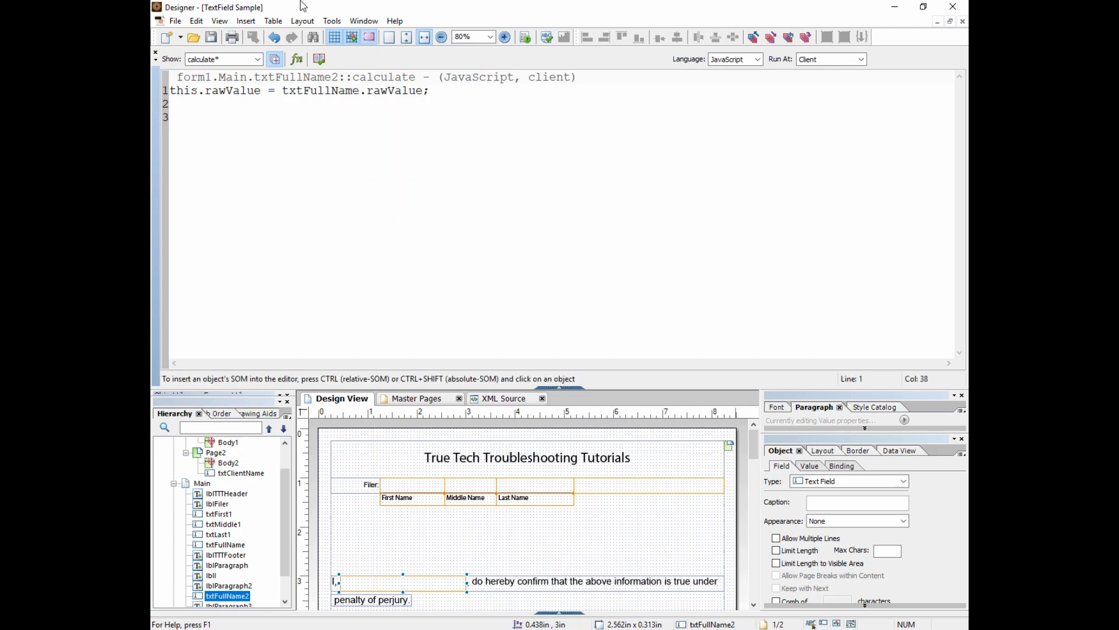
{"action": "left_click", "coordinate": [256, 58]}
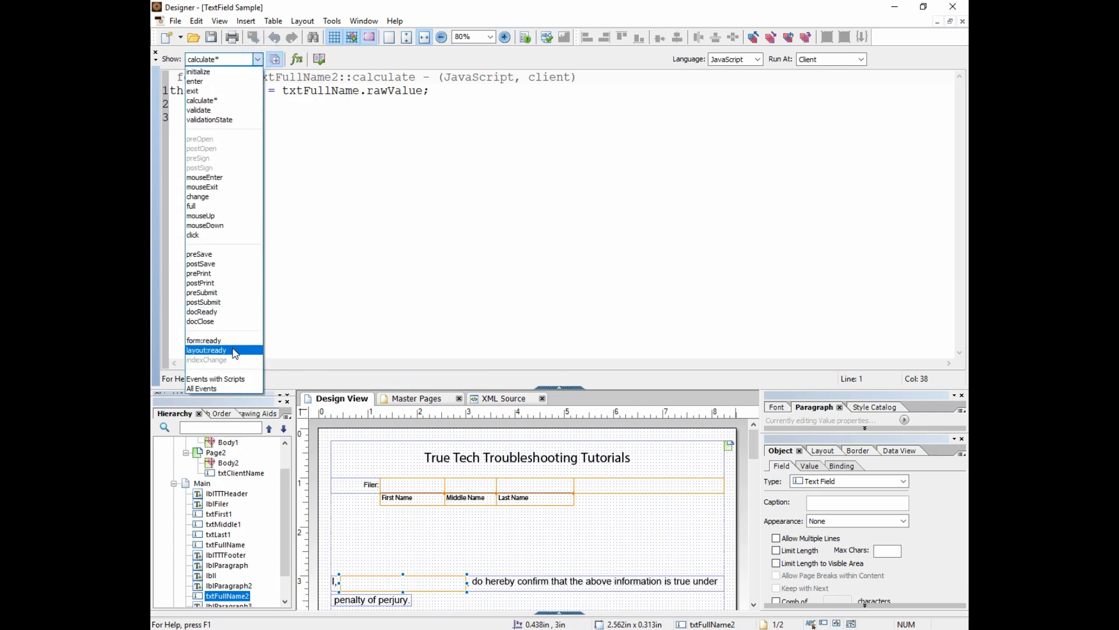
{"action": "left_click", "coordinate": [207, 350]}
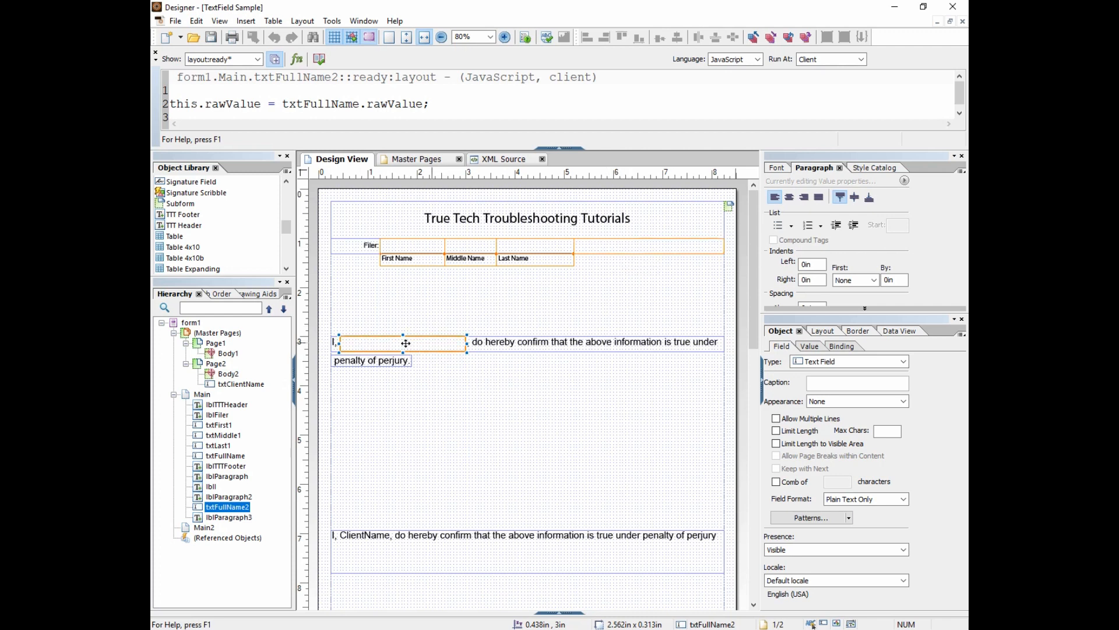
{"action": "mouse_move", "coordinate": [427, 343]}
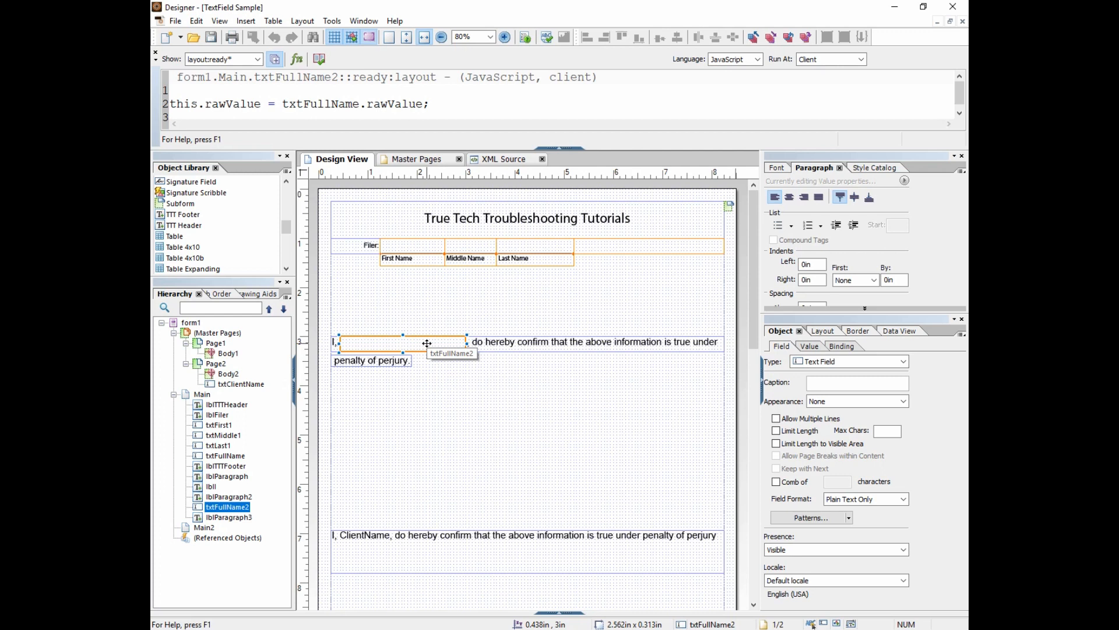
{"action": "mouse_move", "coordinate": [443, 377]}
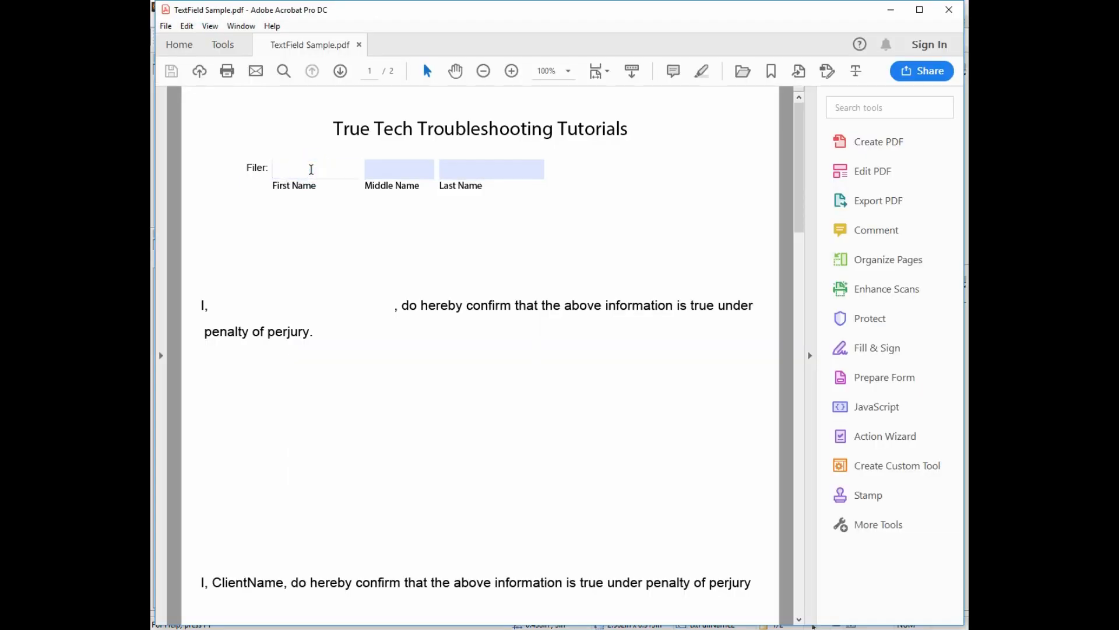
Test the name Ben in Acrobat, close unsaved, hide txtFullName, and preview again
{"action": "type", "text": "Ben"}
{"action": "left_click", "coordinate": [492, 170]}
{"action": "type", "text": "Dover"}
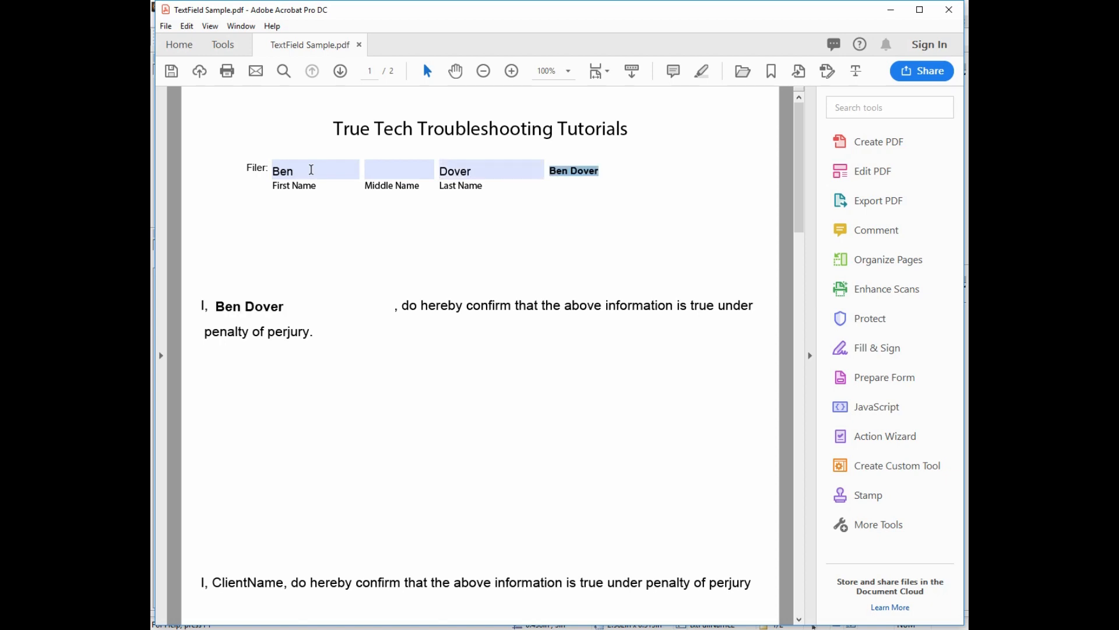
{"action": "mouse_move", "coordinate": [304, 322]}
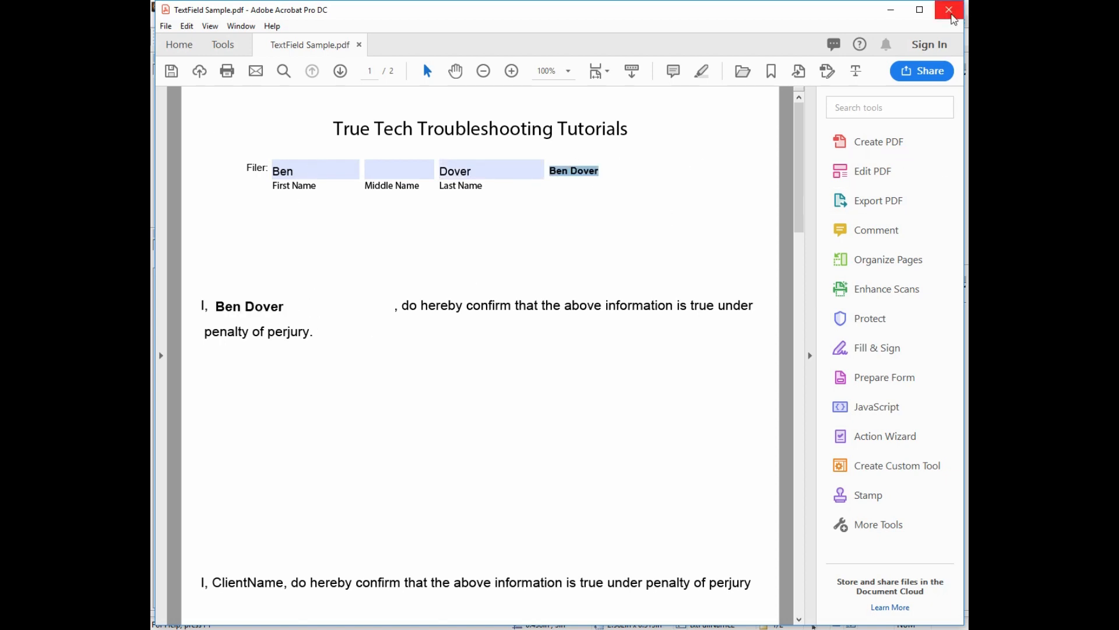
{"action": "left_click", "coordinate": [949, 10]}
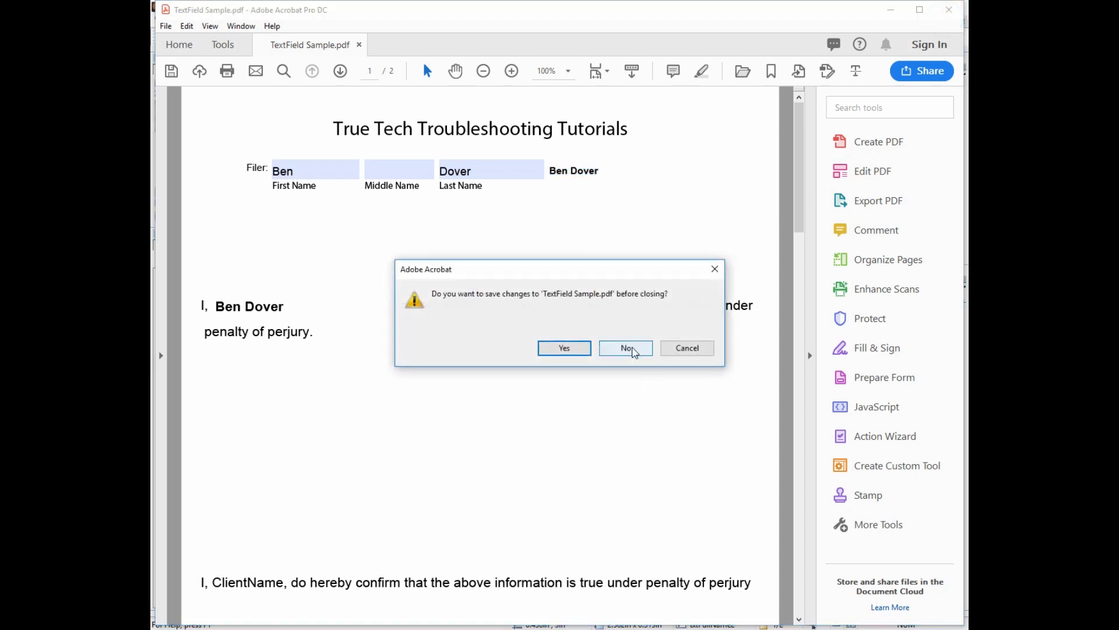
{"action": "left_click", "coordinate": [624, 347]}
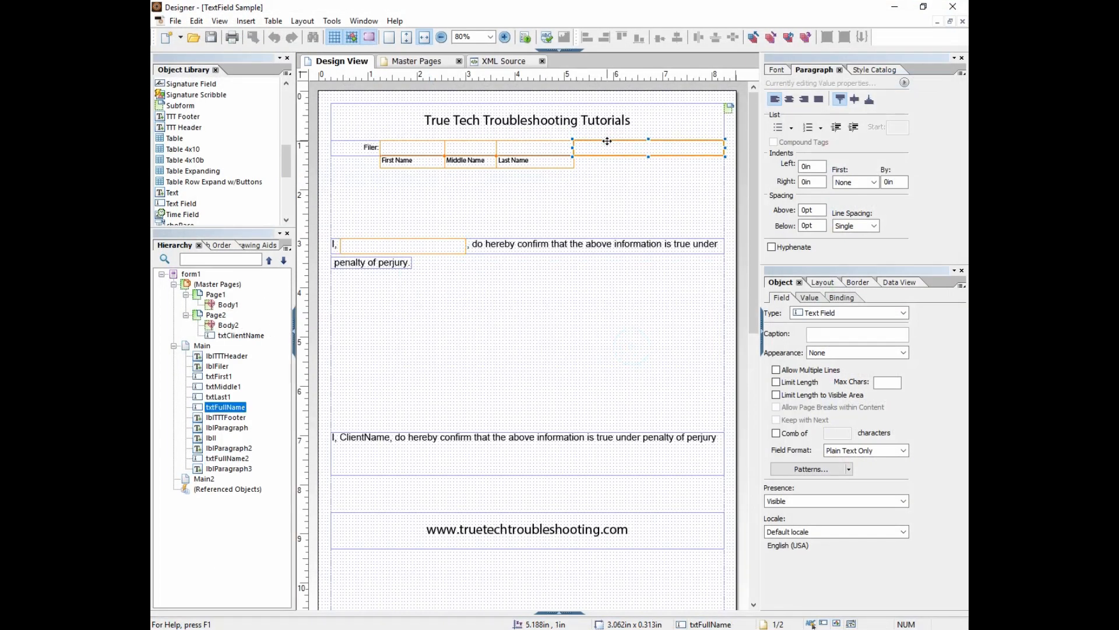
{"action": "left_click", "coordinate": [835, 500]}
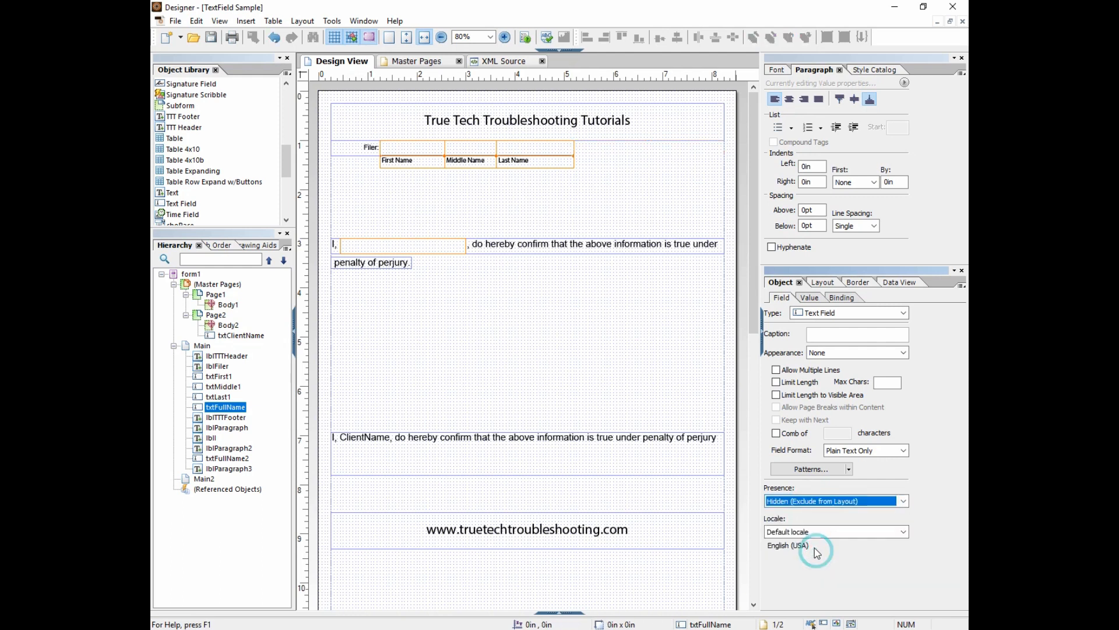
{"action": "left_click", "coordinate": [210, 37]}
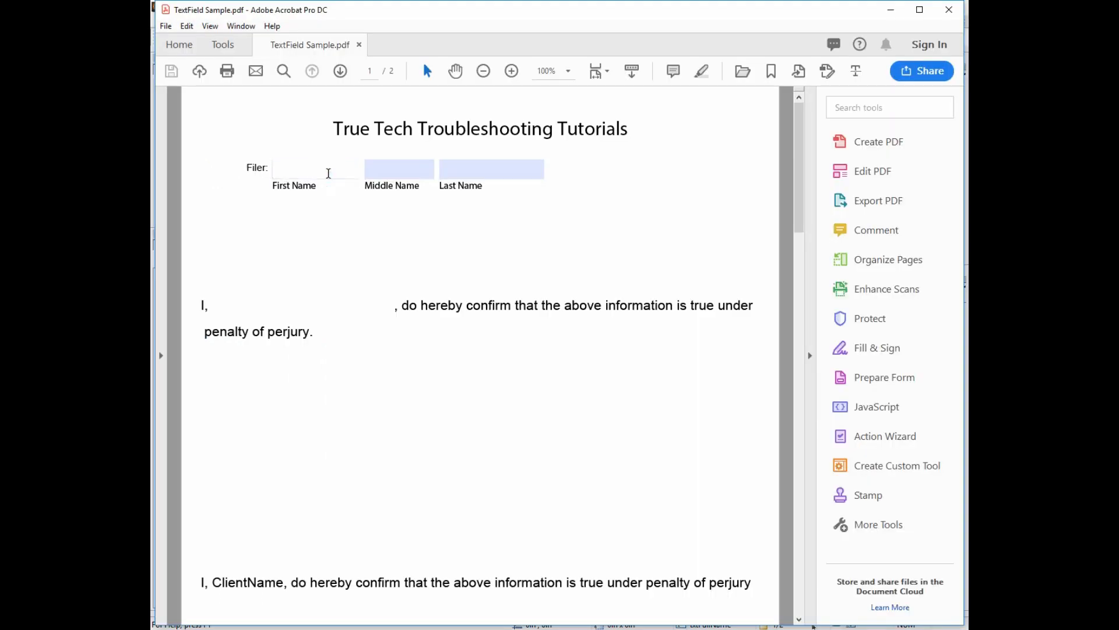
Type longer last and middle names in the preview and watch the sentence update
{"action": "type", "text": "Dover"}
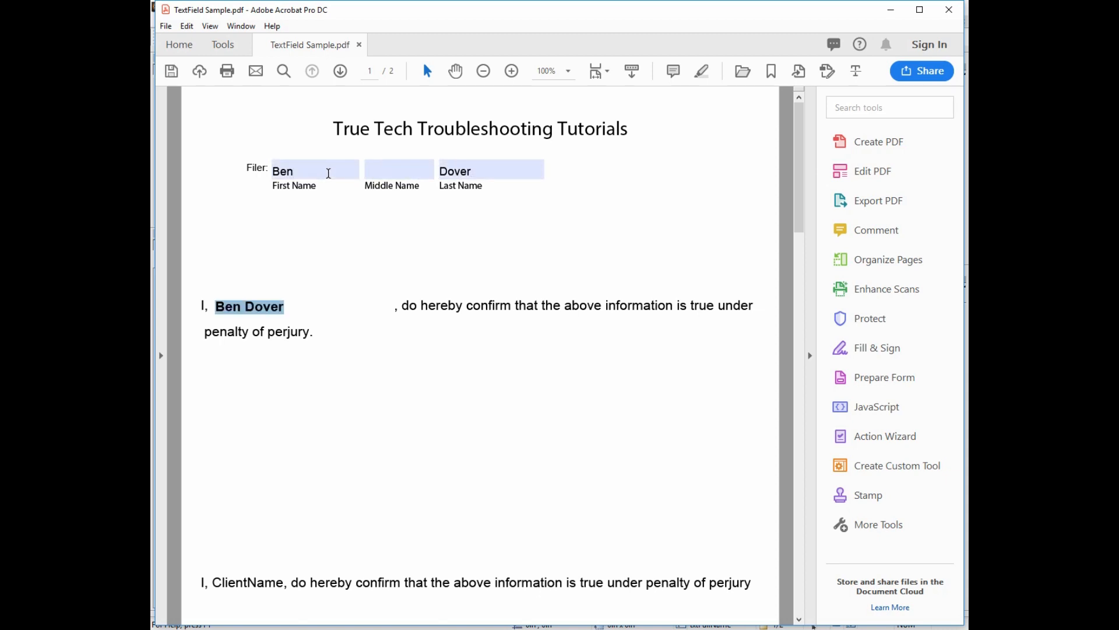
{"action": "left_click", "coordinate": [398, 169]}
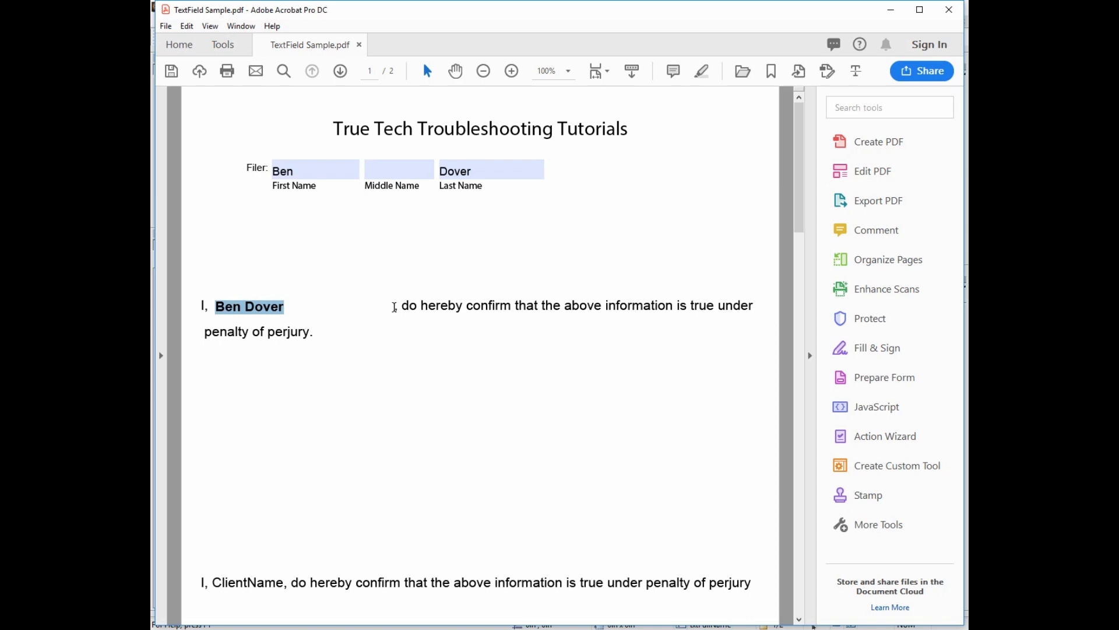
{"action": "type", "text": "ton"}
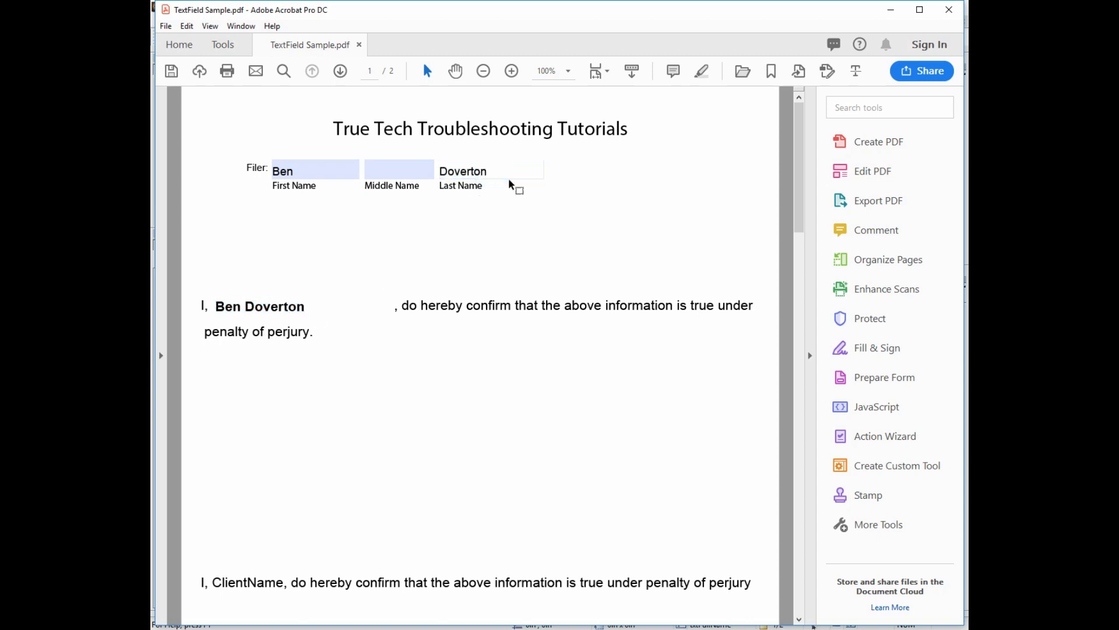
{"action": "type", "text": "alkjdfal;dfjl"}
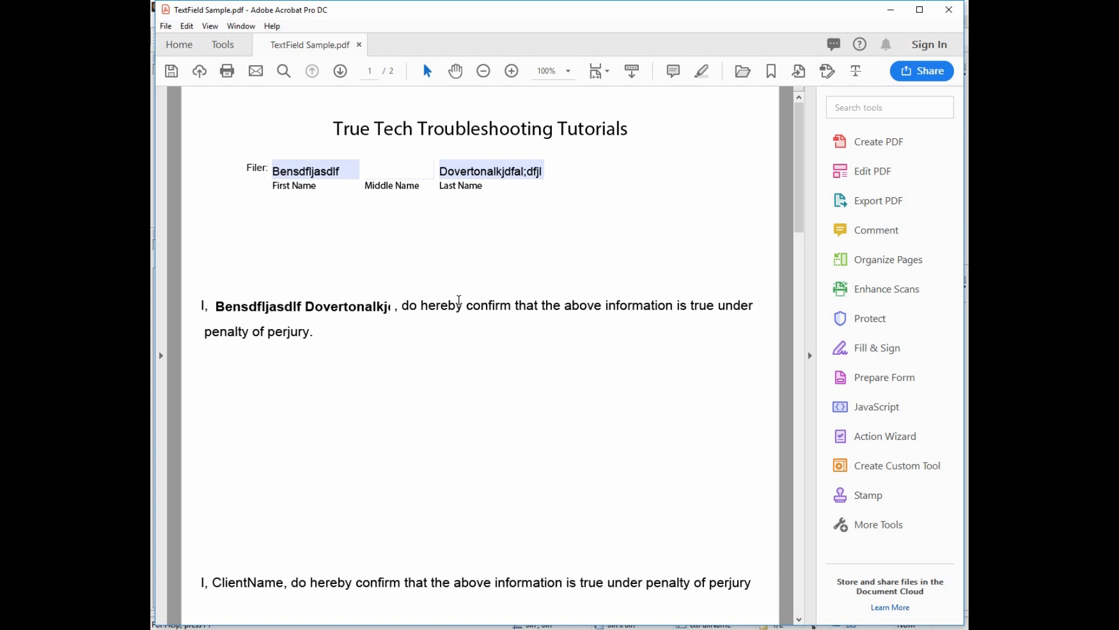
{"action": "left_click", "coordinate": [392, 172]}
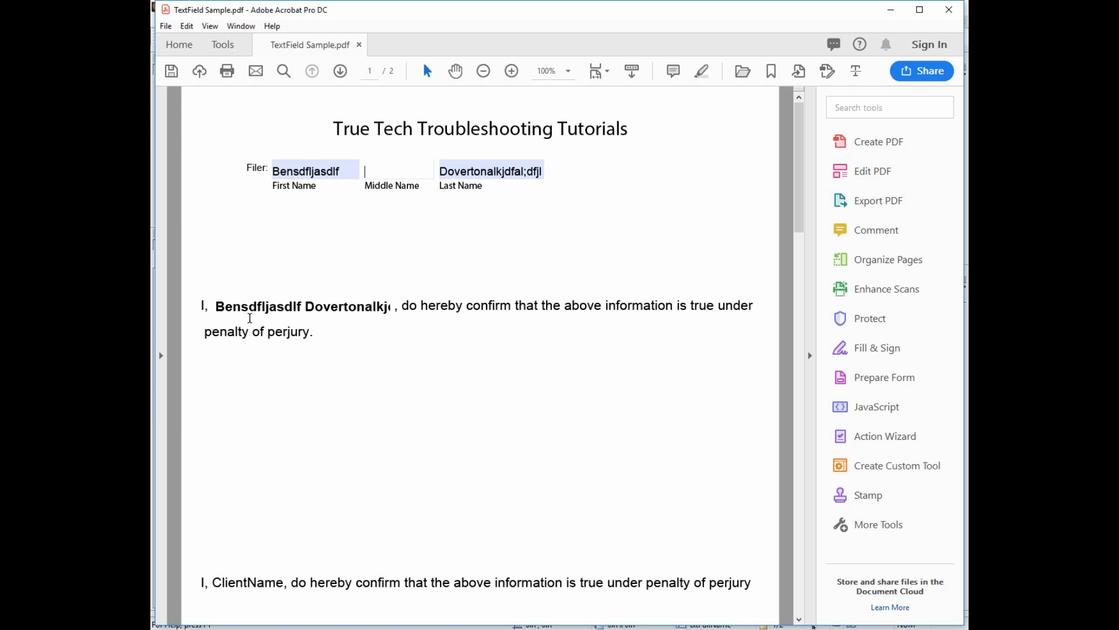
{"action": "type", "text": "adfasdf"}
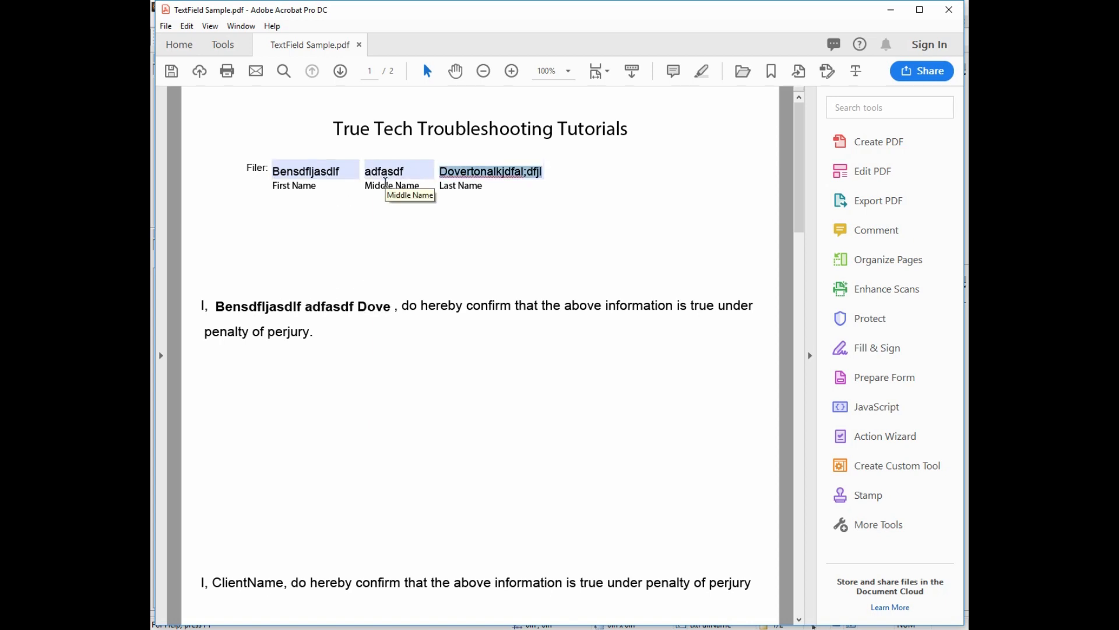
{"action": "mouse_move", "coordinate": [405, 102]}
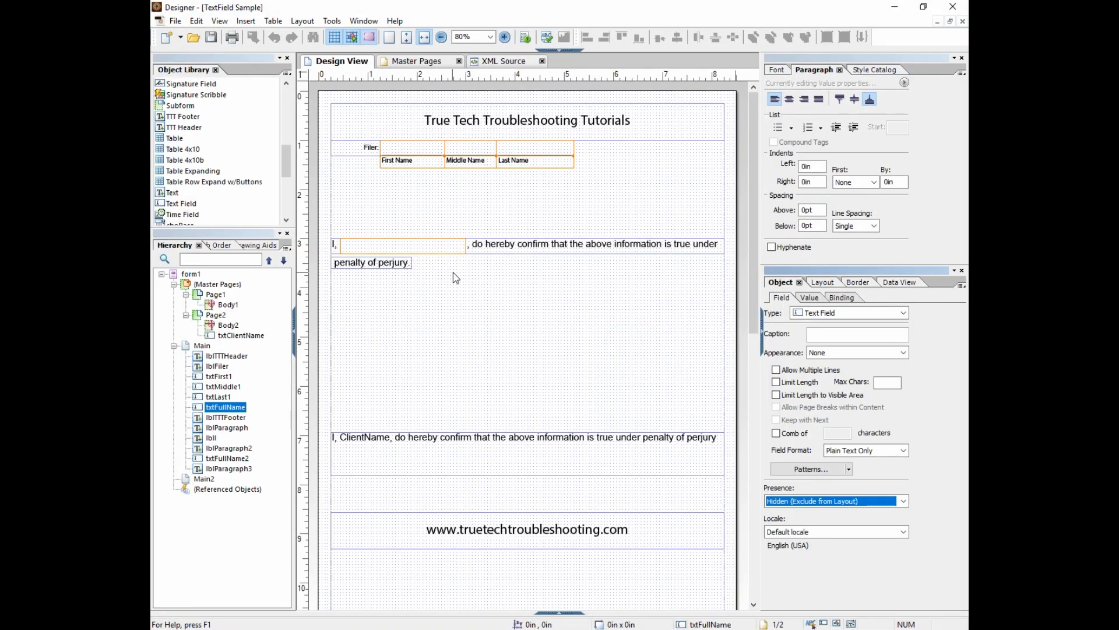
{"action": "mouse_move", "coordinate": [521, 461]}
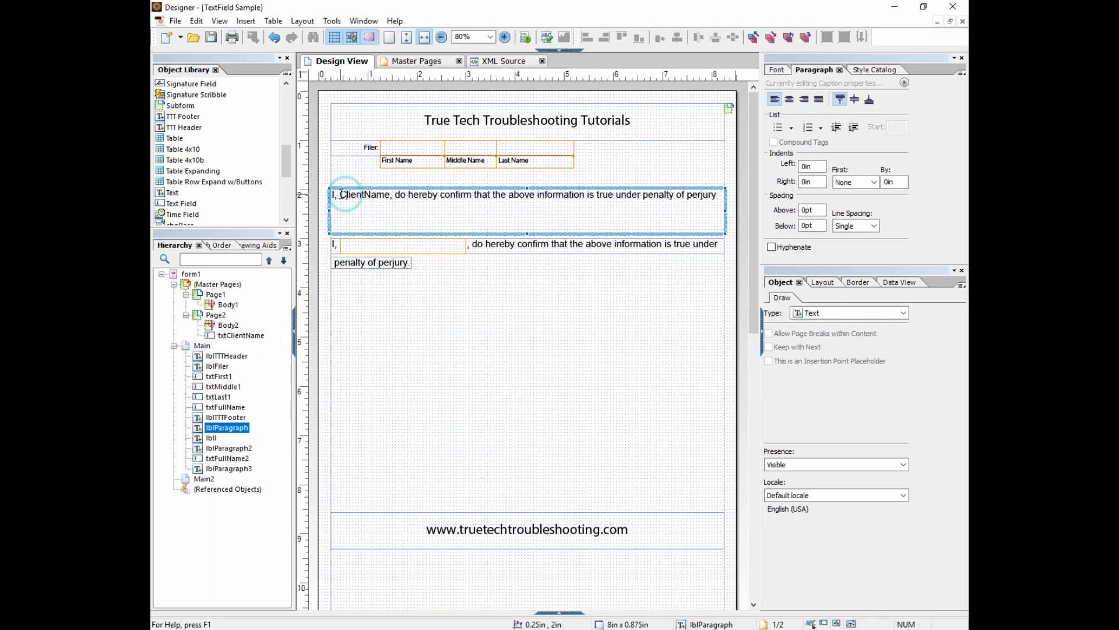
Swap the ClientName placeholder for a floating field renamed txtClientName
{"action": "double_click", "coordinate": [366, 194]}
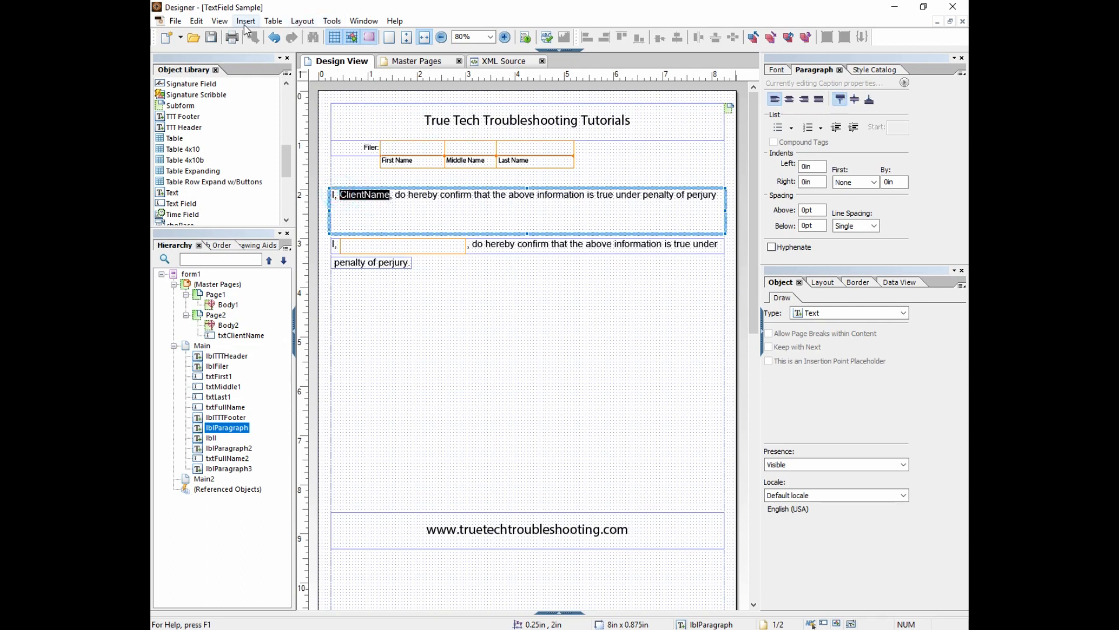
{"action": "left_click", "coordinate": [245, 20]}
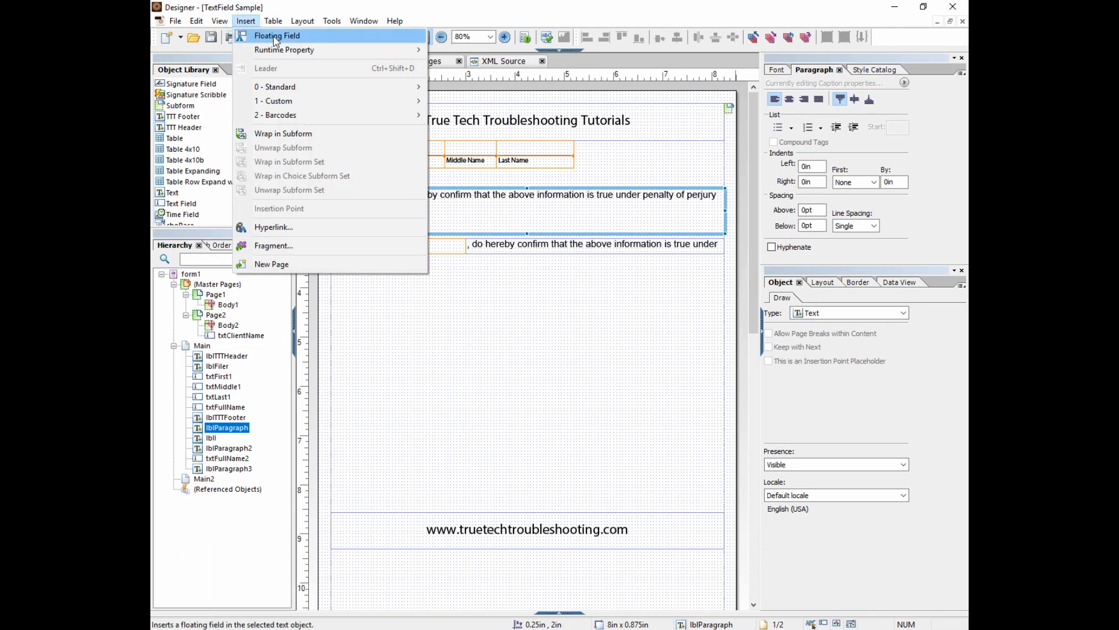
{"action": "left_click", "coordinate": [277, 35]}
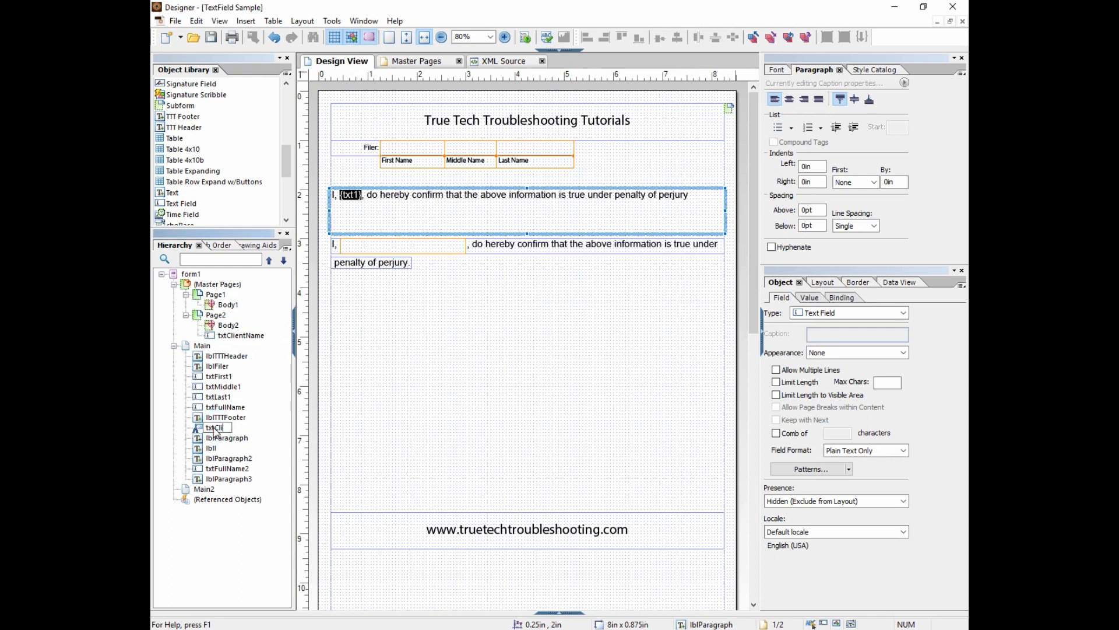
{"action": "type", "text": "txtClientName"}
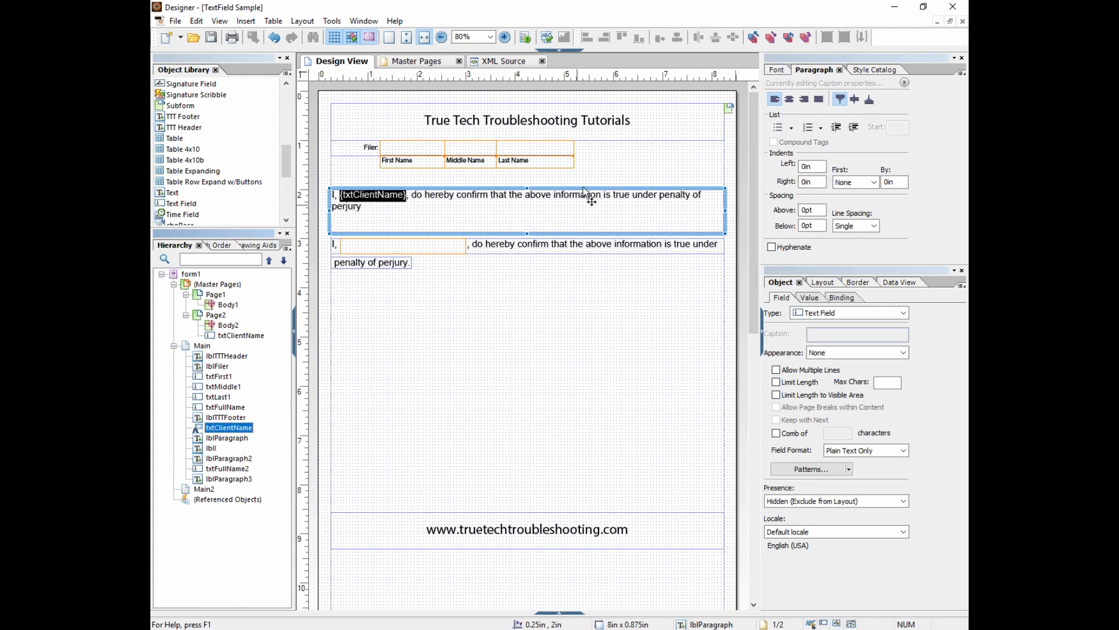
{"action": "left_click", "coordinate": [228, 438]}
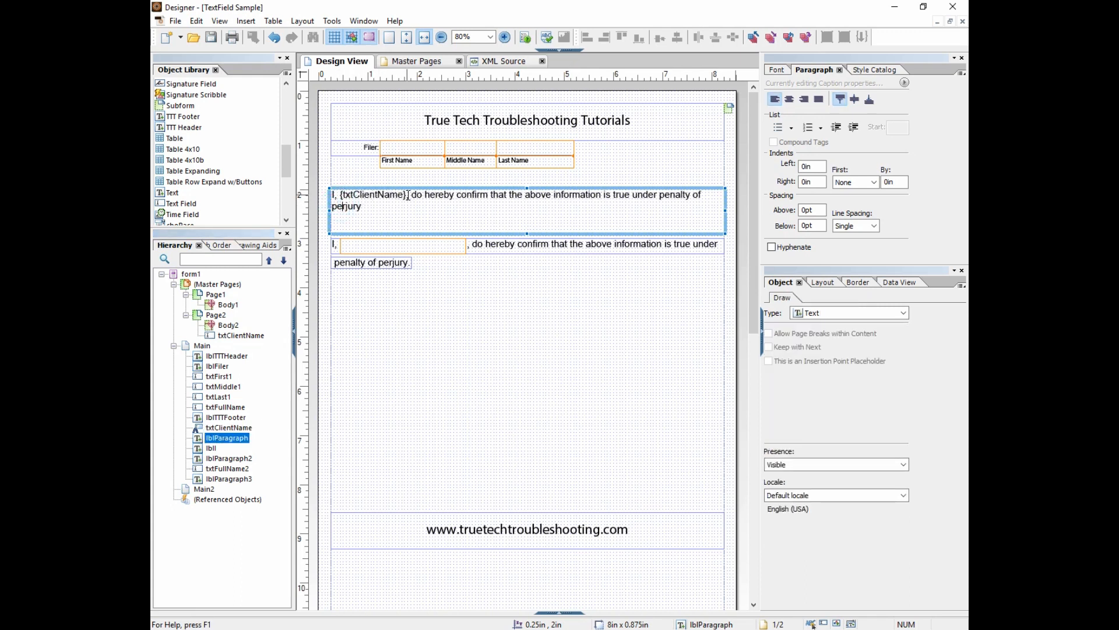
{"action": "left_click", "coordinate": [229, 427]}
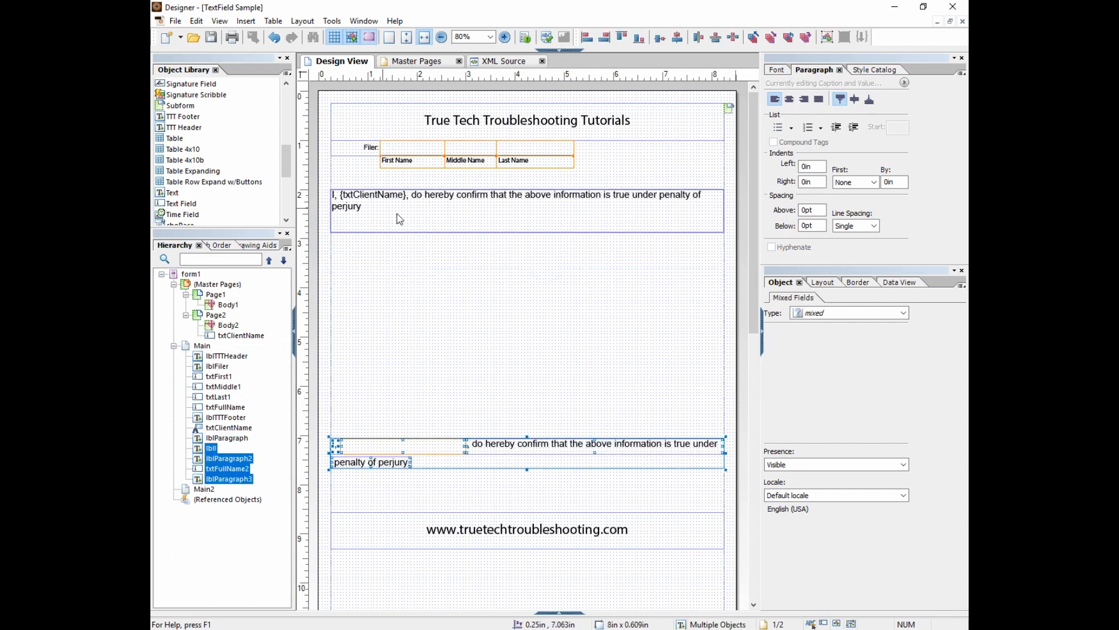
Add this.rawValue = txtFullName.rawValue; as txtClientName's script, then preview in Acrobat
{"action": "left_click", "coordinate": [229, 426]}
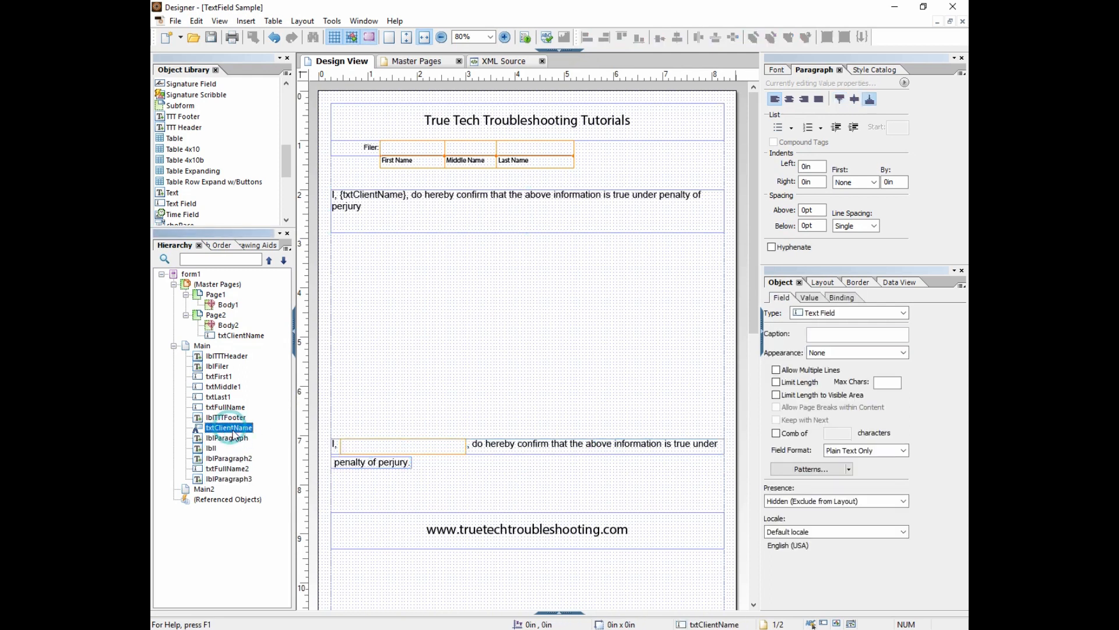
{"action": "left_click", "coordinate": [402, 445]}
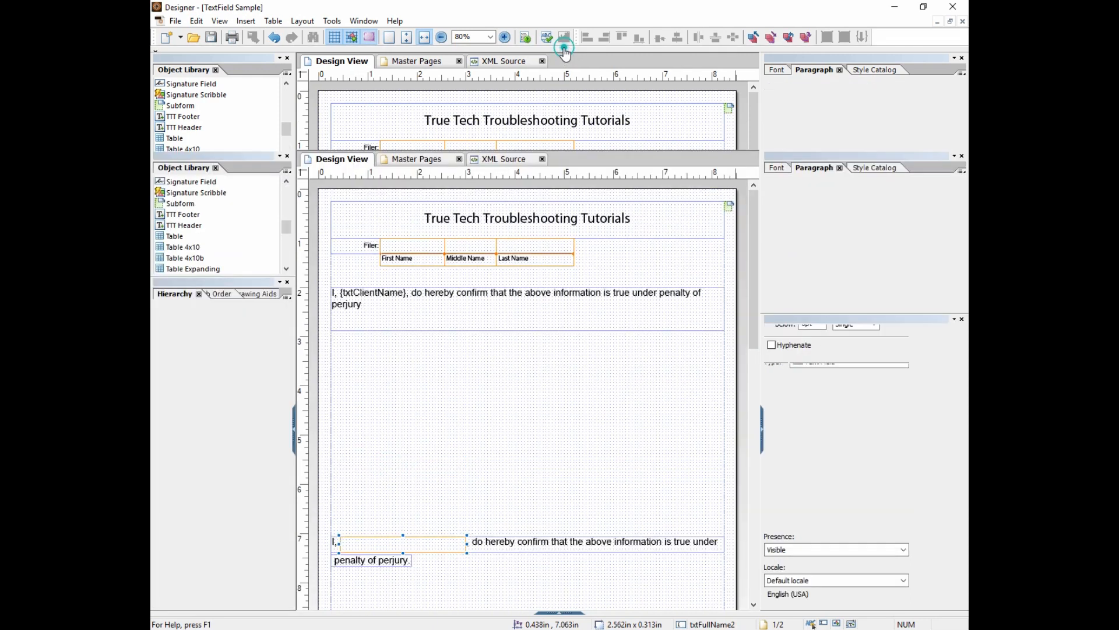
{"action": "left_click", "coordinate": [563, 37]}
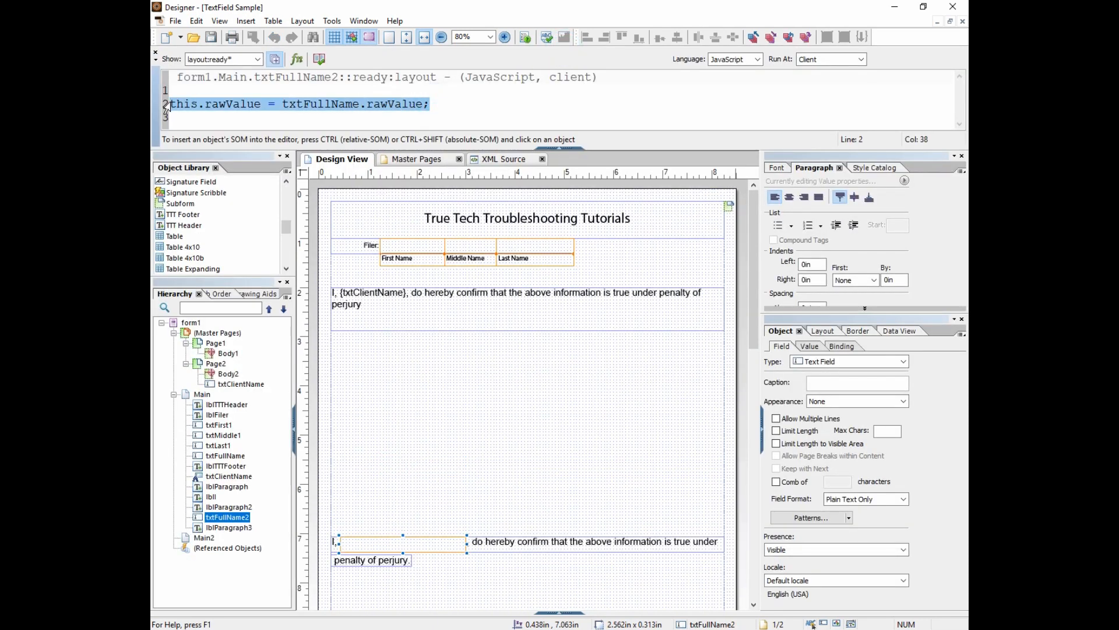
{"action": "left_click", "coordinate": [228, 477]}
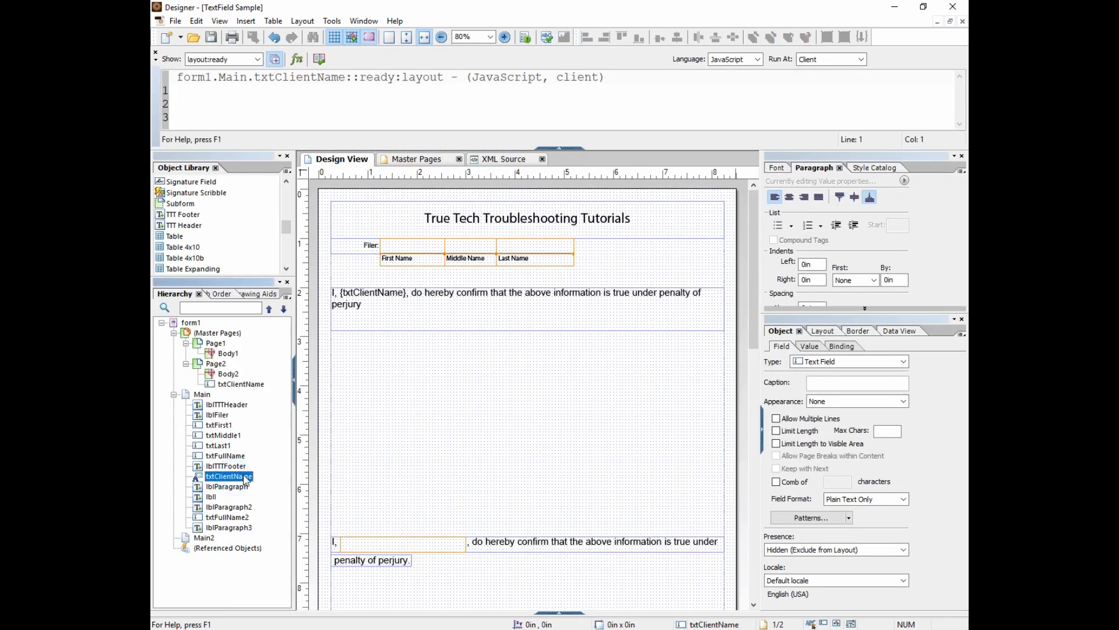
{"action": "type", "text": "this.rawValue = txtFullName.rawValue;"}
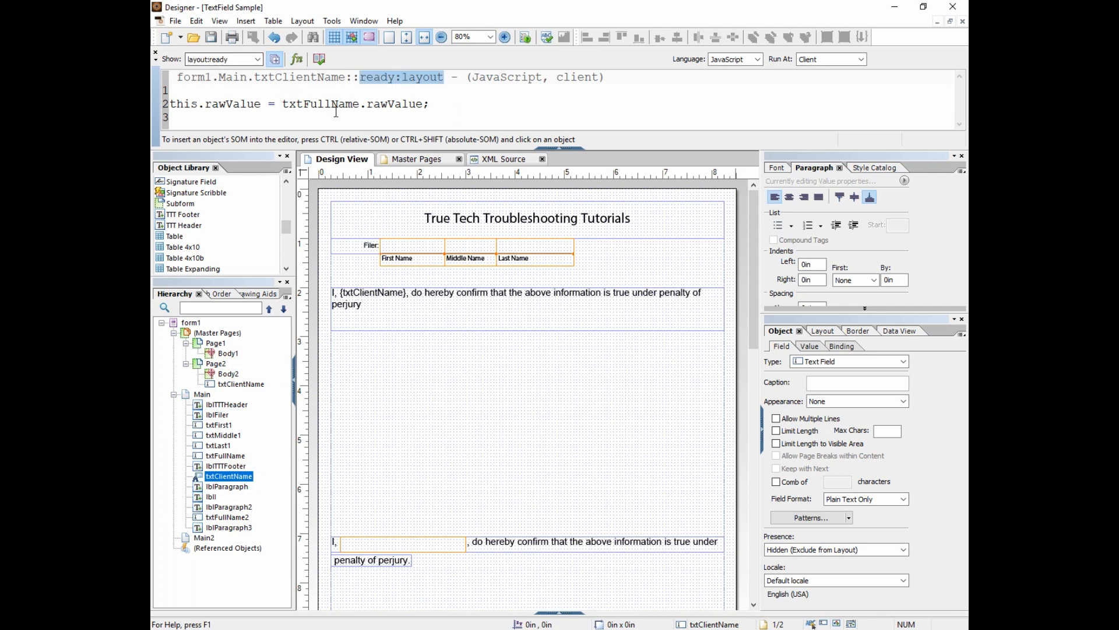
{"action": "mouse_move", "coordinate": [335, 111]}
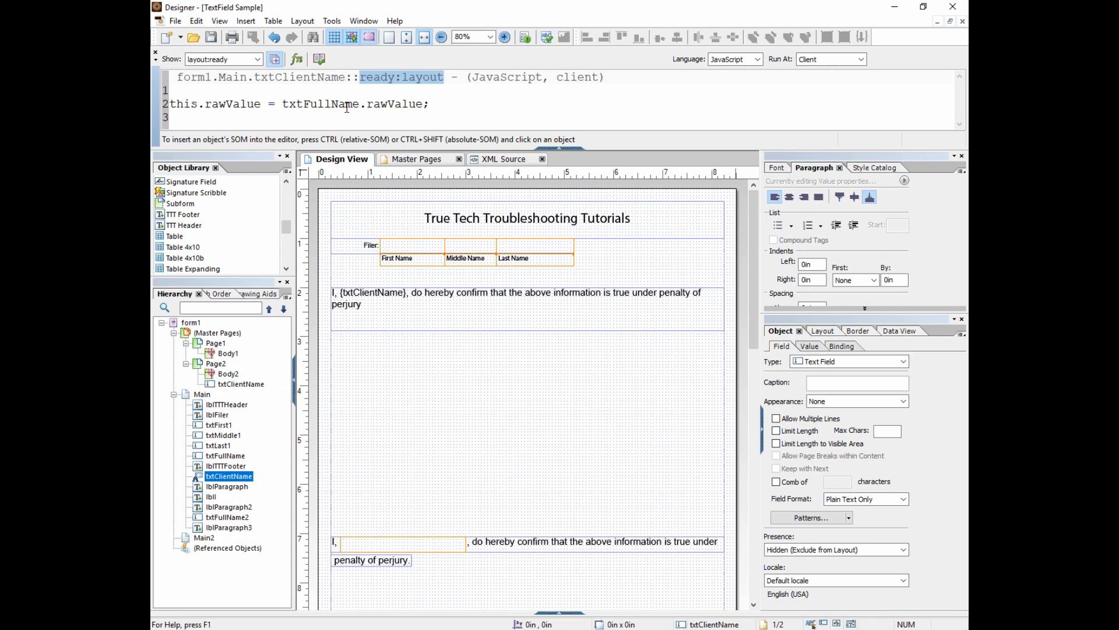
{"action": "mouse_move", "coordinate": [393, 85]}
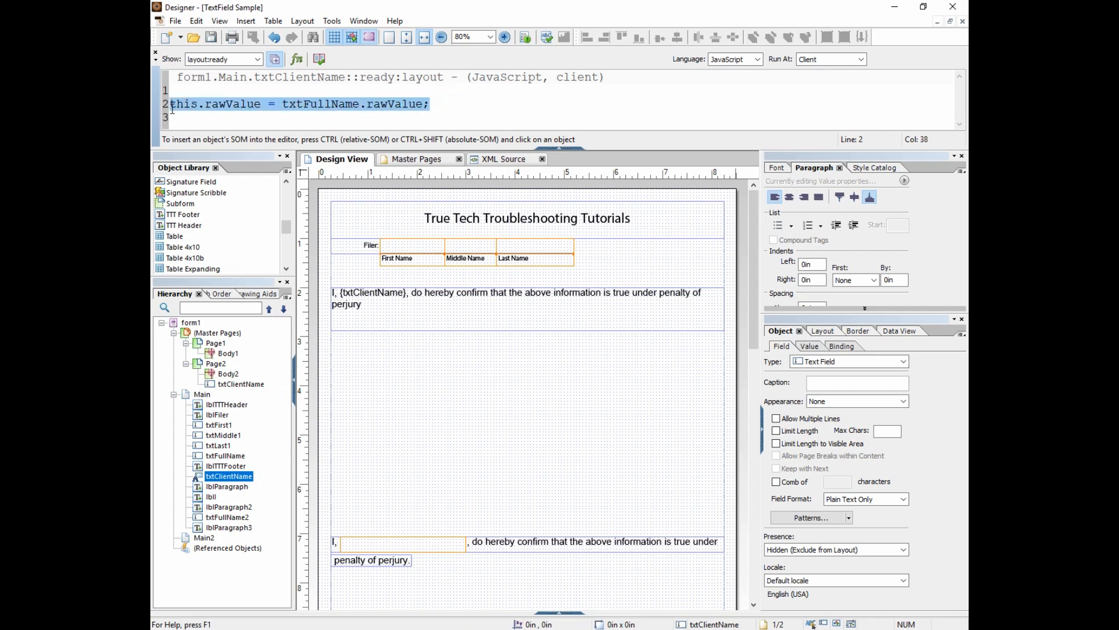
{"action": "left_click", "coordinate": [410, 252]}
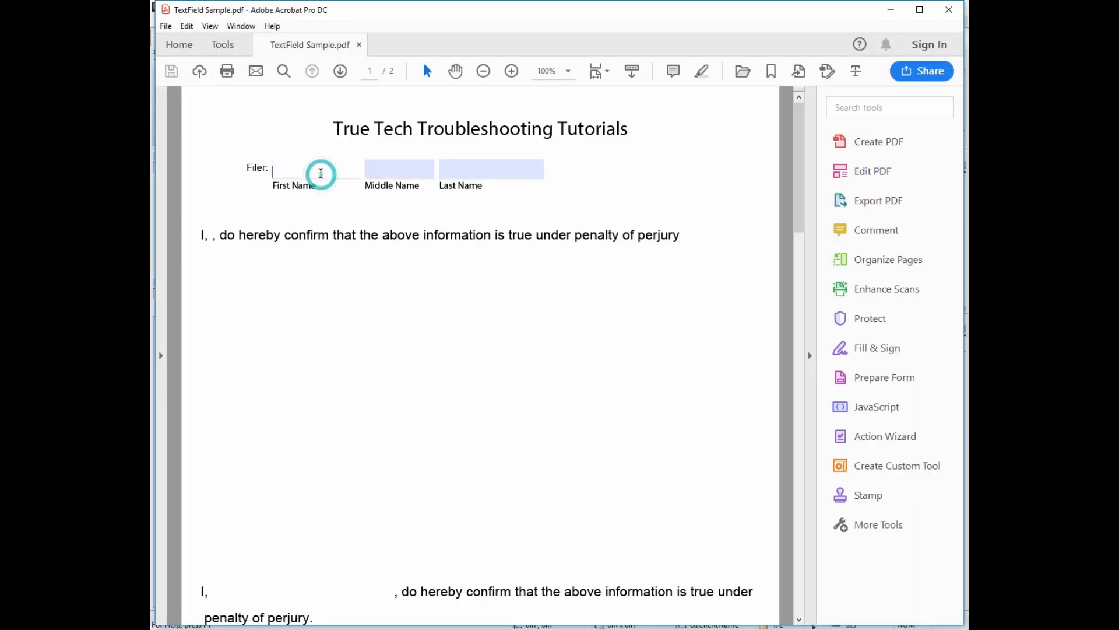
Enter first name Ben and last name Dover, then check the name in the top statement
{"action": "type", "text": "Ben"}
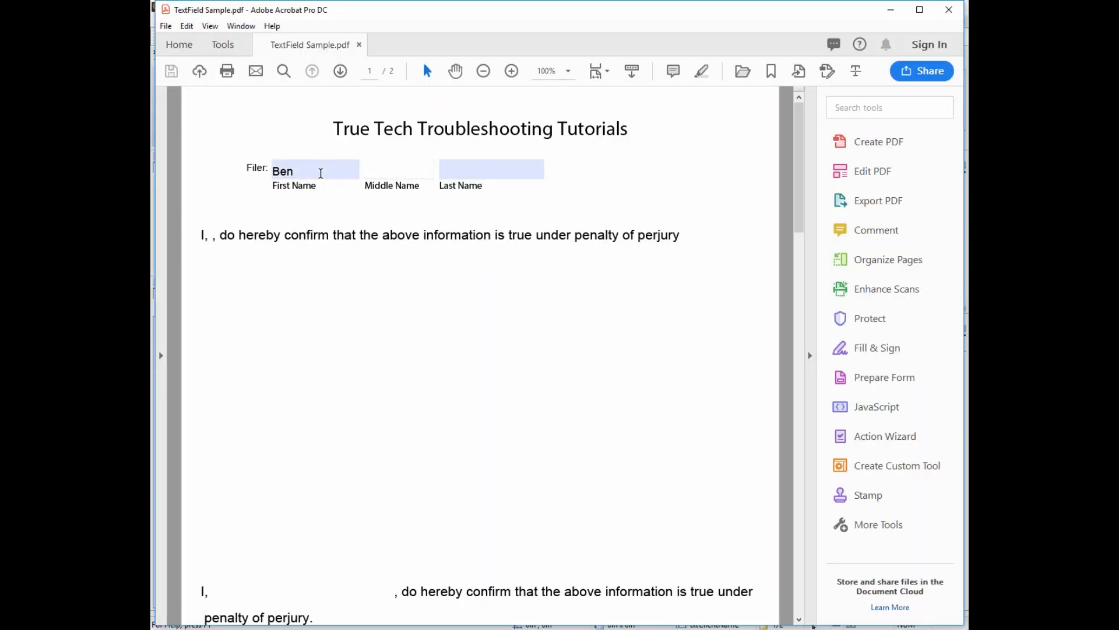
{"action": "type", "text": "Dover"}
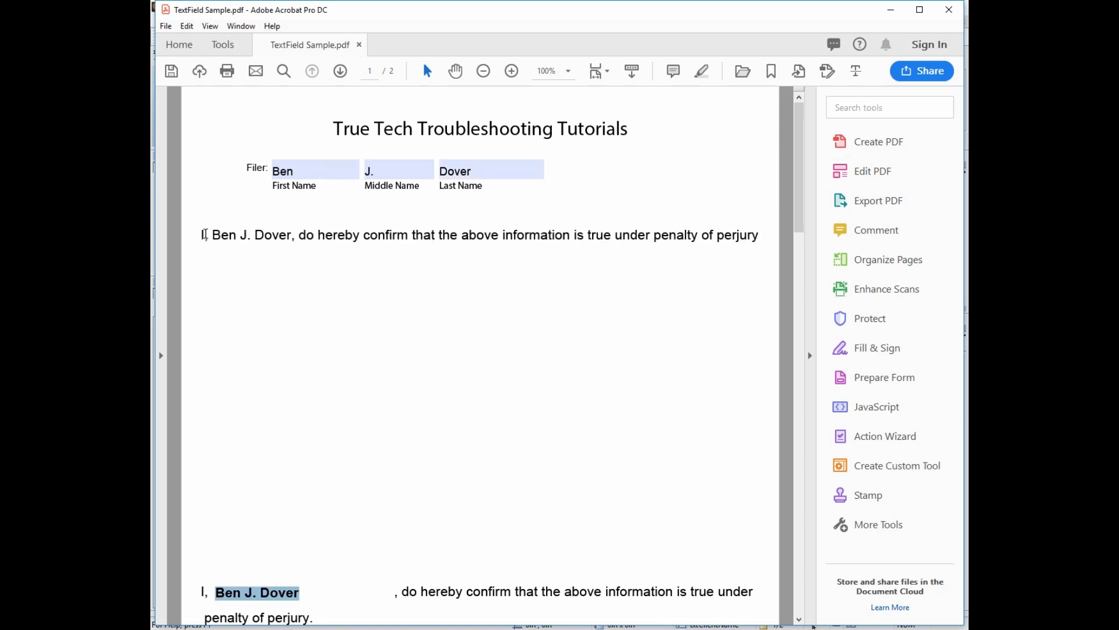
{"action": "double_click", "coordinate": [251, 235]}
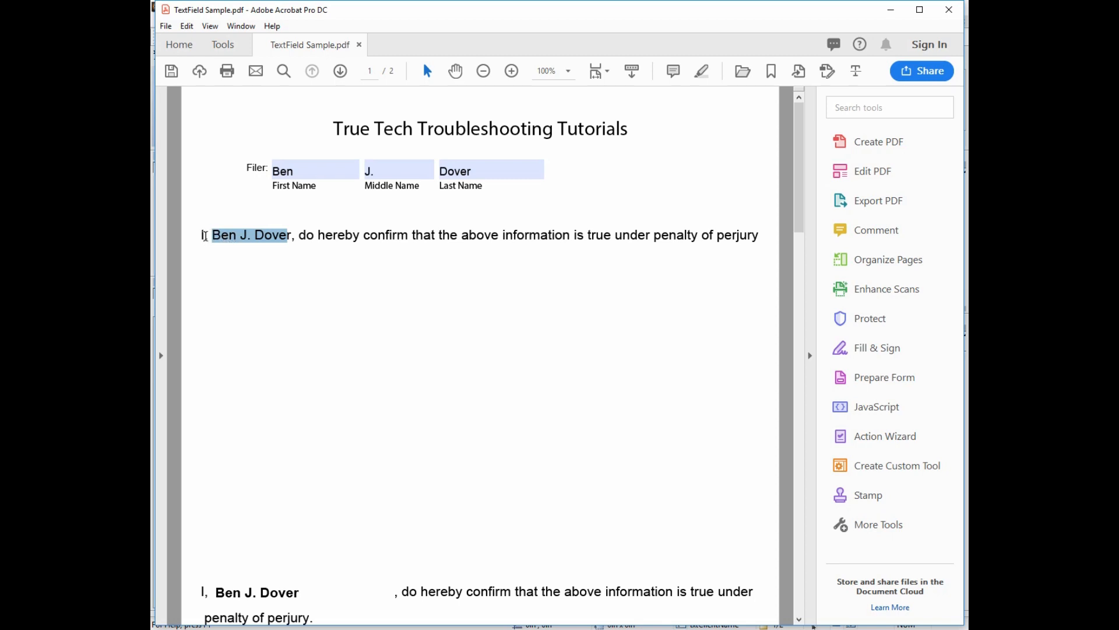
{"action": "left_click", "coordinate": [490, 169]}
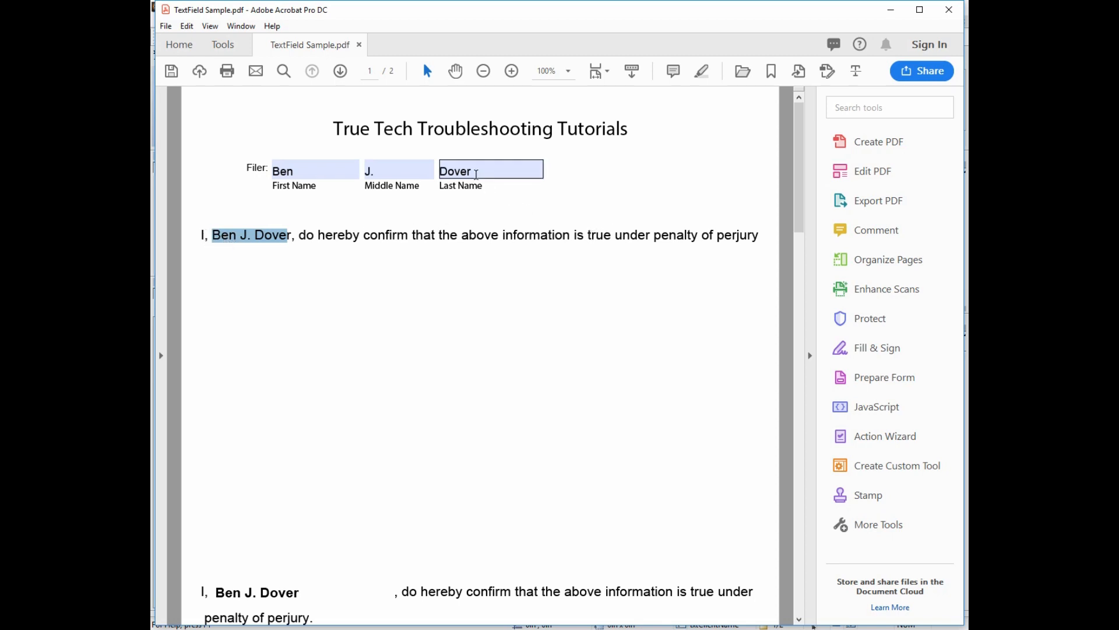
{"action": "left_click", "coordinate": [315, 170]}
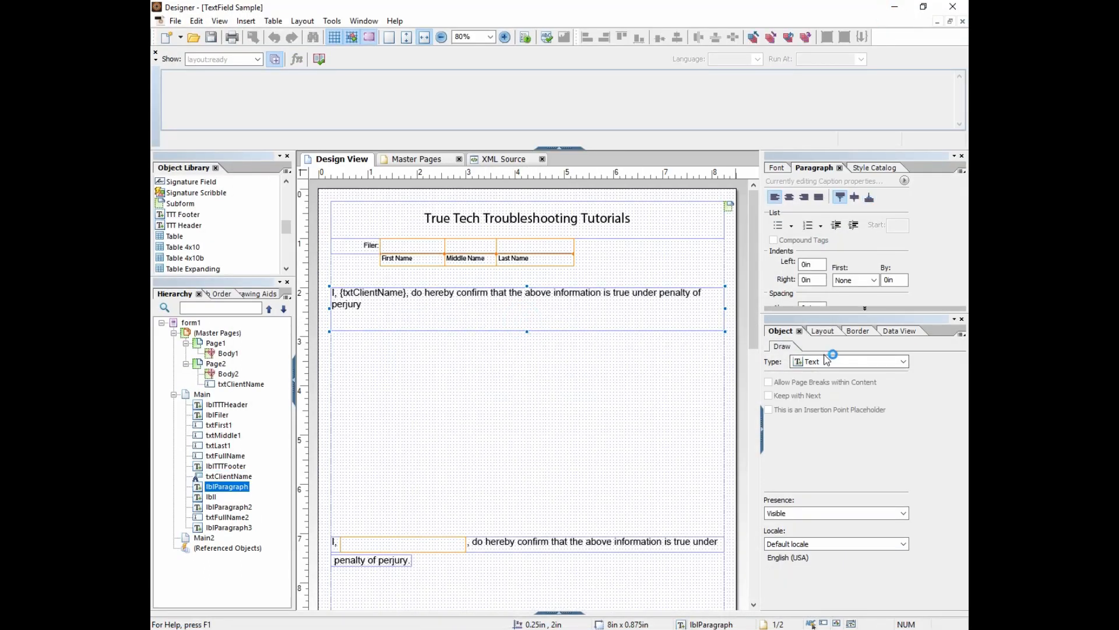
Drag the top statement's lblParagraph bottom edge down to about 2 inches tall
{"action": "left_click", "coordinate": [822, 330]}
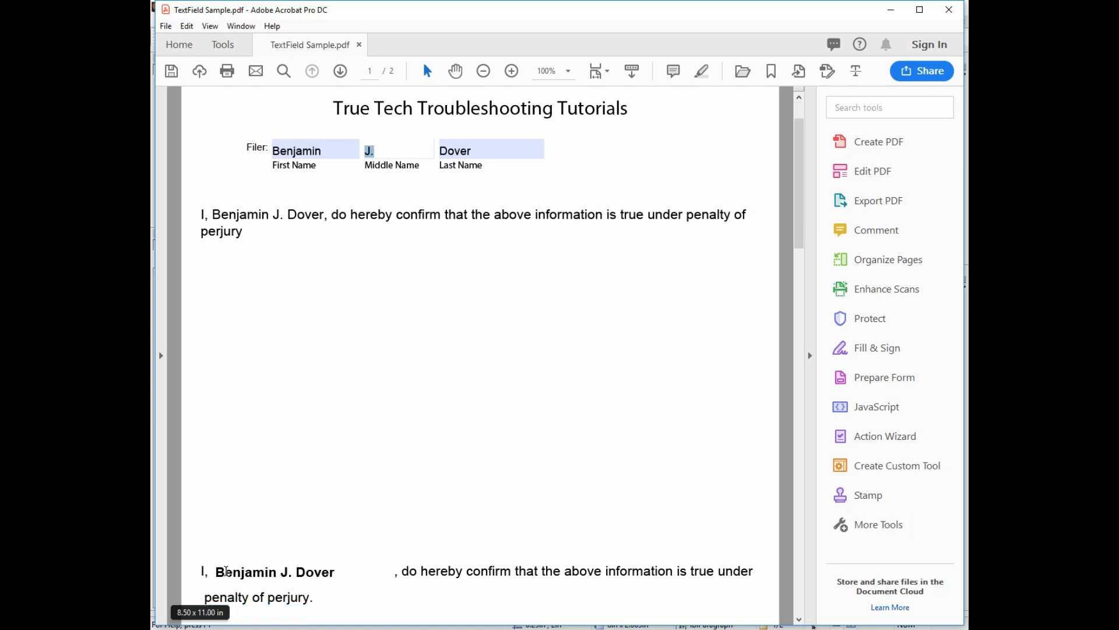
{"action": "left_click_drag", "start_coordinate": [421, 570], "coordinate": [312, 597]}
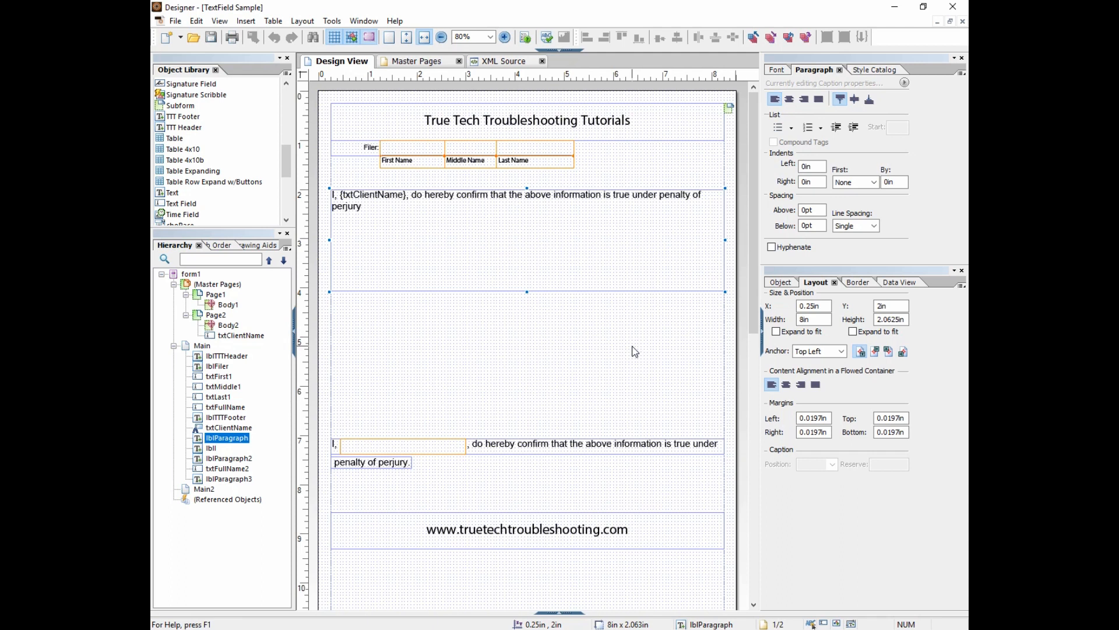
{"action": "left_click", "coordinate": [401, 445]}
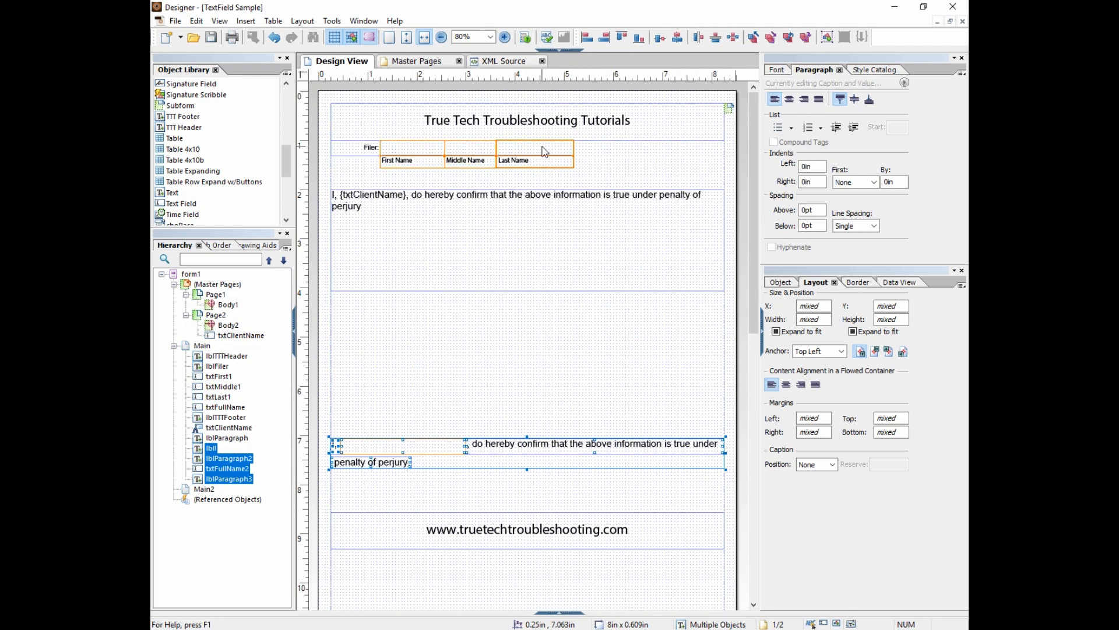
{"action": "mouse_move", "coordinate": [377, 248]}
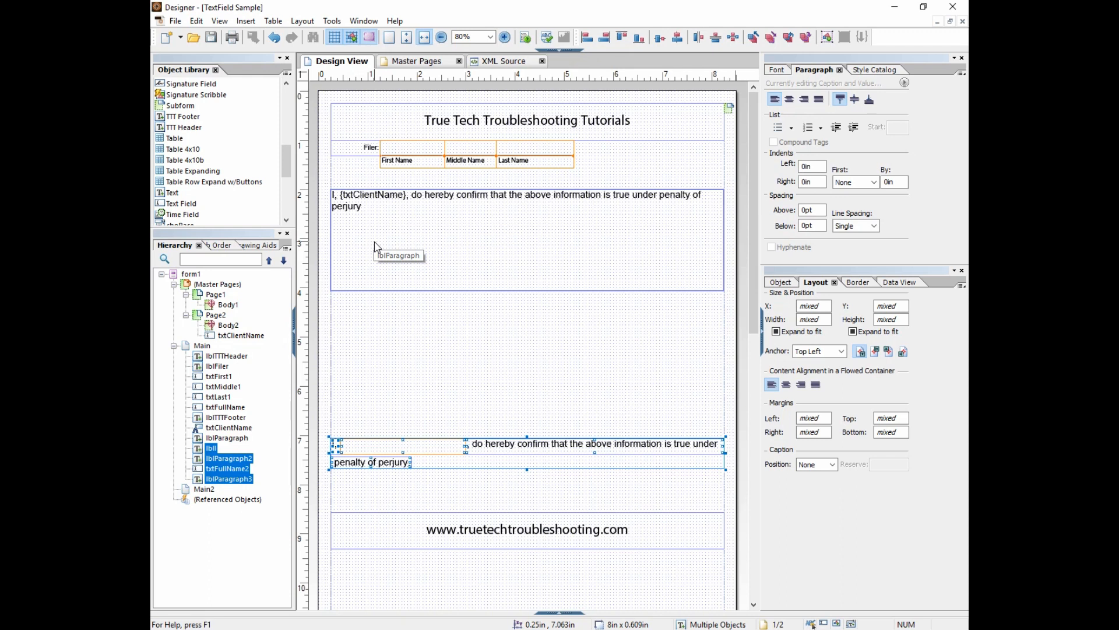
{"action": "mouse_move", "coordinate": [487, 402]}
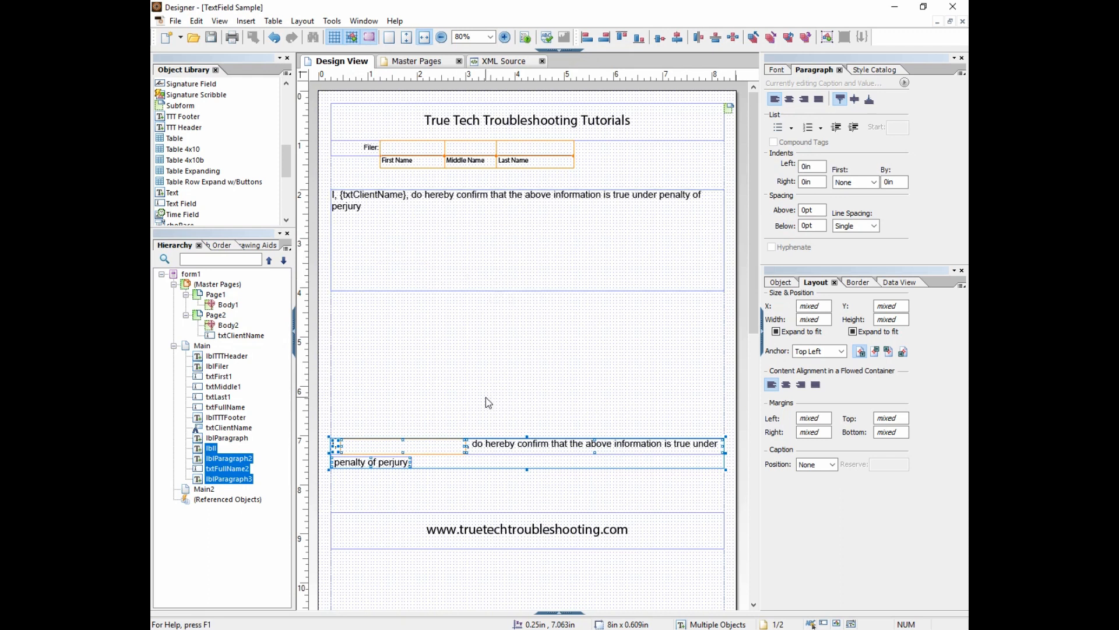